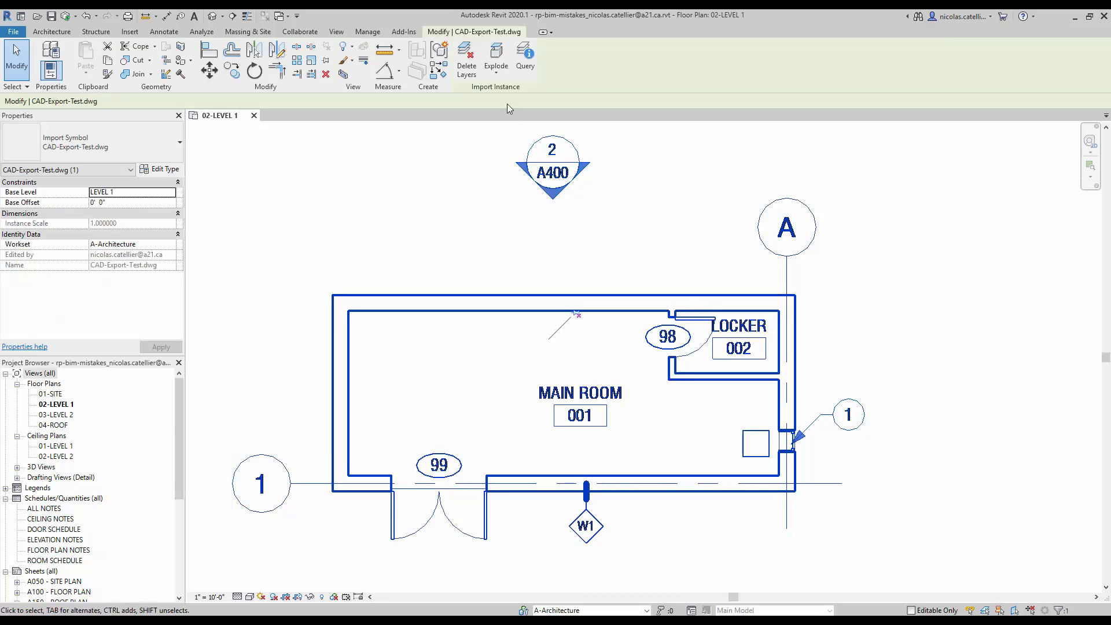
- Full Explode the imported DWG floor plan, then pick one exploded wall line and deselect
{"action": "left_click", "coordinate": [496, 57]}
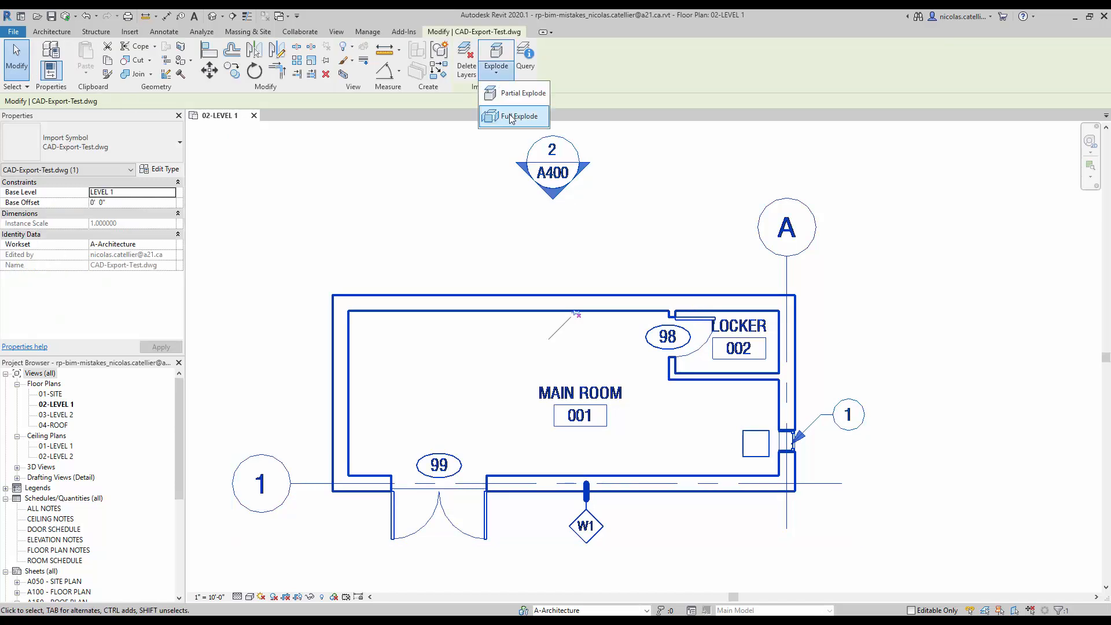
{"action": "left_click", "coordinate": [523, 116]}
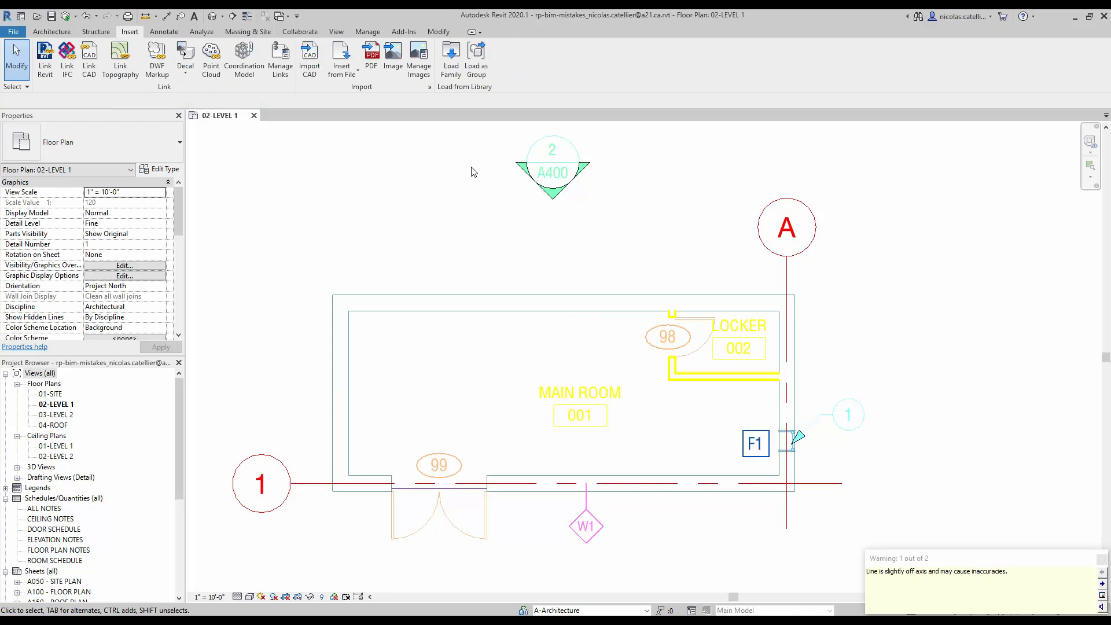
{"action": "left_click", "coordinate": [489, 315]}
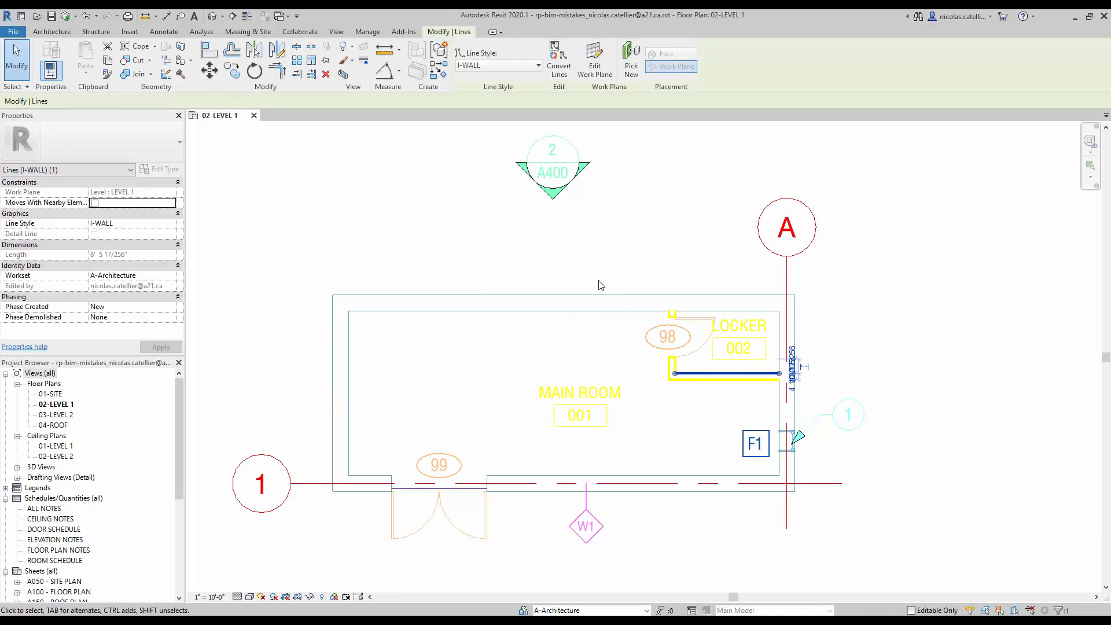
{"action": "left_click", "coordinate": [129, 31]}
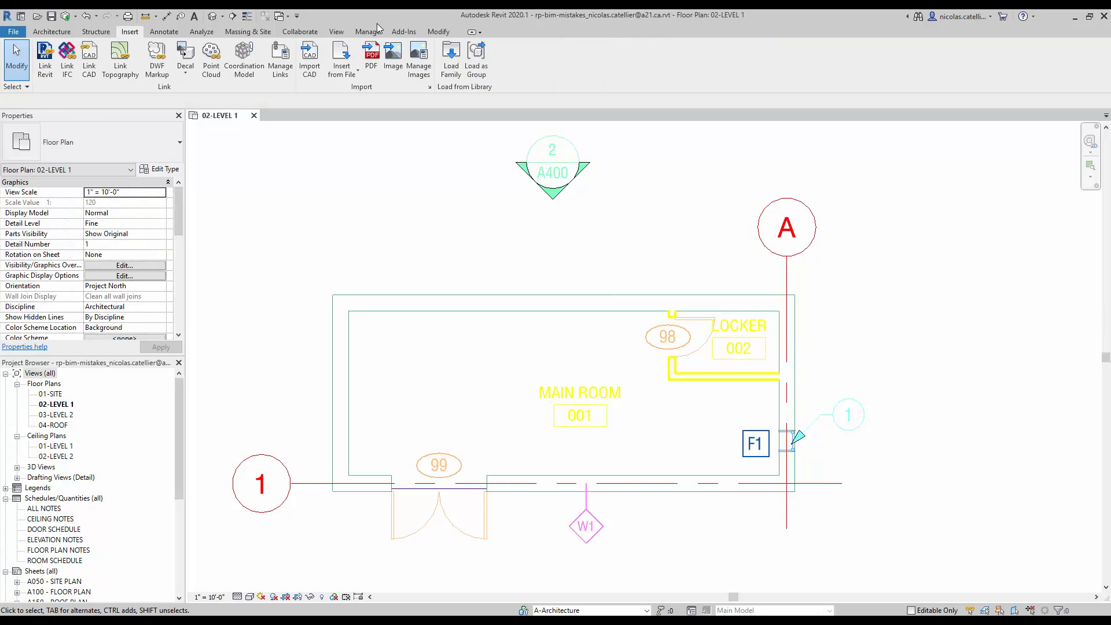
- Open Line Styles and expand Lines to browse the CAD-added subcategories
{"action": "left_click", "coordinate": [440, 57]}
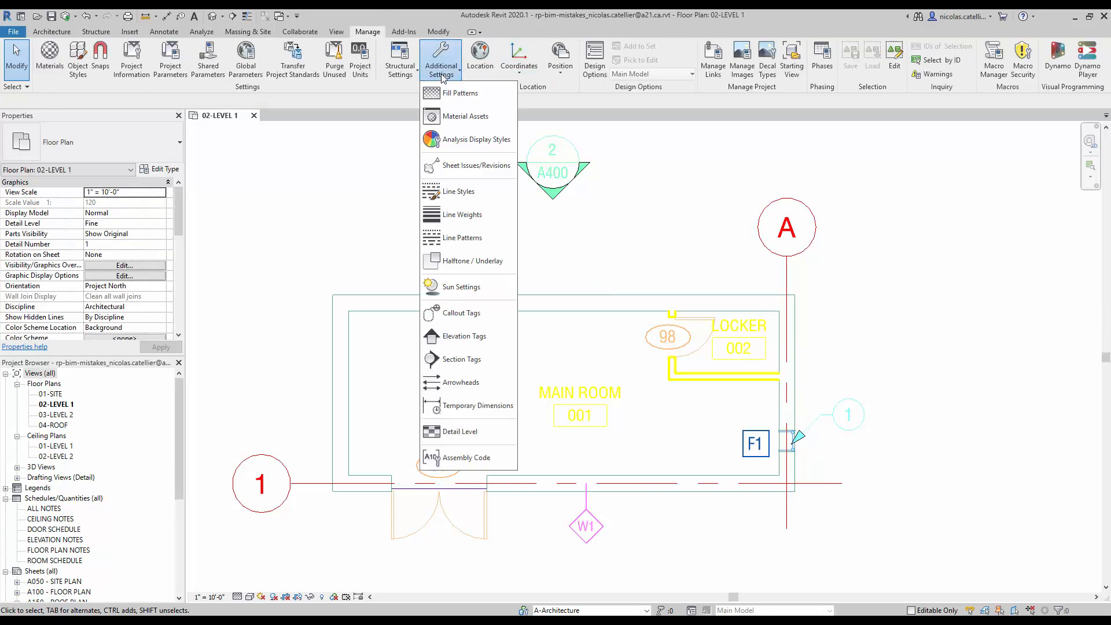
{"action": "left_click", "coordinate": [458, 192]}
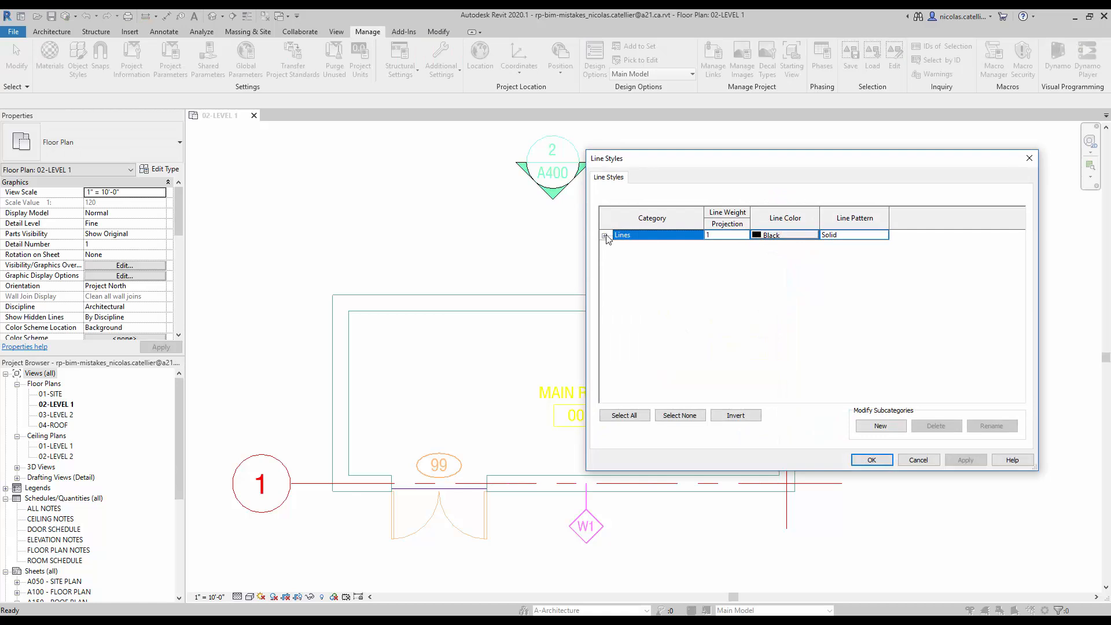
{"action": "left_click", "coordinate": [607, 236]}
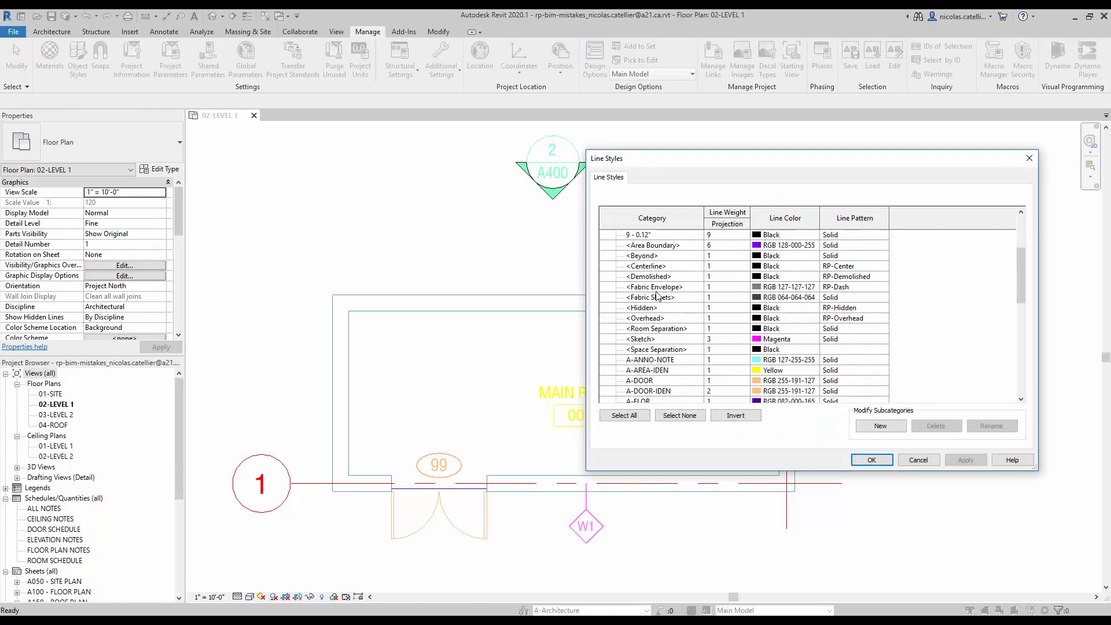
{"action": "scroll", "scroll_direction": "down", "scroll_amount": 3}
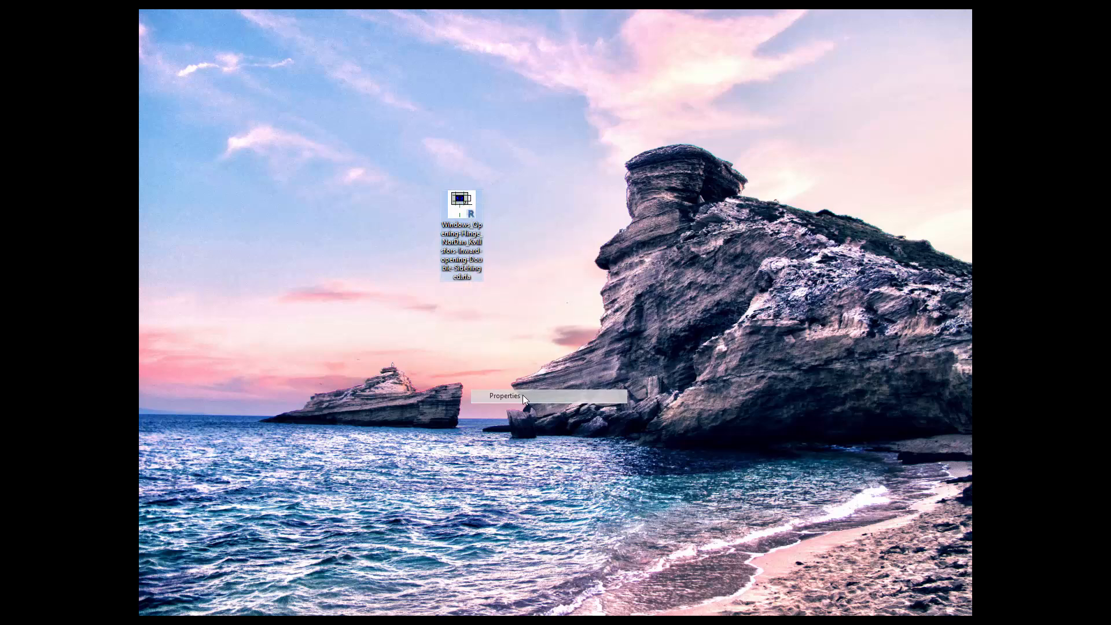
- Check the 1.88 MB window family file's properties, then review the top-wall window's instance parameters
{"action": "left_click", "coordinate": [504, 395]}
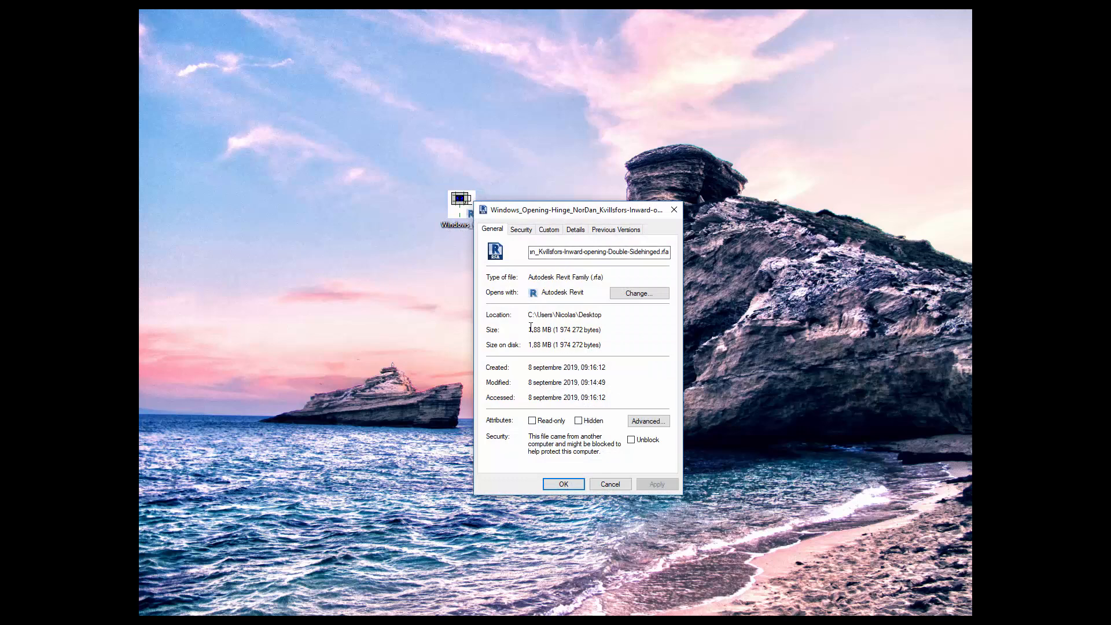
{"action": "mouse_move", "coordinate": [545, 345]}
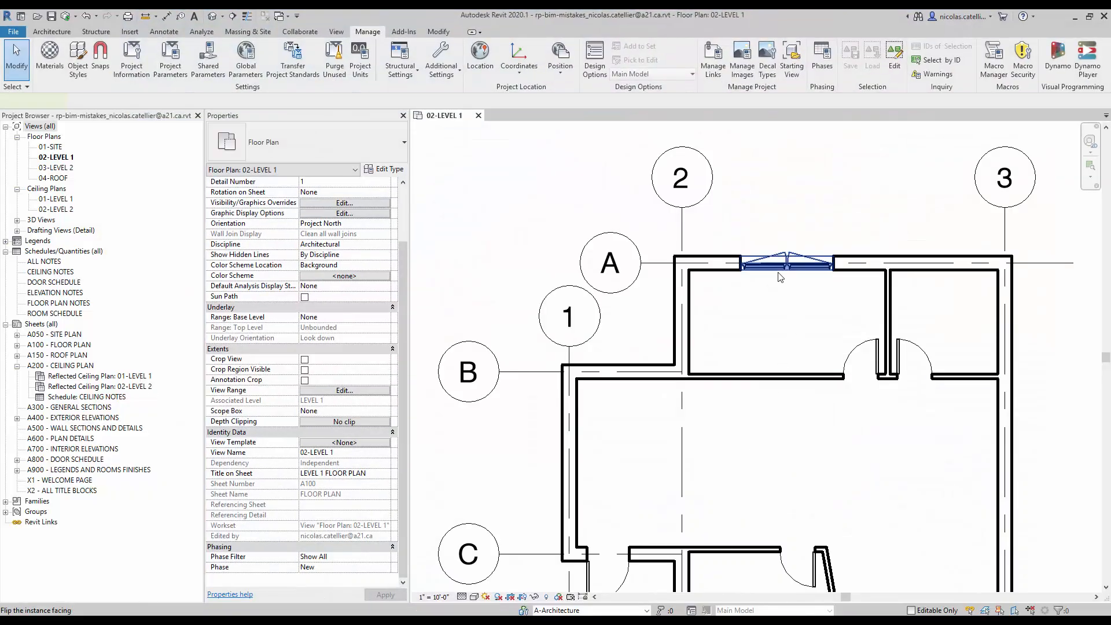
{"action": "left_click", "coordinate": [779, 264]}
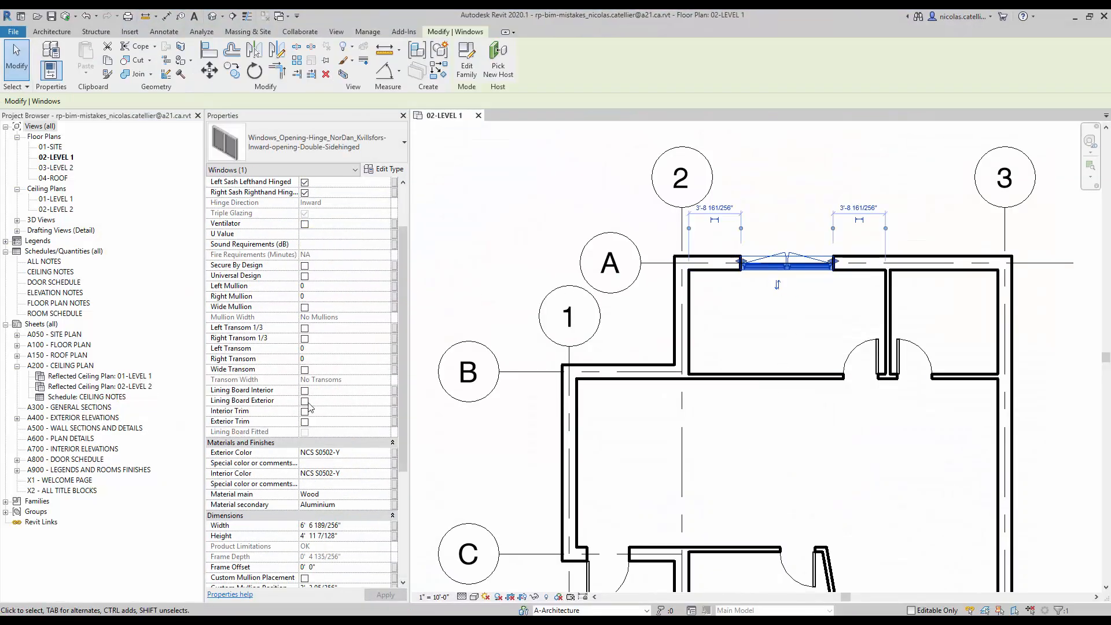
{"action": "scroll", "scroll_direction": "down", "scroll_amount": 3}
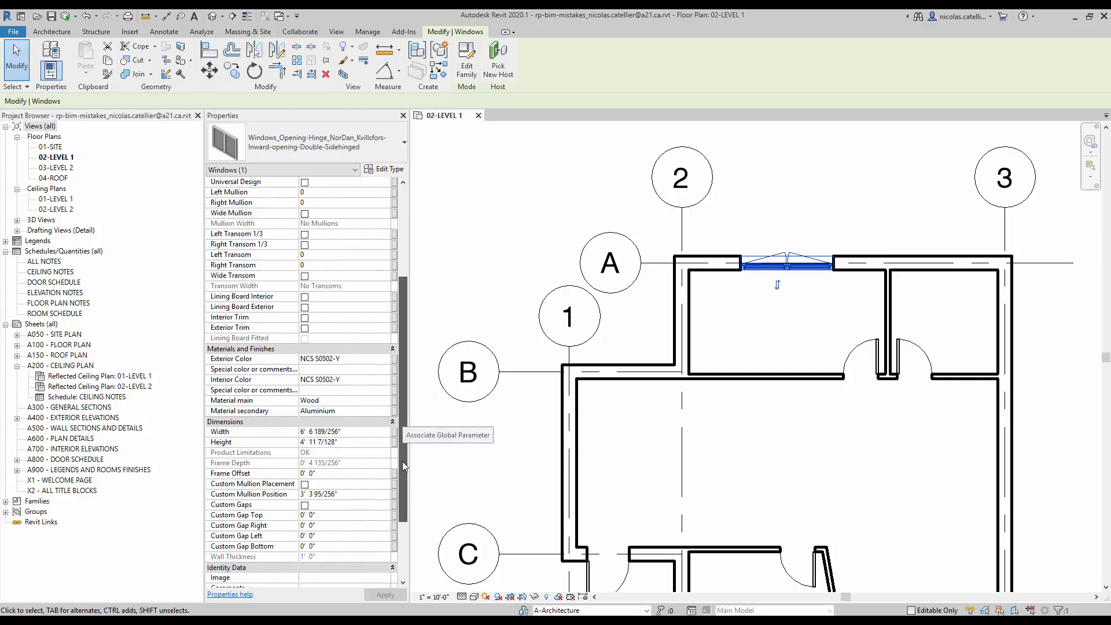
{"action": "scroll", "scroll_direction": "up", "scroll_amount": 3}
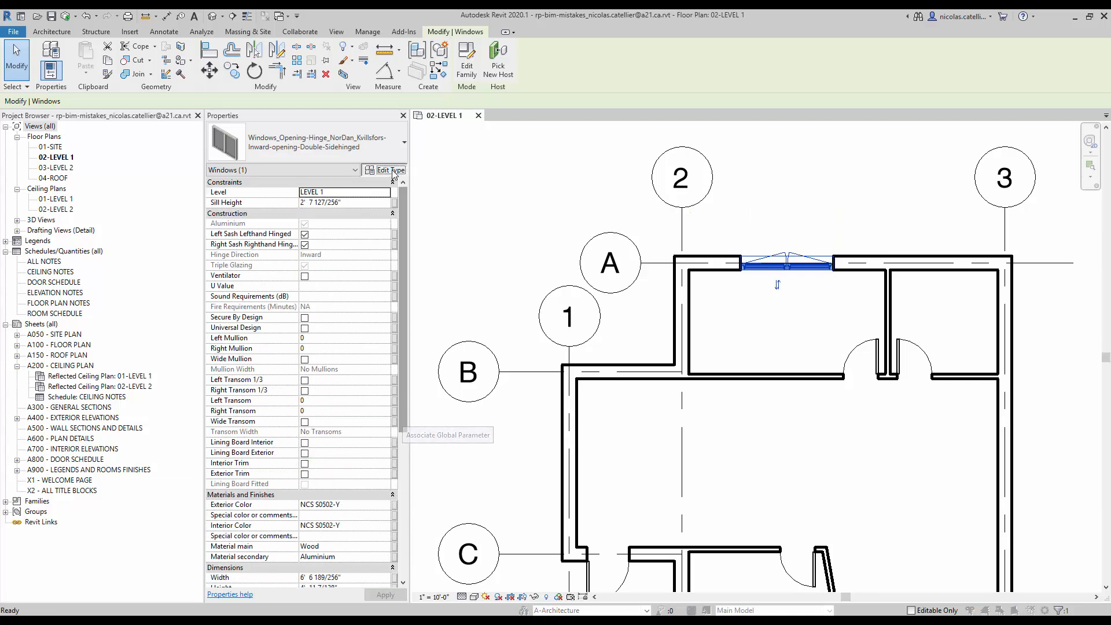
- Browse the window's Type Properties full of manufacturer data, then close the dialog
{"action": "left_click", "coordinate": [389, 169]}
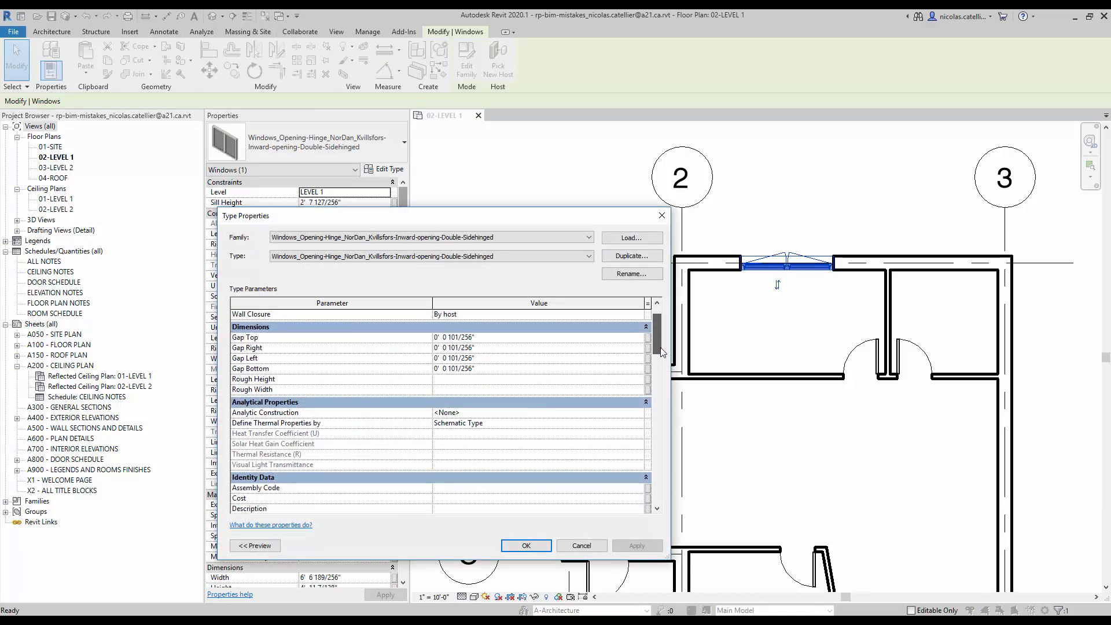
{"action": "scroll", "scroll_direction": "down", "scroll_amount": 3}
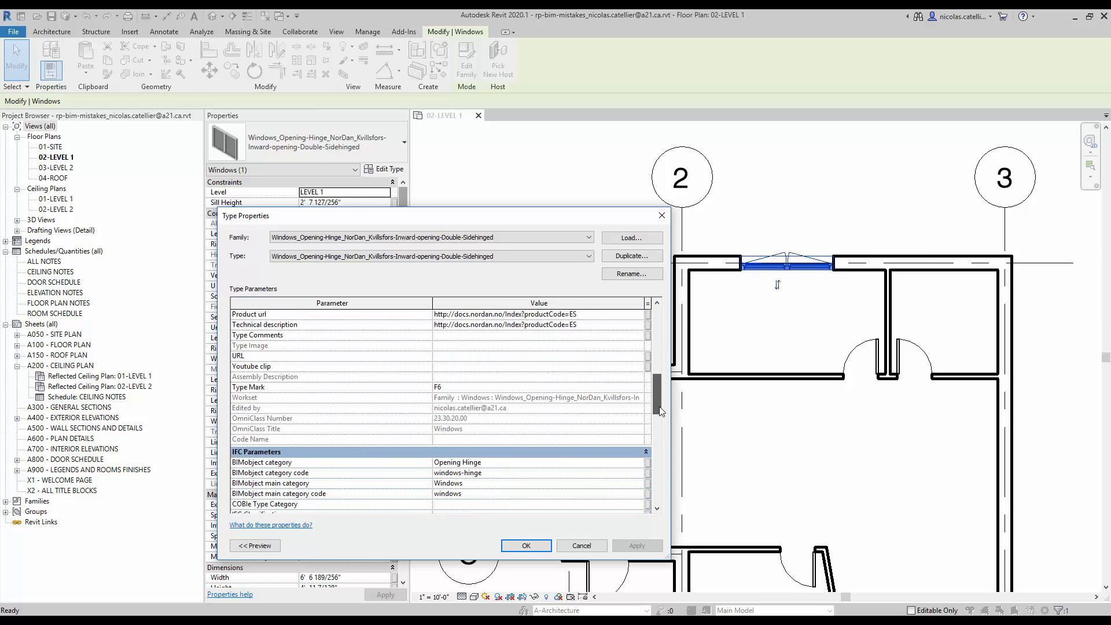
{"action": "scroll", "scroll_direction": "down", "scroll_amount": 3}
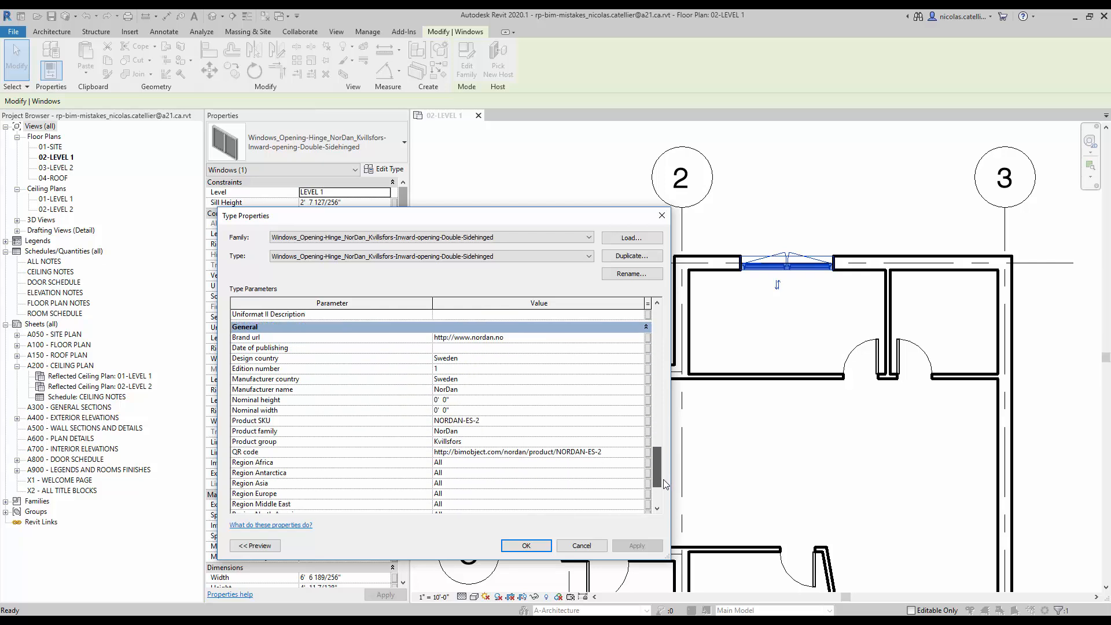
{"action": "left_click", "coordinate": [581, 545]}
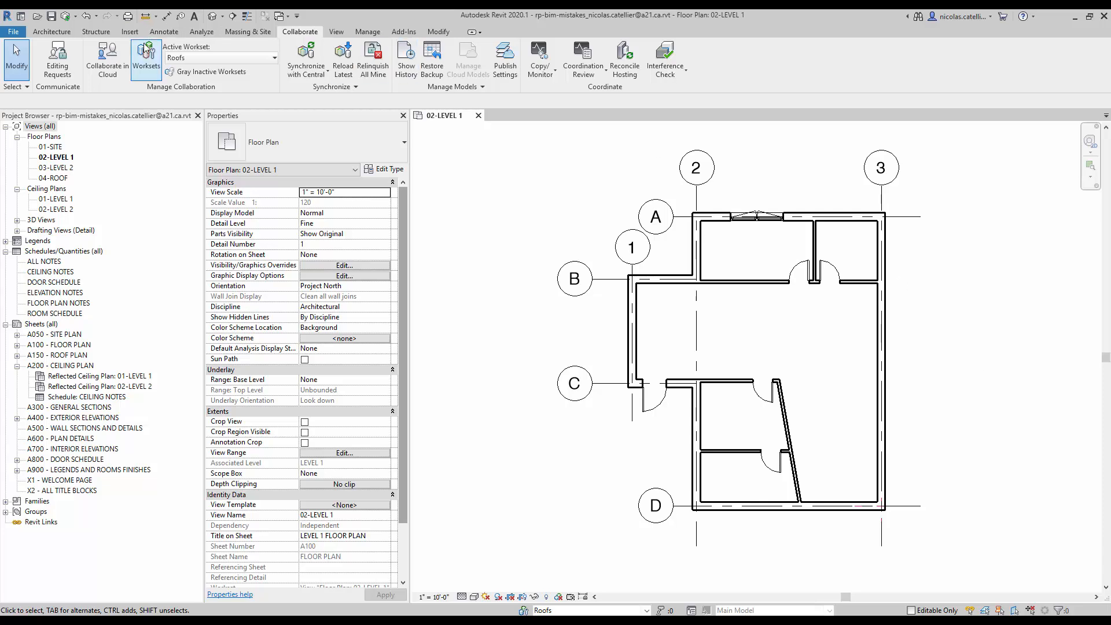
- Uncheck 'Visible in all views' for the Doors workset and confirm
{"action": "left_click", "coordinate": [146, 58]}
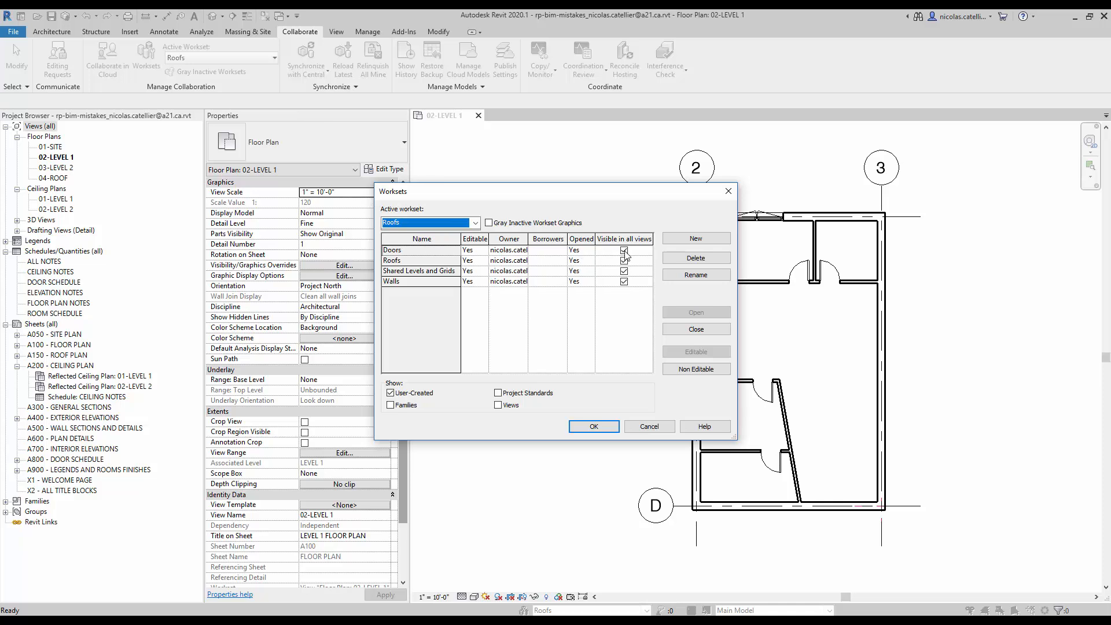
{"action": "left_click", "coordinate": [624, 250]}
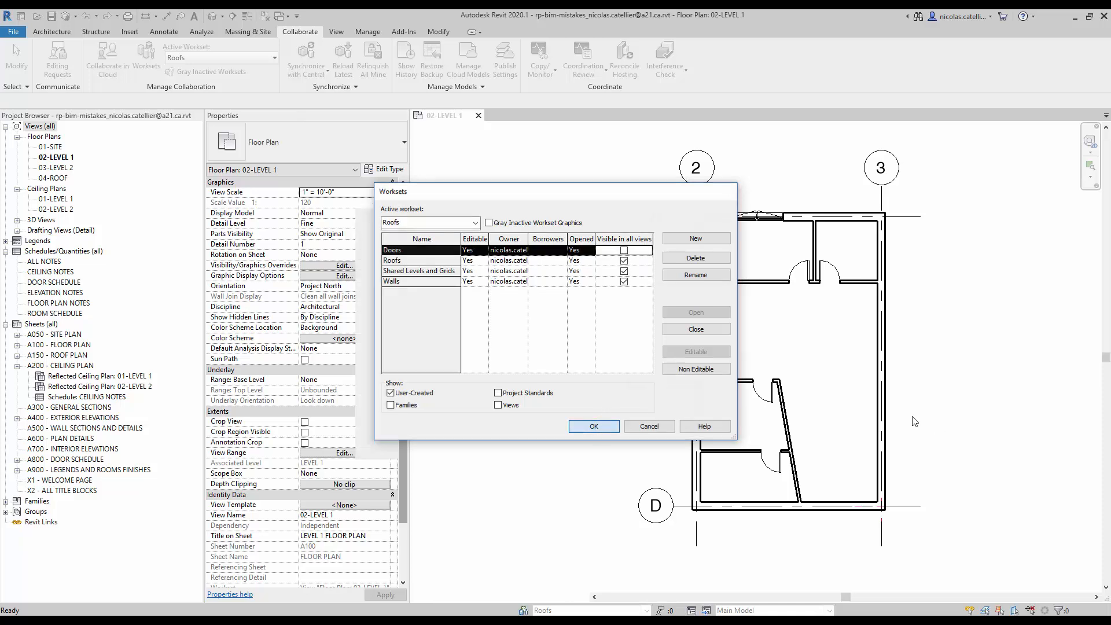
{"action": "left_click", "coordinate": [593, 426]}
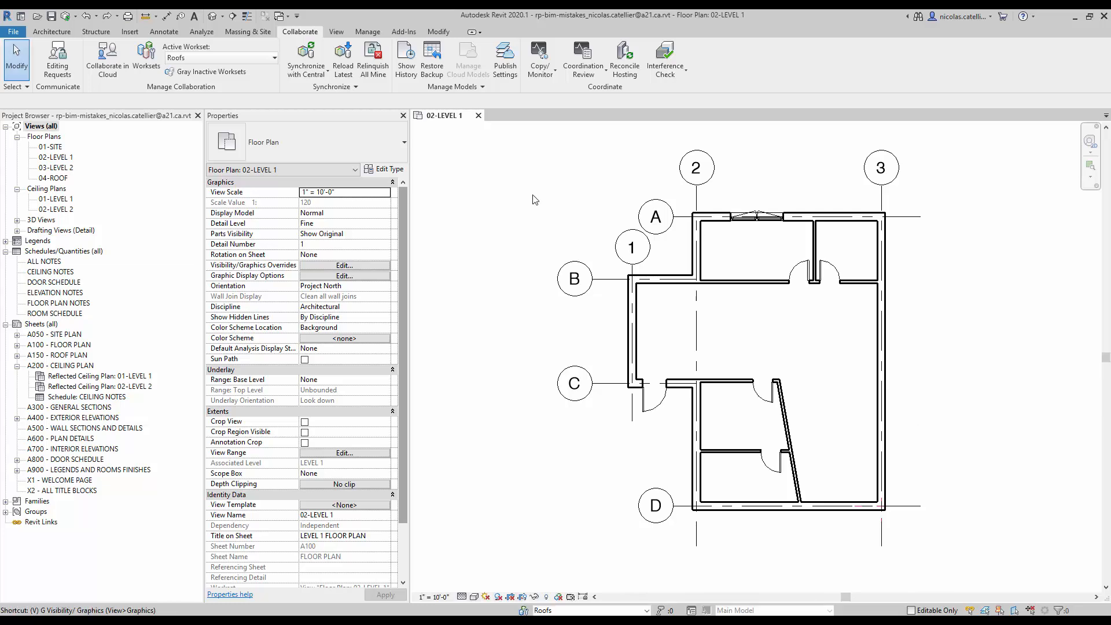
- Apply Visibility/Graphics with Doors unchecked in the Level 1 plan, then open Worksets
{"action": "left_click", "coordinate": [344, 264]}
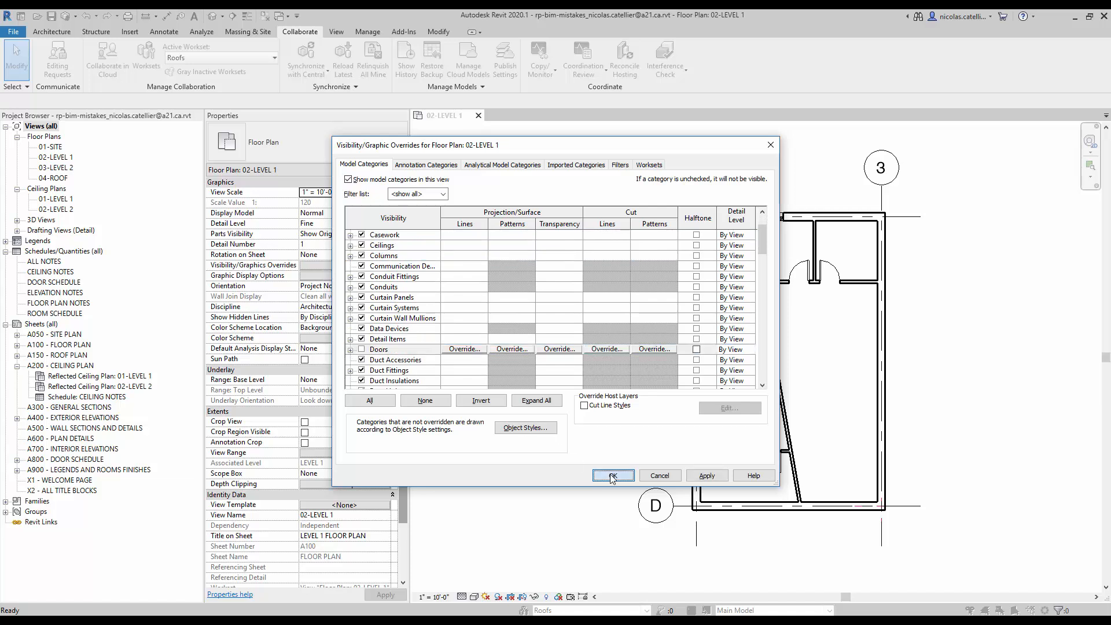
{"action": "left_click", "coordinate": [613, 476]}
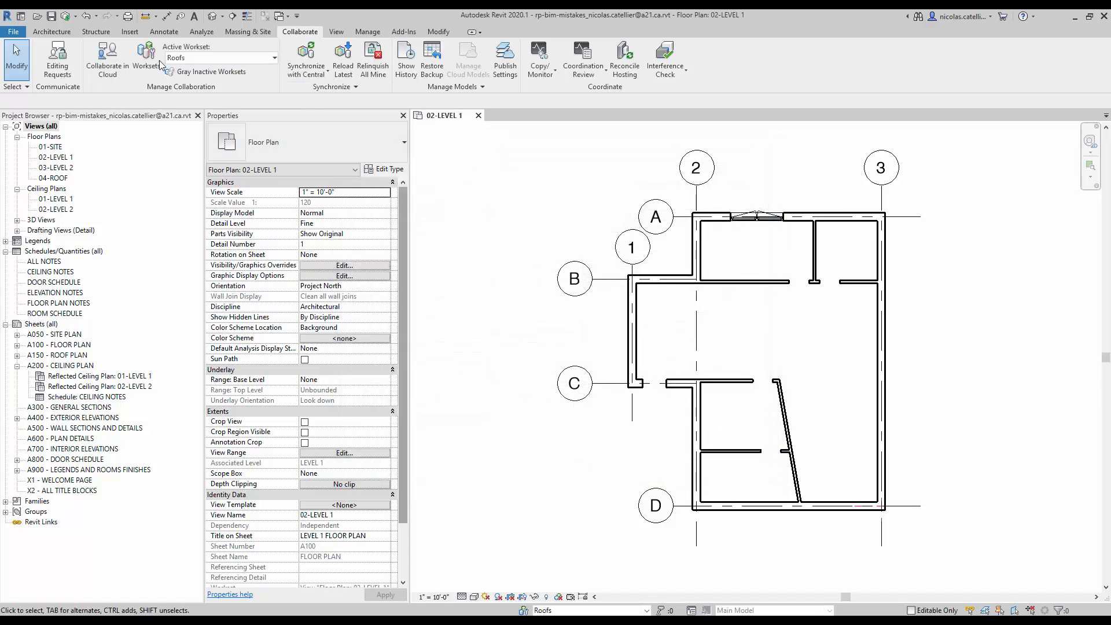
{"action": "left_click", "coordinate": [146, 57]}
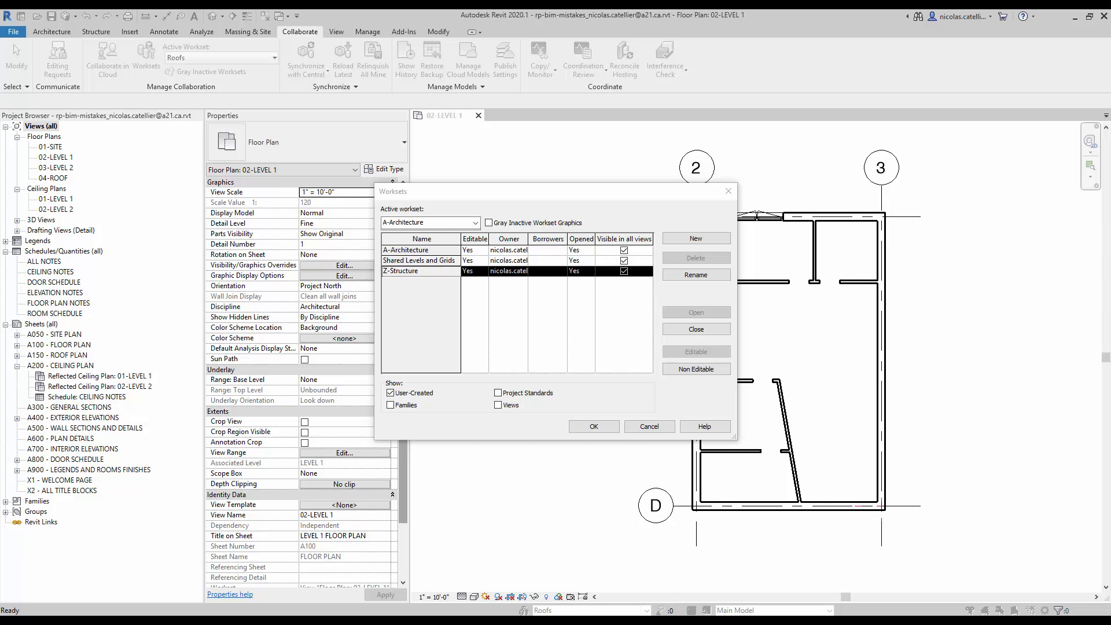
- Confirm A-Architecture as the active workset and close the Worksets dialog
{"action": "left_click", "coordinate": [593, 426]}
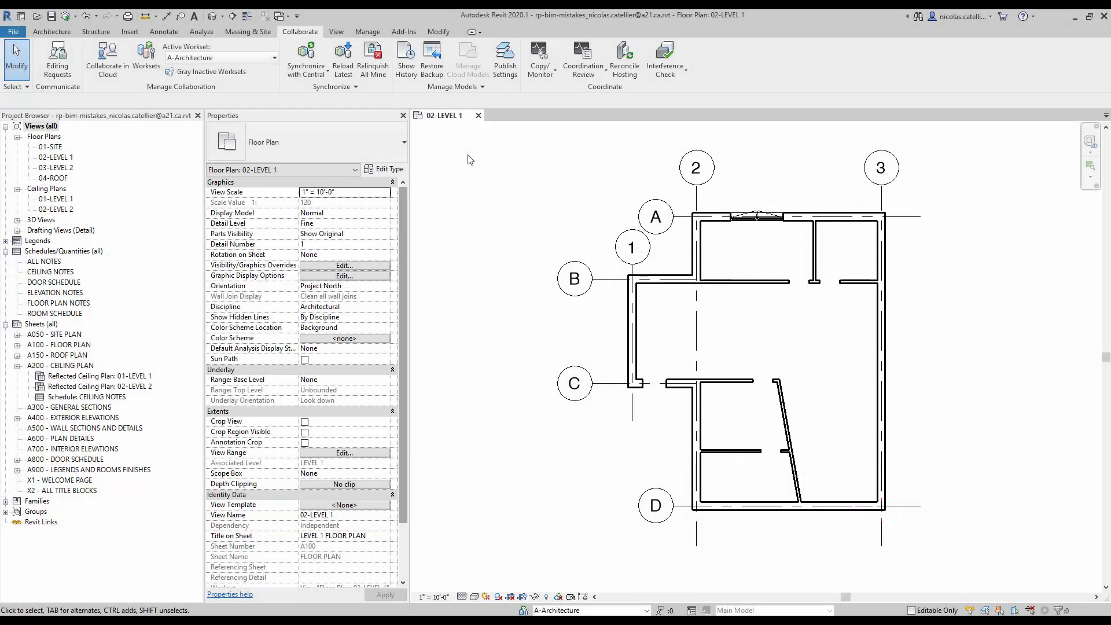
- Create the drafting view 'Drafting 1' with its Scale set to Custom
{"action": "left_click", "coordinate": [336, 31]}
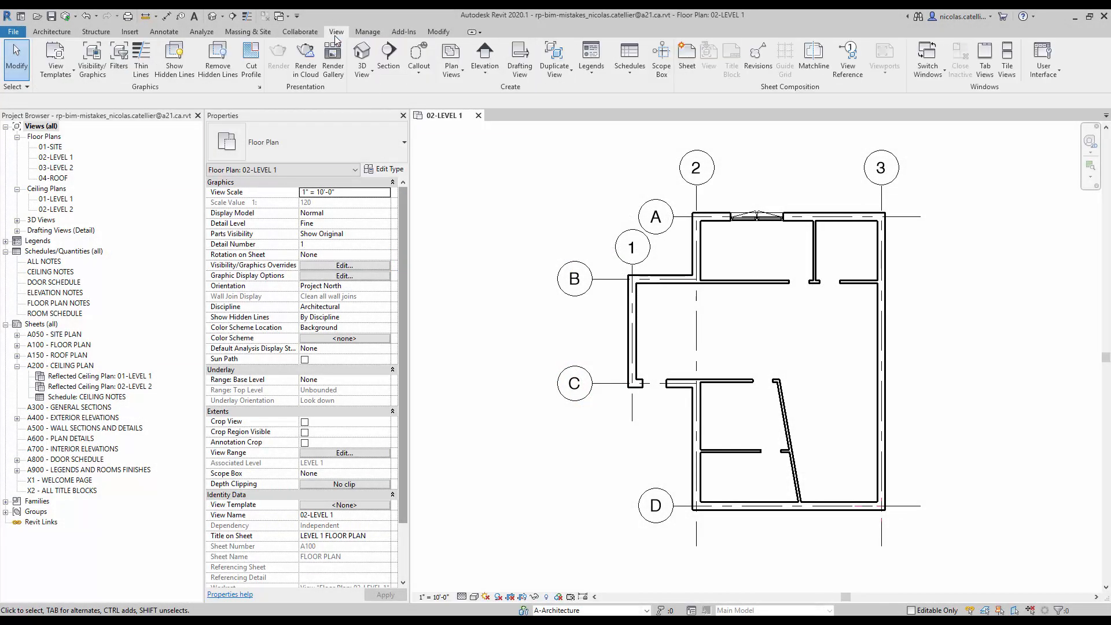
{"action": "mouse_move", "coordinate": [520, 58]}
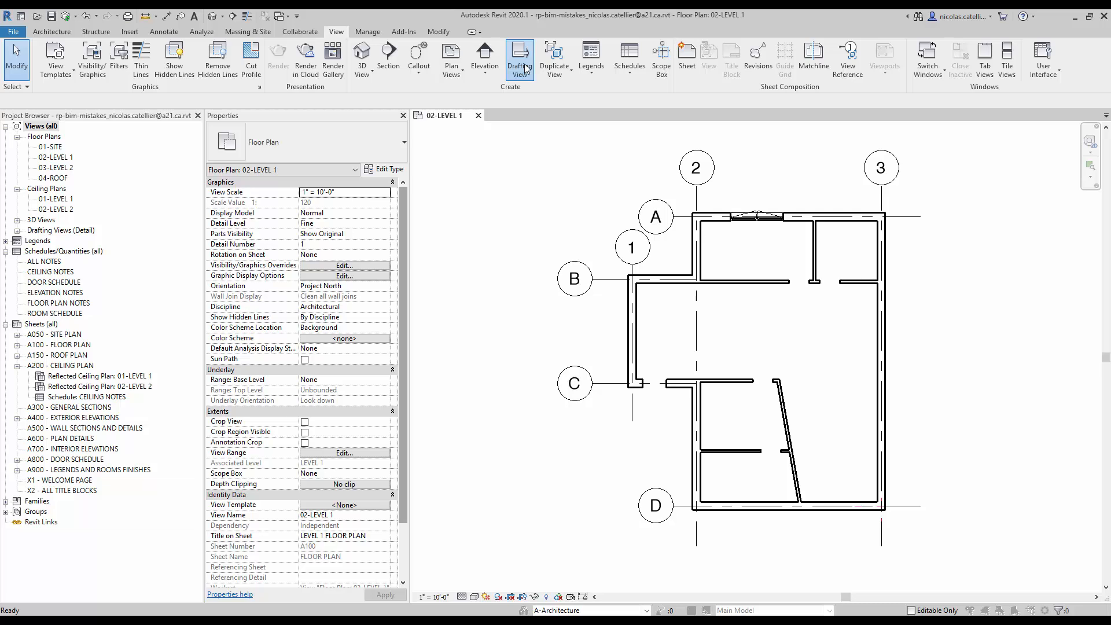
{"action": "left_click", "coordinate": [520, 58]}
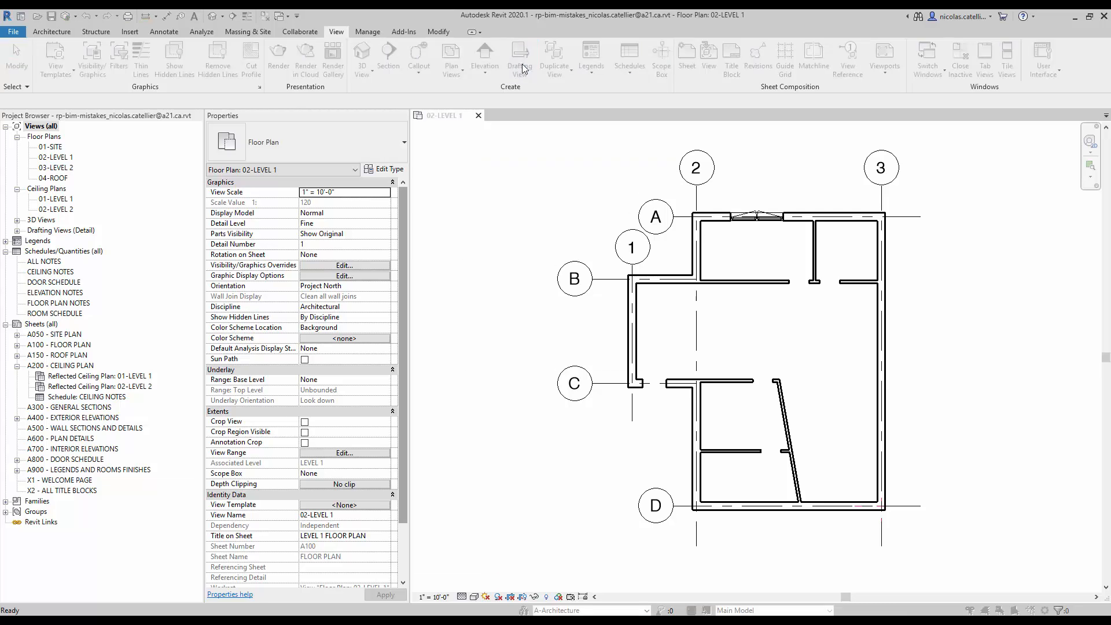
{"action": "left_click", "coordinate": [520, 57]}
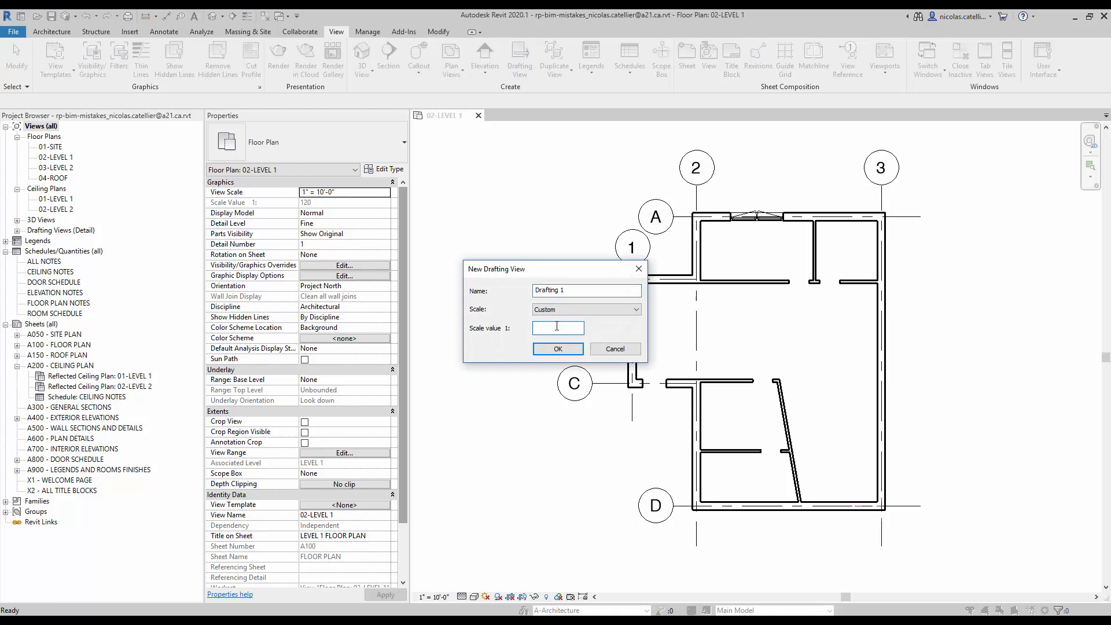
{"action": "left_click", "coordinate": [557, 349]}
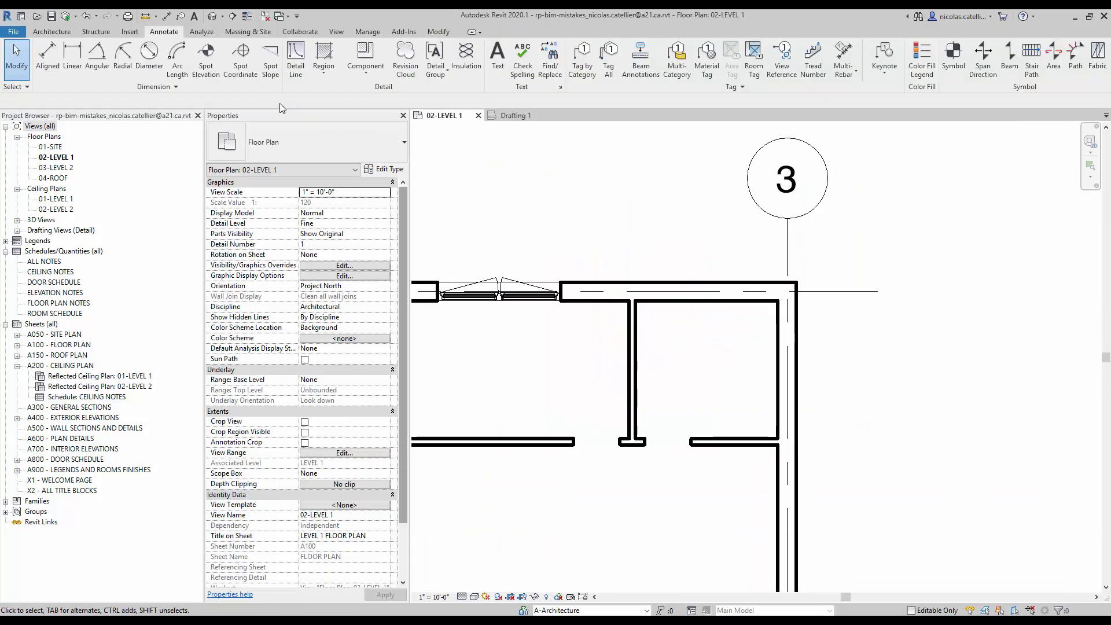
- Place a section near grid 3 with Reference Other View pointing to a drafting view
{"action": "left_click", "coordinate": [335, 32]}
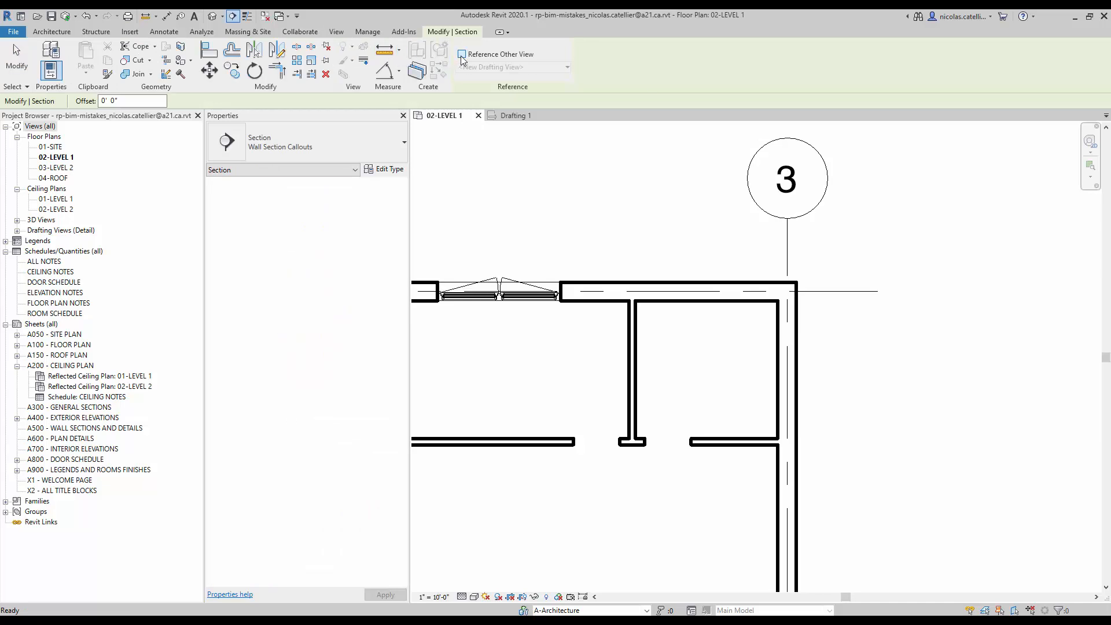
{"action": "left_click", "coordinate": [461, 54]}
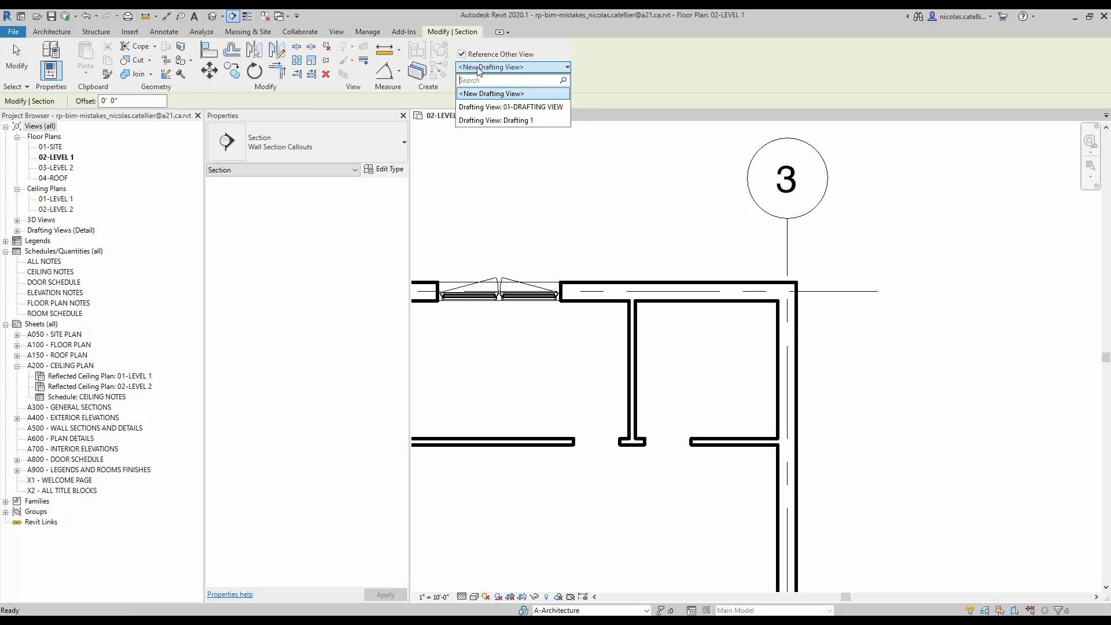
{"action": "left_click", "coordinate": [496, 120]}
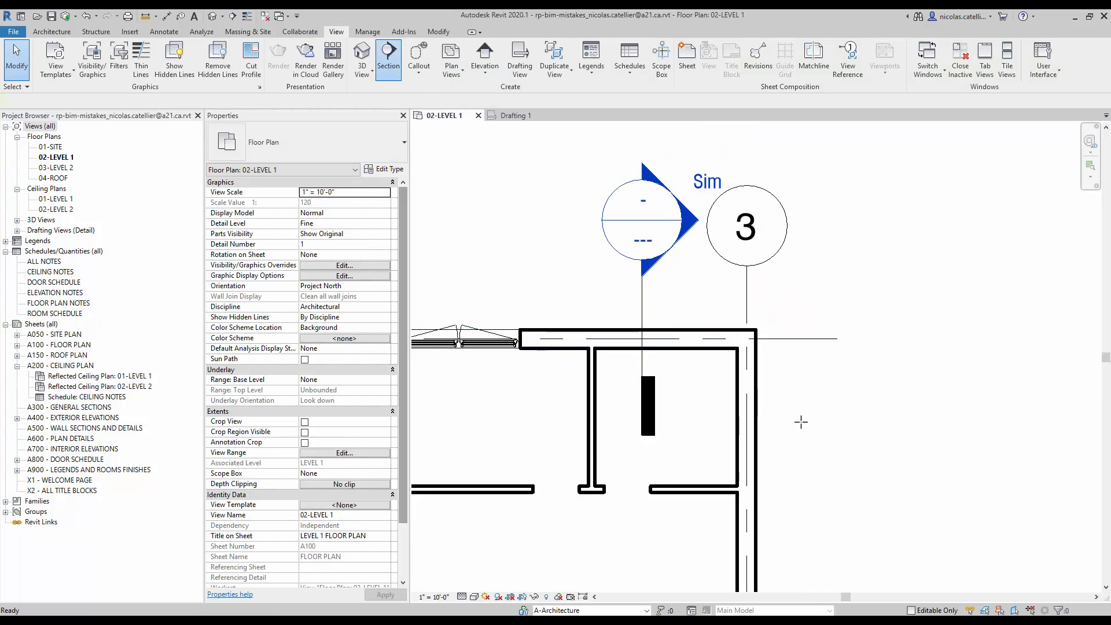
- Set Section 1's Display Model to Halftone and apply it
{"action": "left_click", "coordinate": [388, 60]}
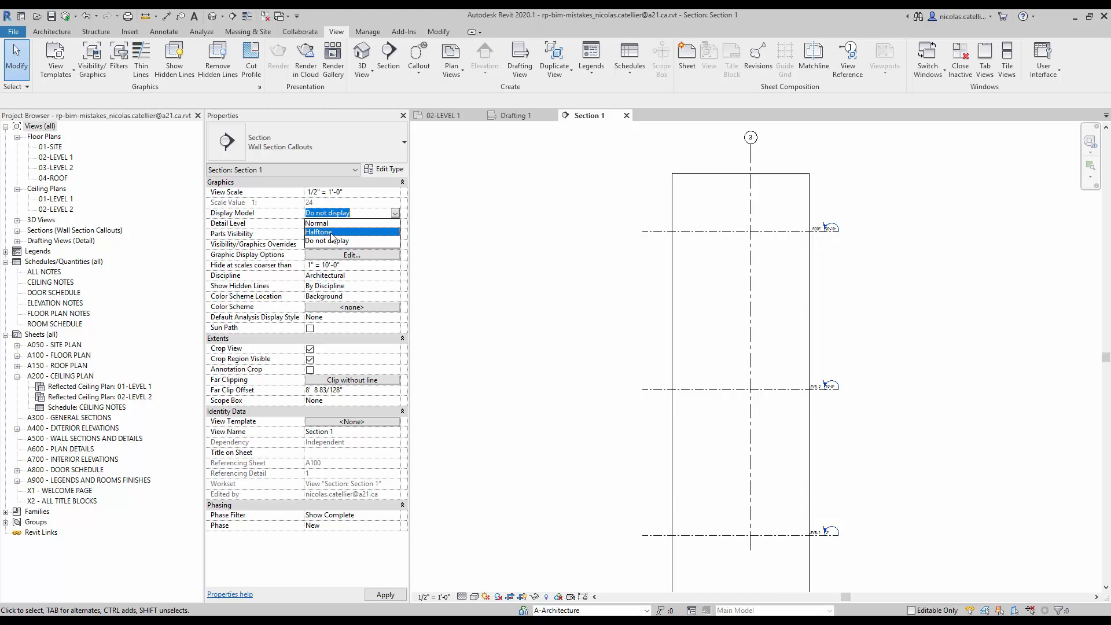
{"action": "left_click", "coordinate": [319, 231]}
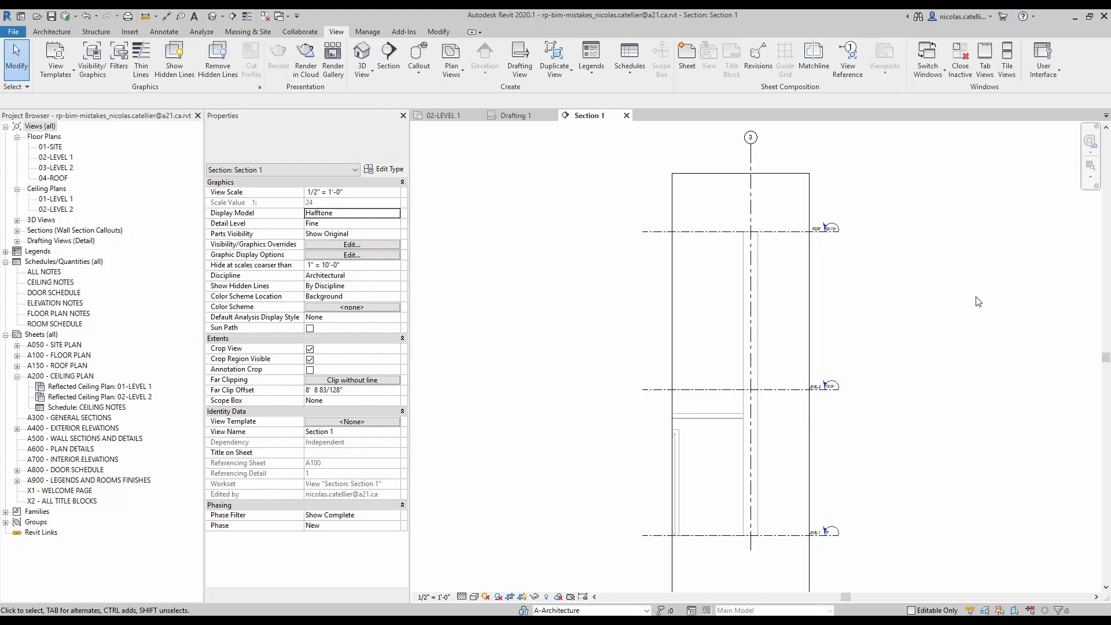
{"action": "left_click", "coordinate": [446, 115]}
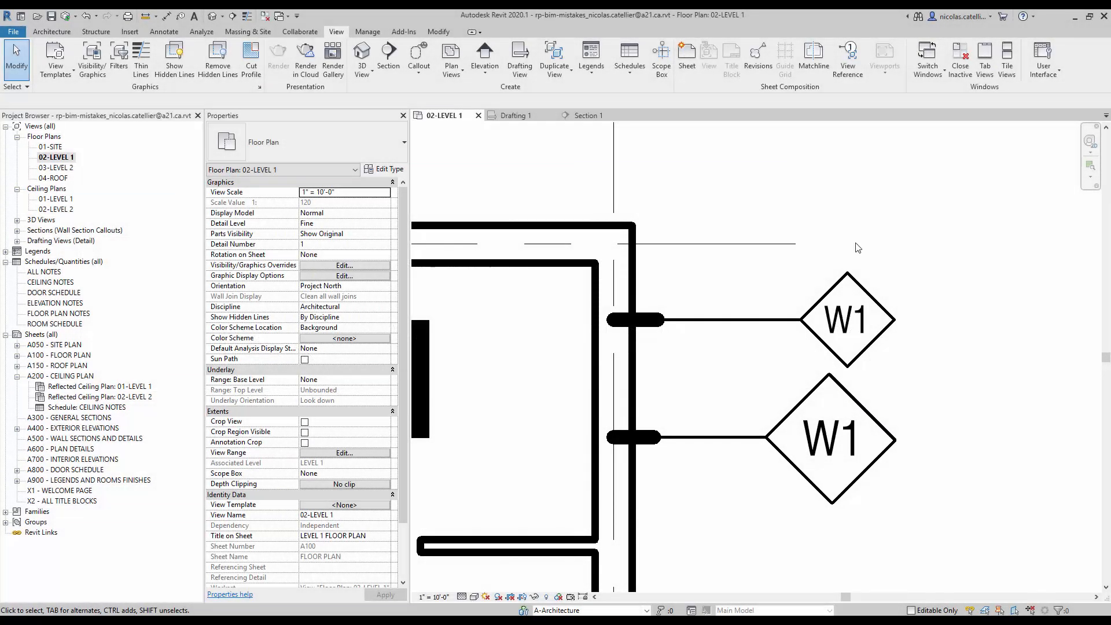
{"action": "mouse_move", "coordinate": [852, 237]}
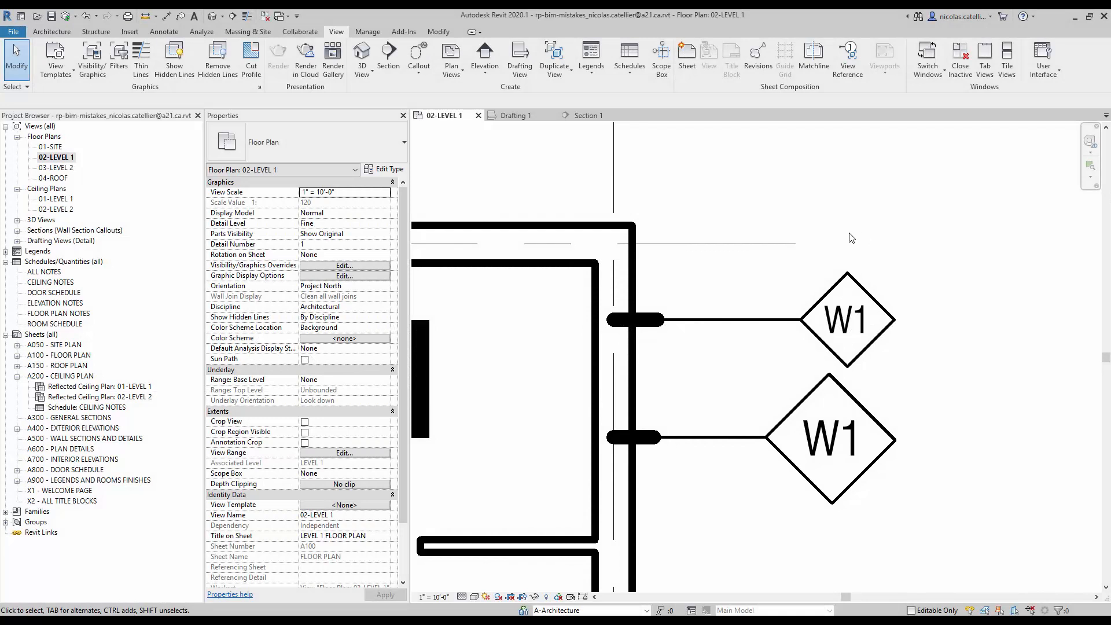
{"action": "mouse_move", "coordinate": [836, 240]}
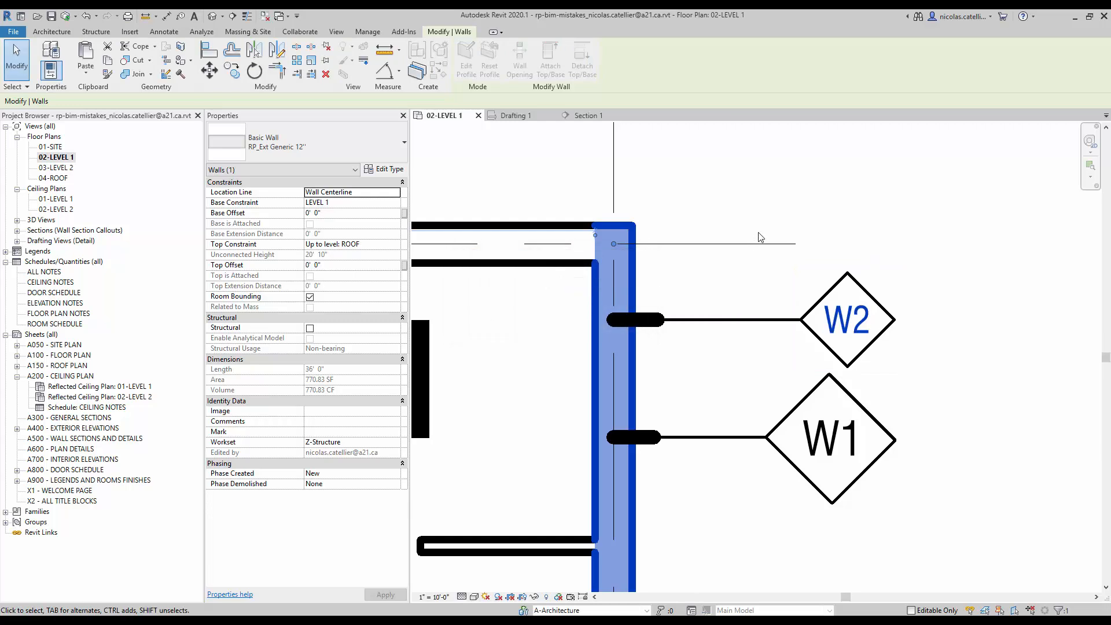
- Change the selected wall's Type Mark to W3
{"action": "left_click", "coordinate": [389, 168]}
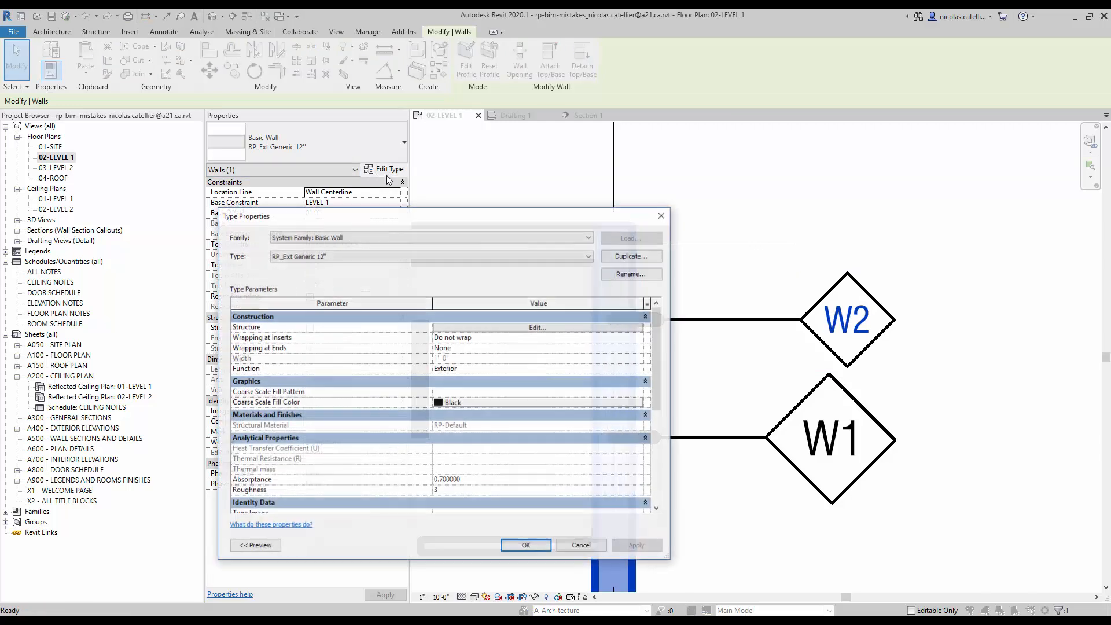
{"action": "scroll", "scroll_direction": "down", "scroll_amount": 3}
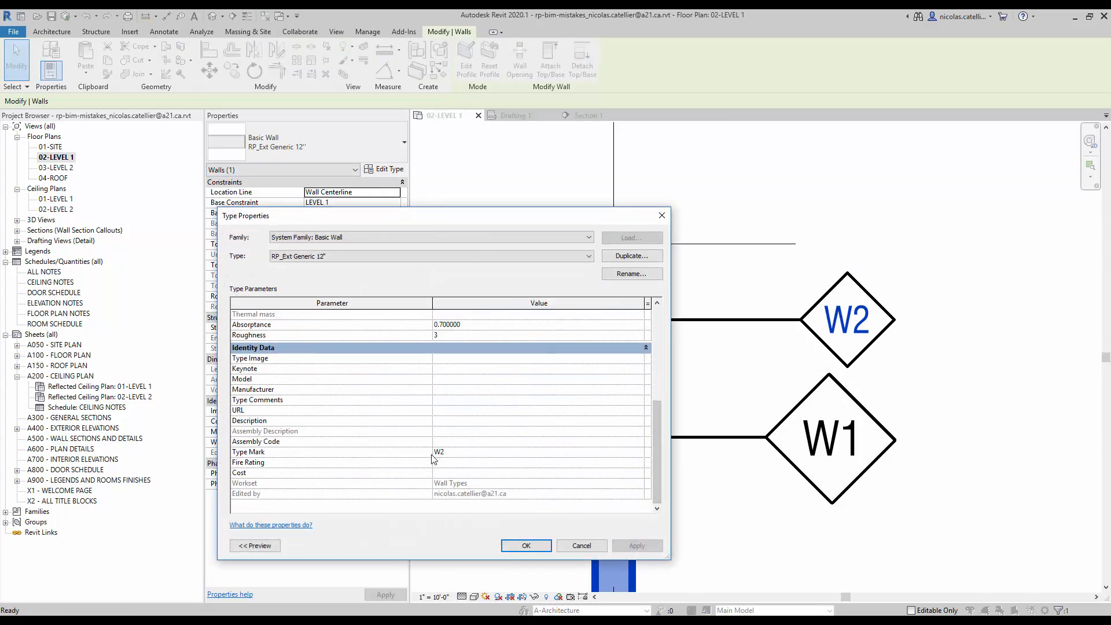
{"action": "type", "text": "W3"}
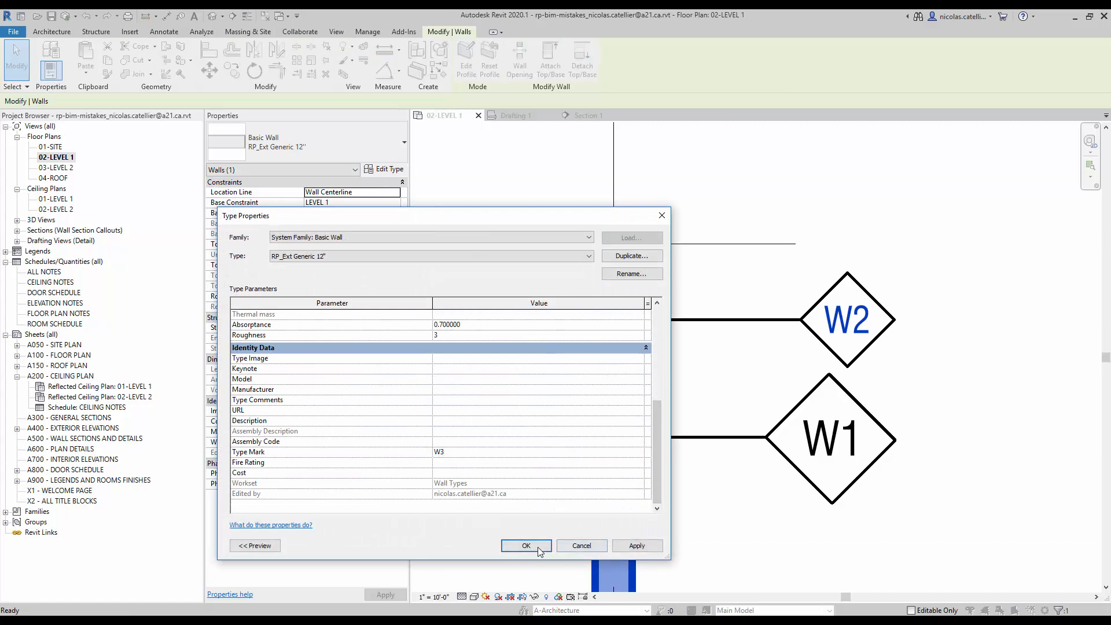
{"action": "left_click", "coordinate": [526, 546]}
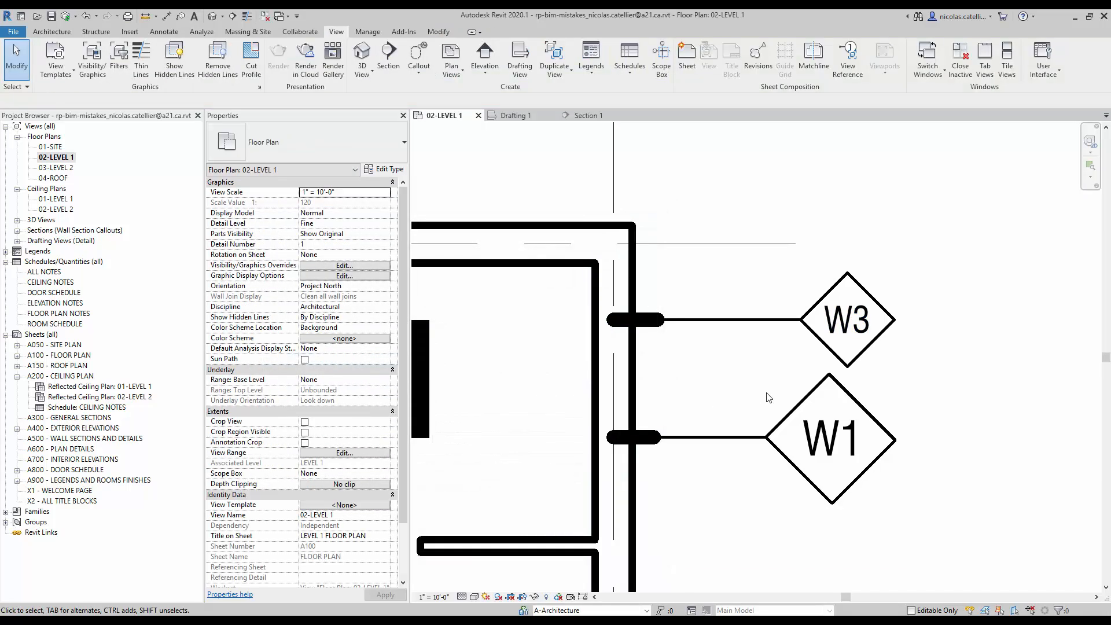
- Edit the lower wall tag's value to read W4
{"action": "double_click", "coordinate": [833, 437]}
{"action": "type", "text": "4"}
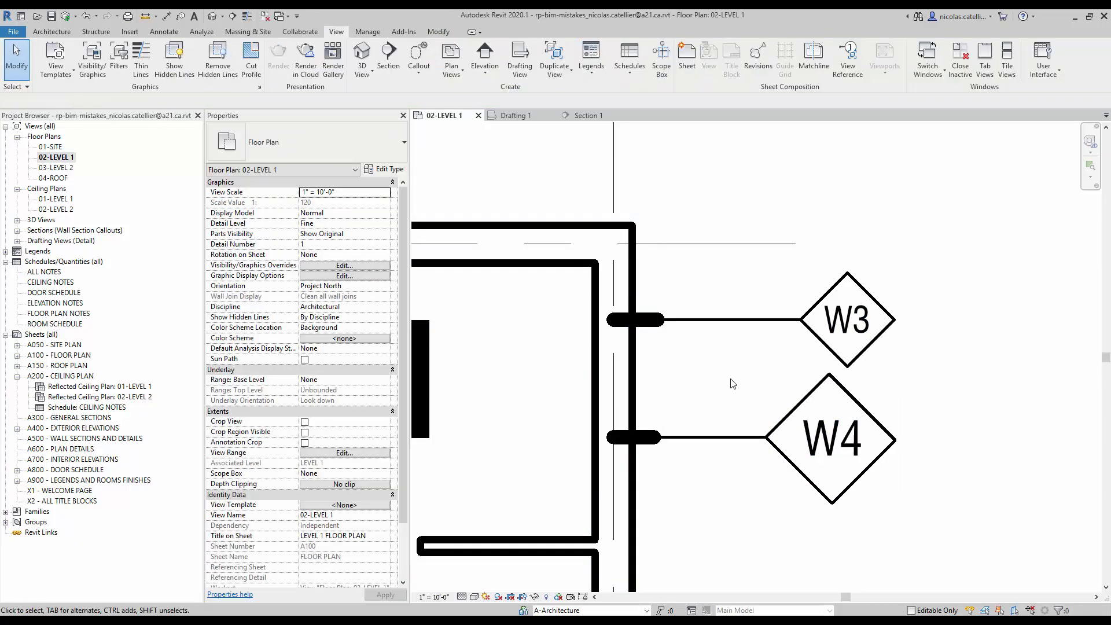
{"action": "left_click", "coordinate": [708, 437]}
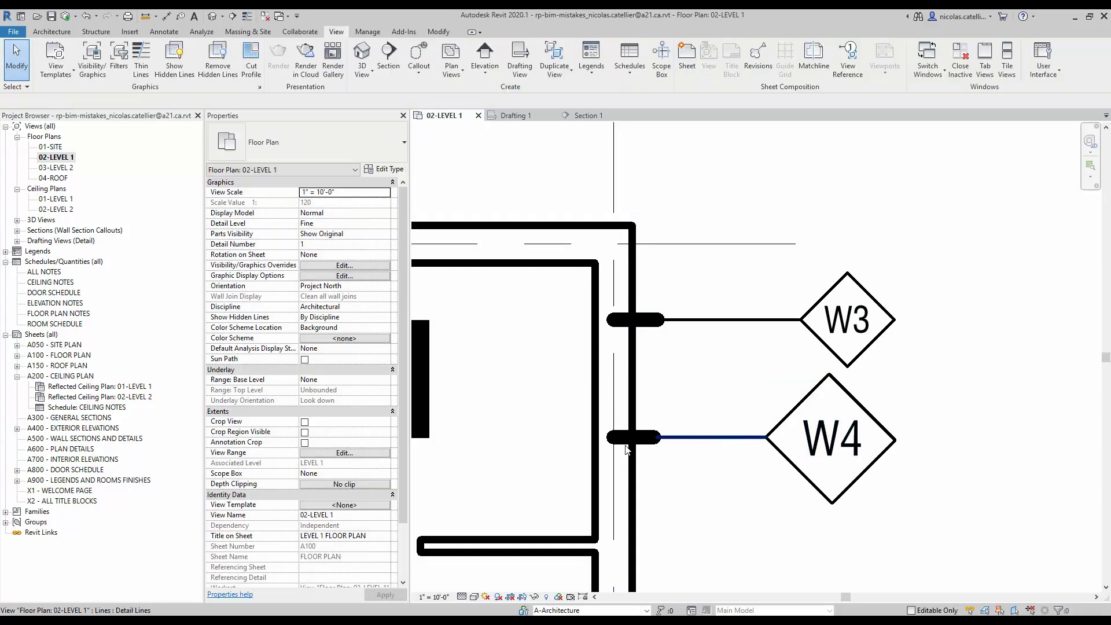
{"action": "left_click", "coordinate": [846, 319]}
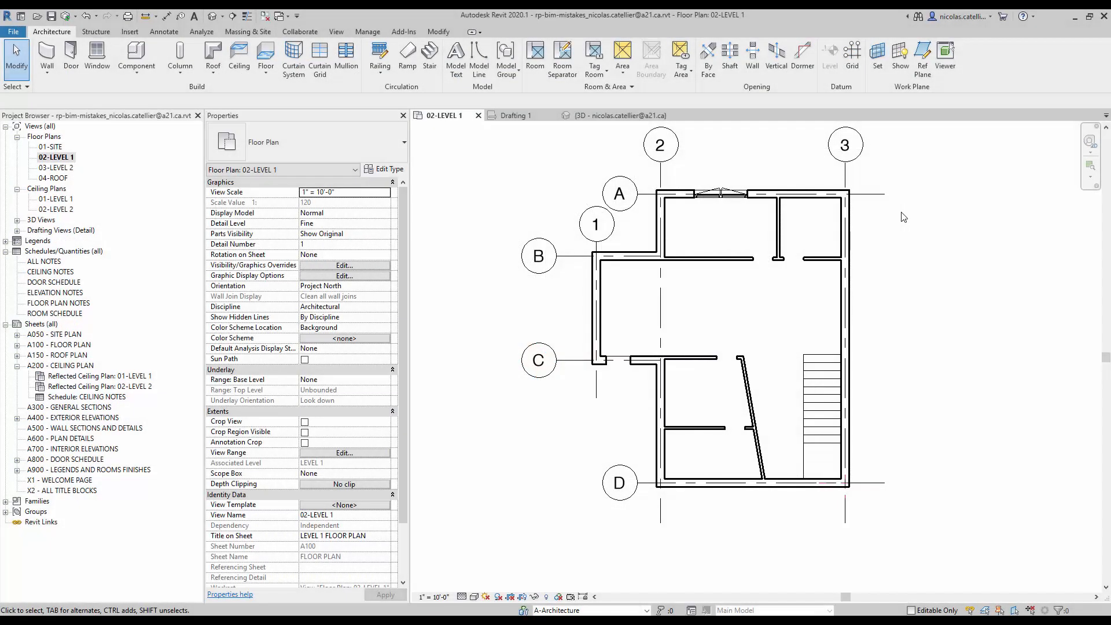
- Inspect the stair in the Level 1 plan, then check the walls in the 3D view
{"action": "scroll", "scroll_direction": "up", "scroll_amount": 3}
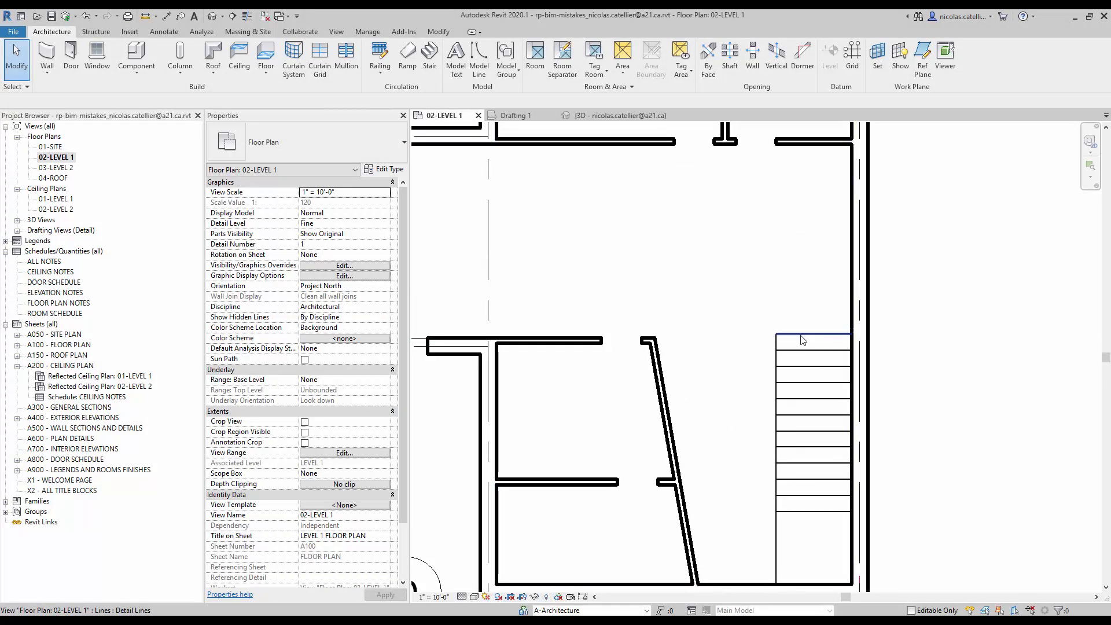
{"action": "left_click", "coordinate": [812, 333]}
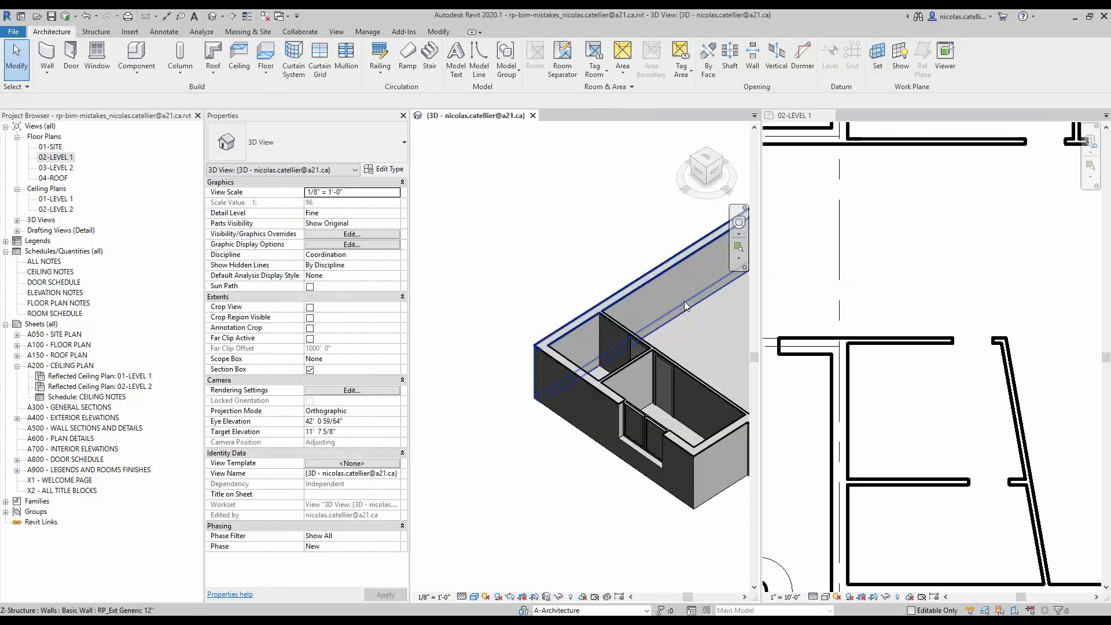
{"action": "left_click", "coordinate": [793, 115]}
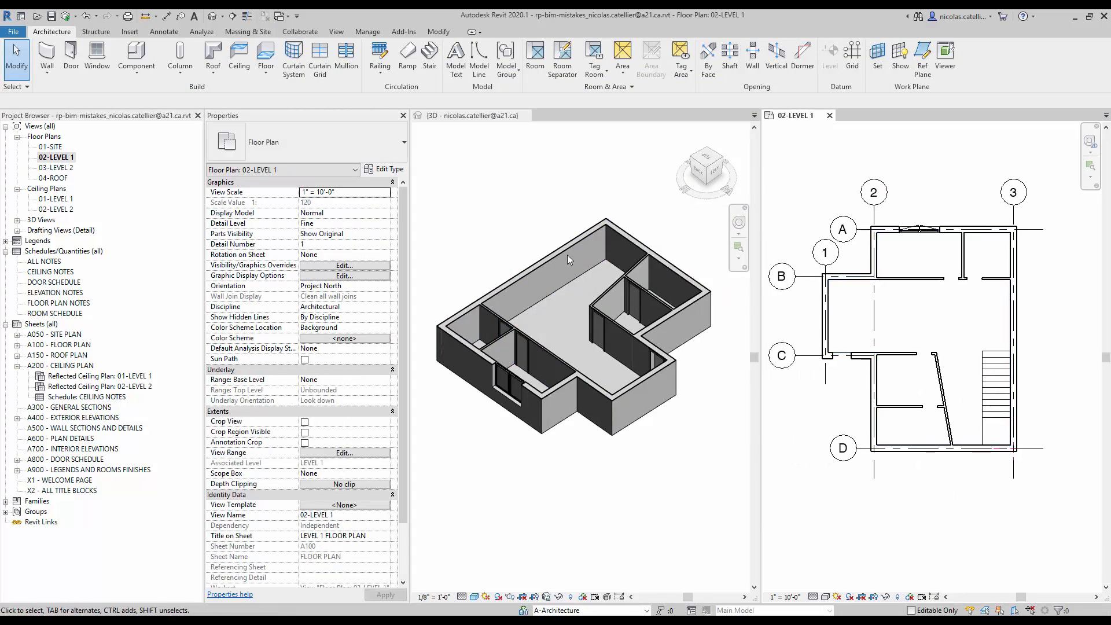
{"action": "mouse_move", "coordinate": [578, 173]}
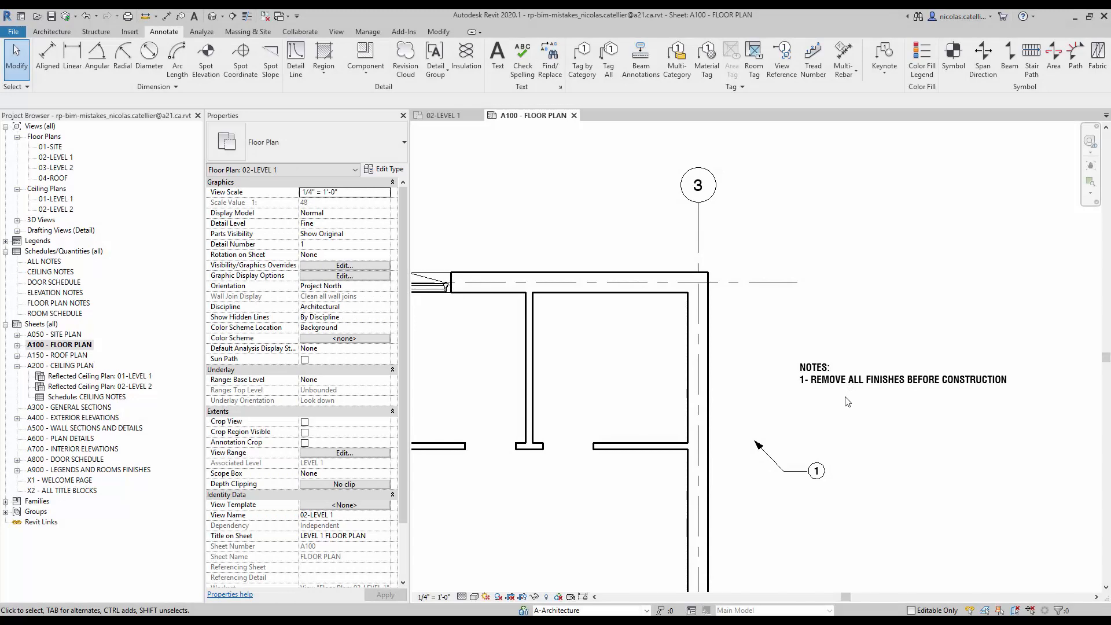
- Select the construction text note and the number 1 note tag on sheet A100
{"action": "left_click", "coordinate": [903, 379]}
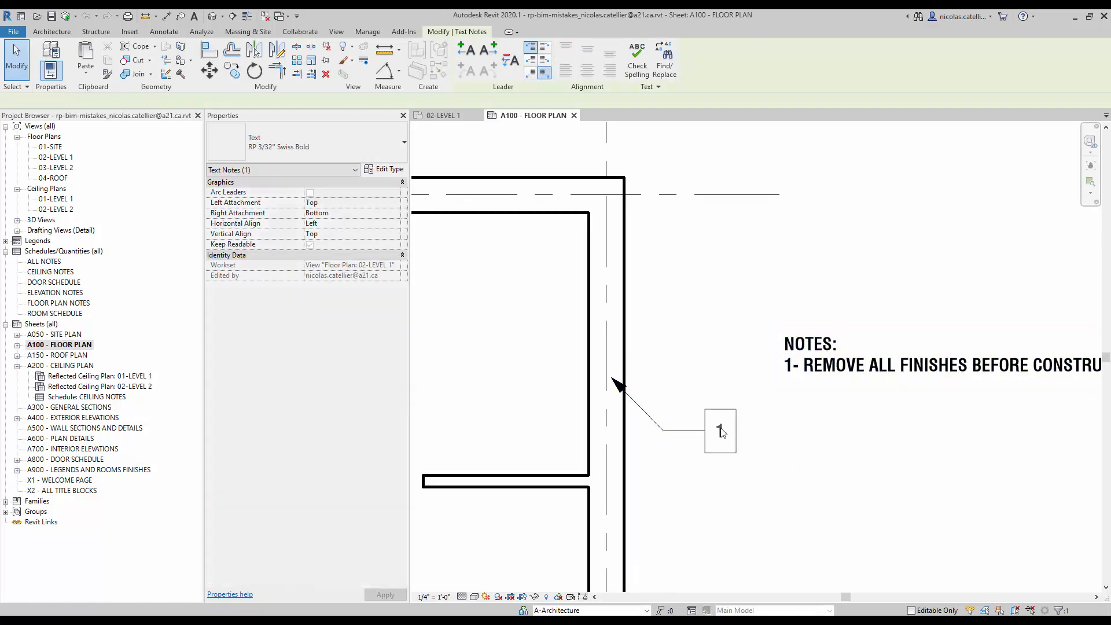
{"action": "left_click", "coordinate": [719, 430]}
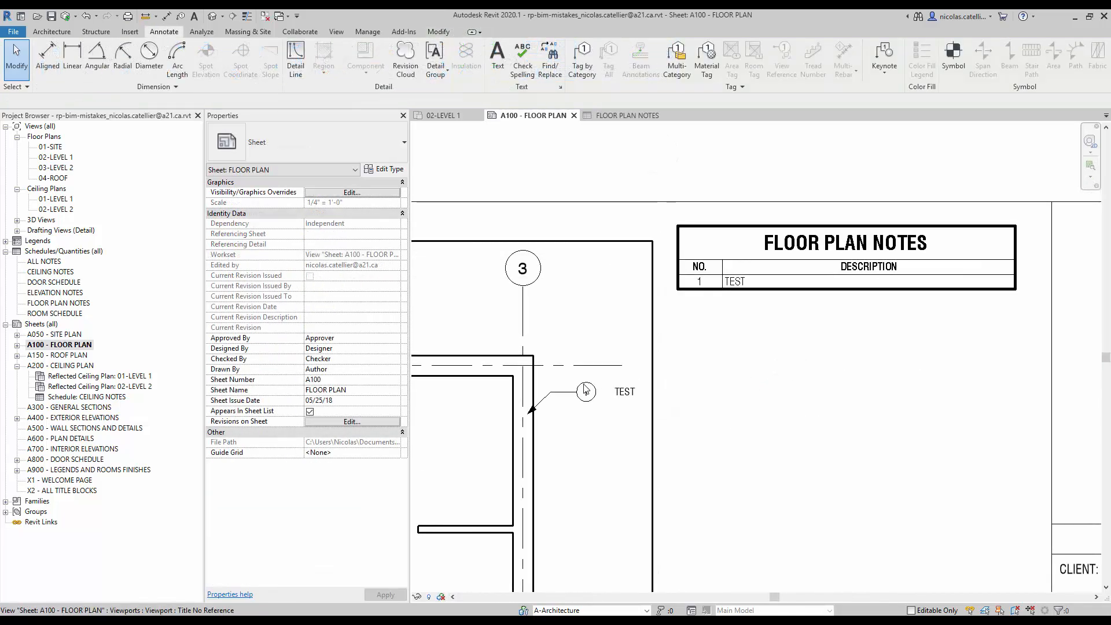
{"action": "left_click", "coordinate": [586, 392]}
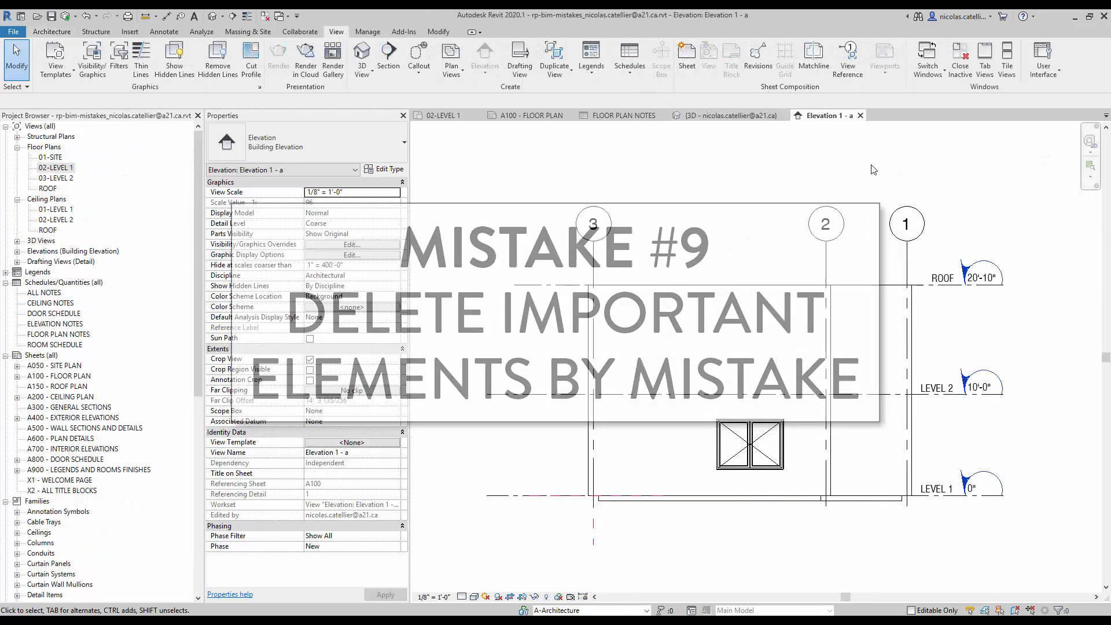
- Delete the ROOF level with its plan views, and hide grid 3
{"action": "left_click", "coordinate": [943, 285]}
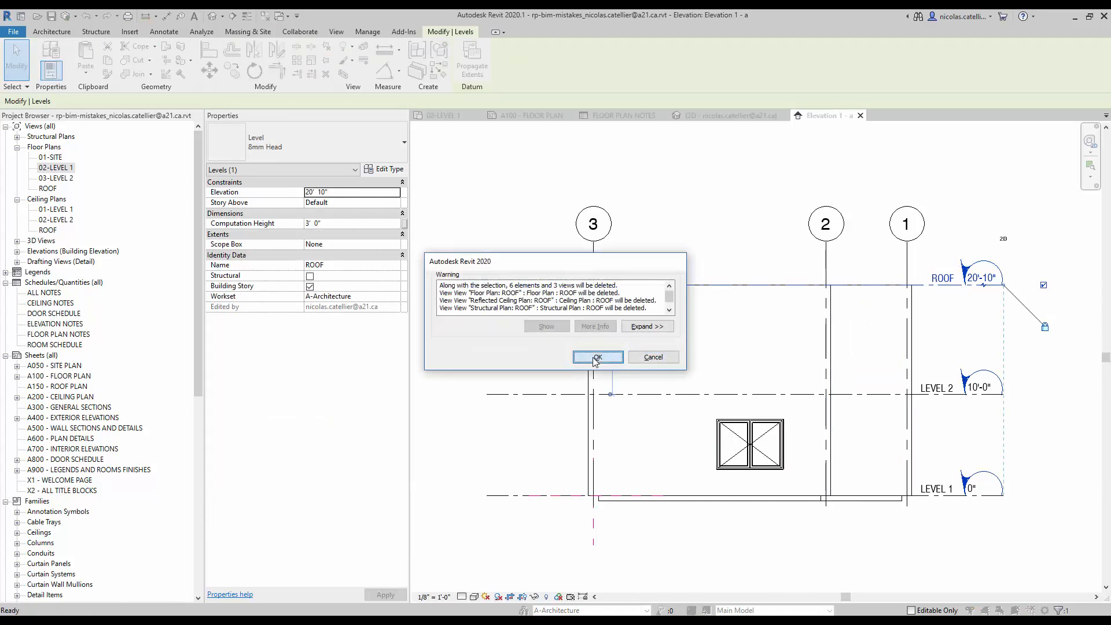
{"action": "left_click", "coordinate": [597, 357]}
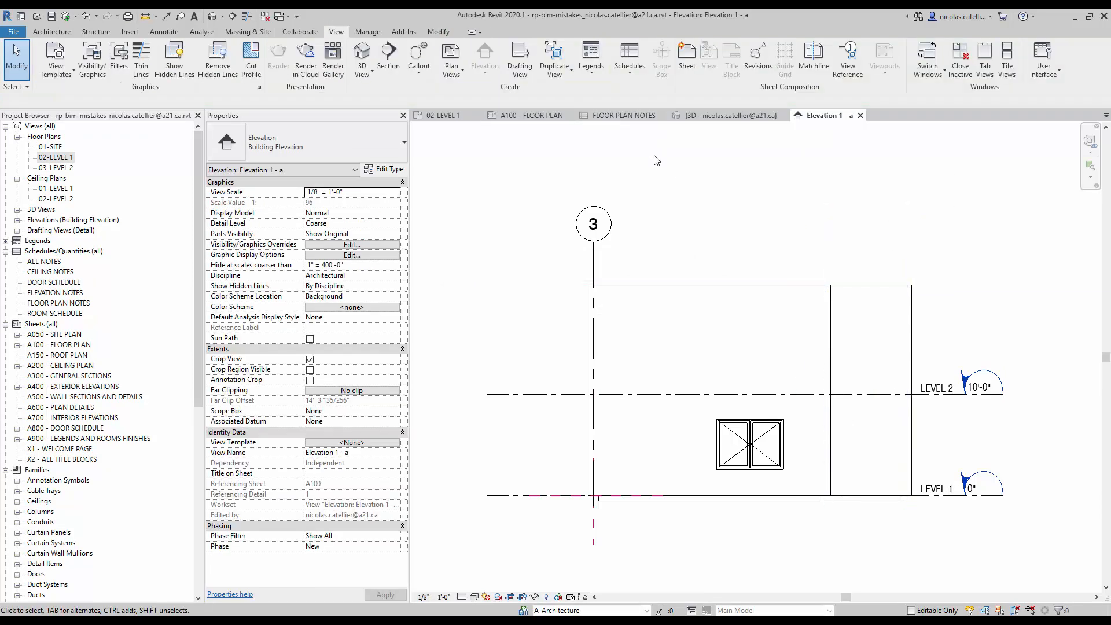
{"action": "mouse_move", "coordinate": [776, 212]}
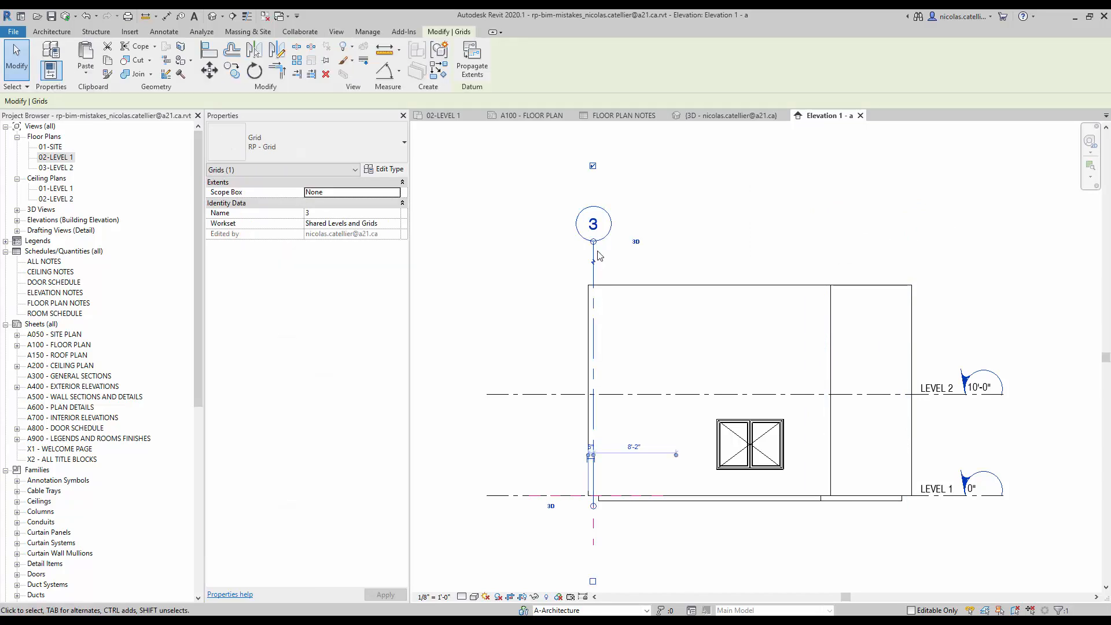
{"action": "left_click", "coordinate": [344, 46]}
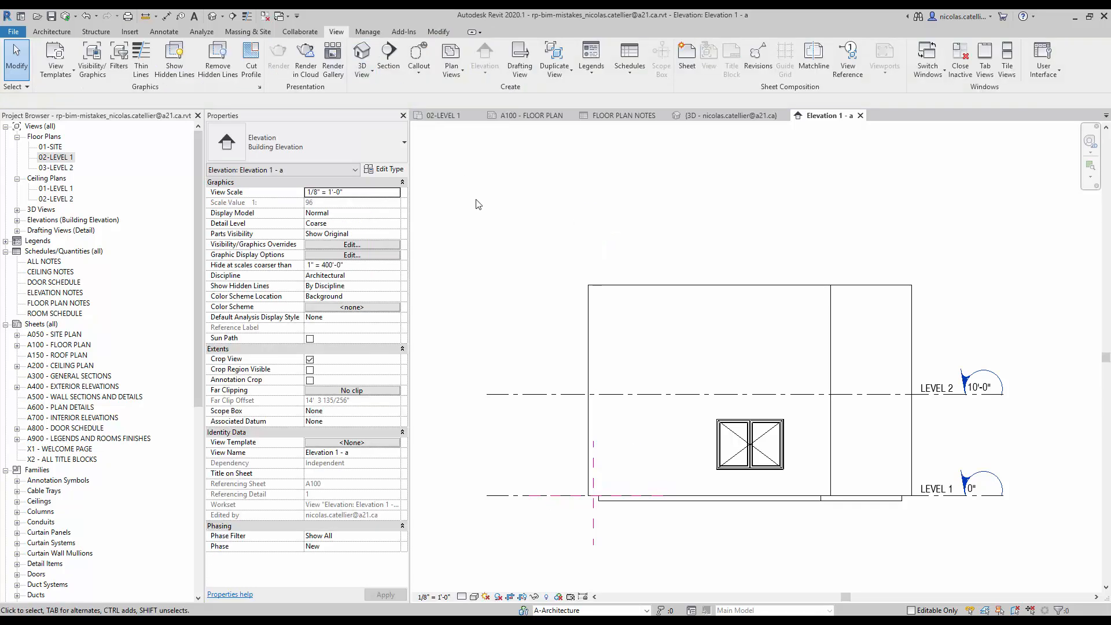
- Hide the LEVEL 2 level line in Elevation 1 - a with Hide in View
{"action": "left_click", "coordinate": [554, 395]}
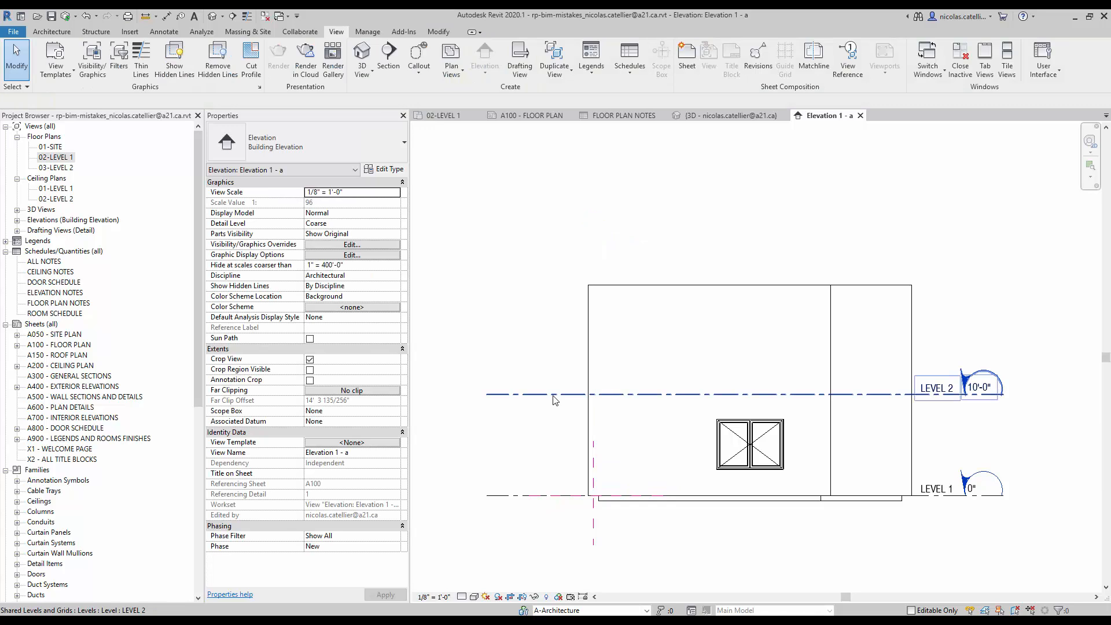
{"action": "right_click", "coordinate": [555, 395]}
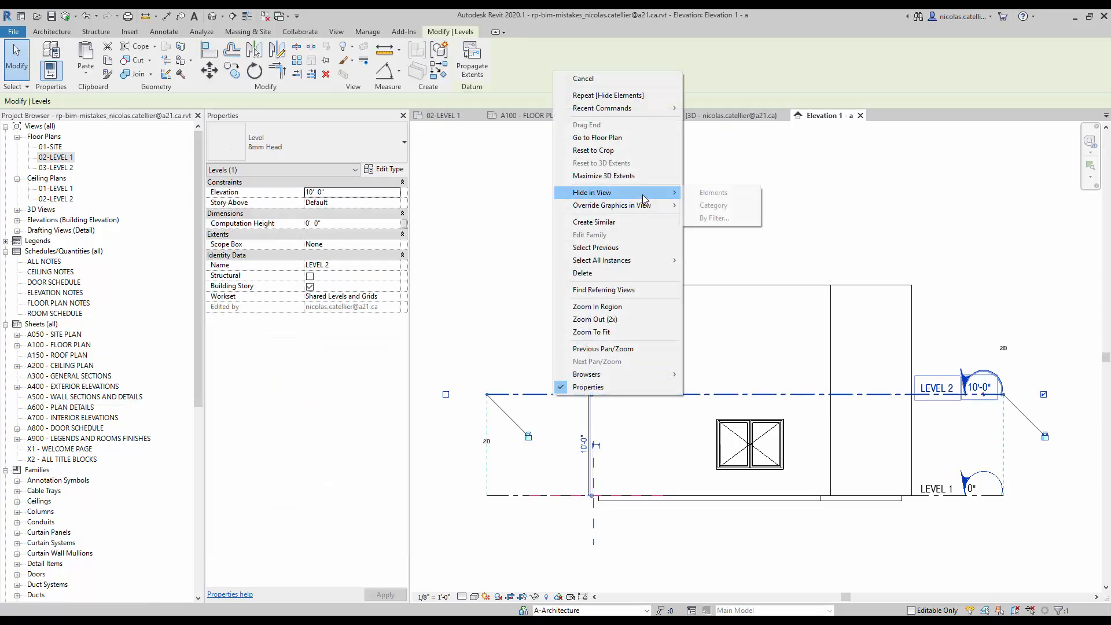
{"action": "mouse_move", "coordinate": [713, 192]}
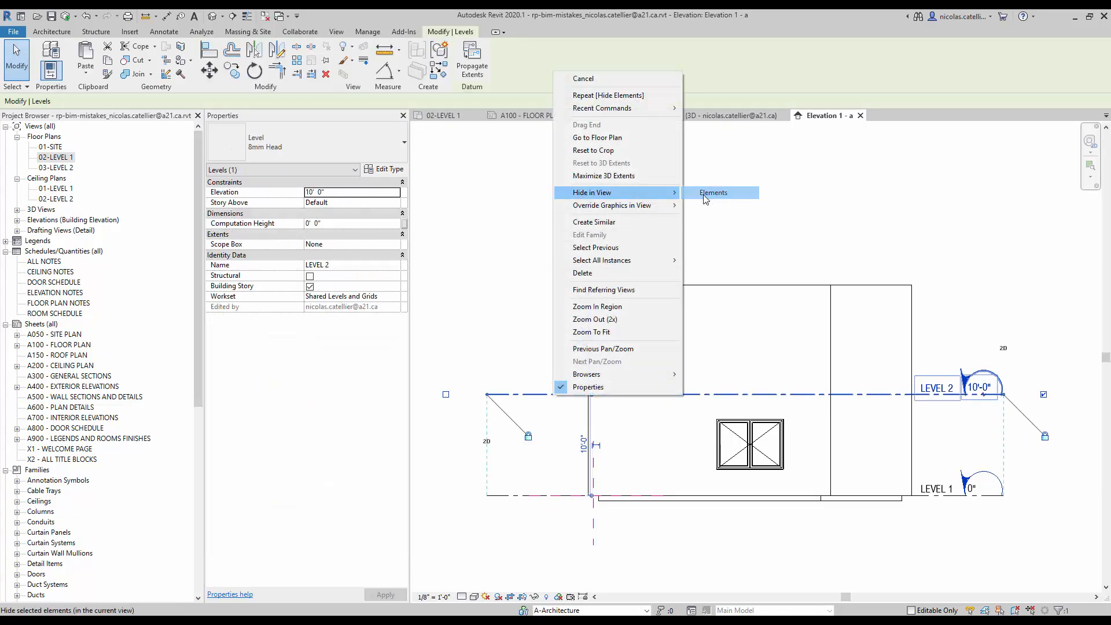
{"action": "left_click", "coordinate": [713, 193]}
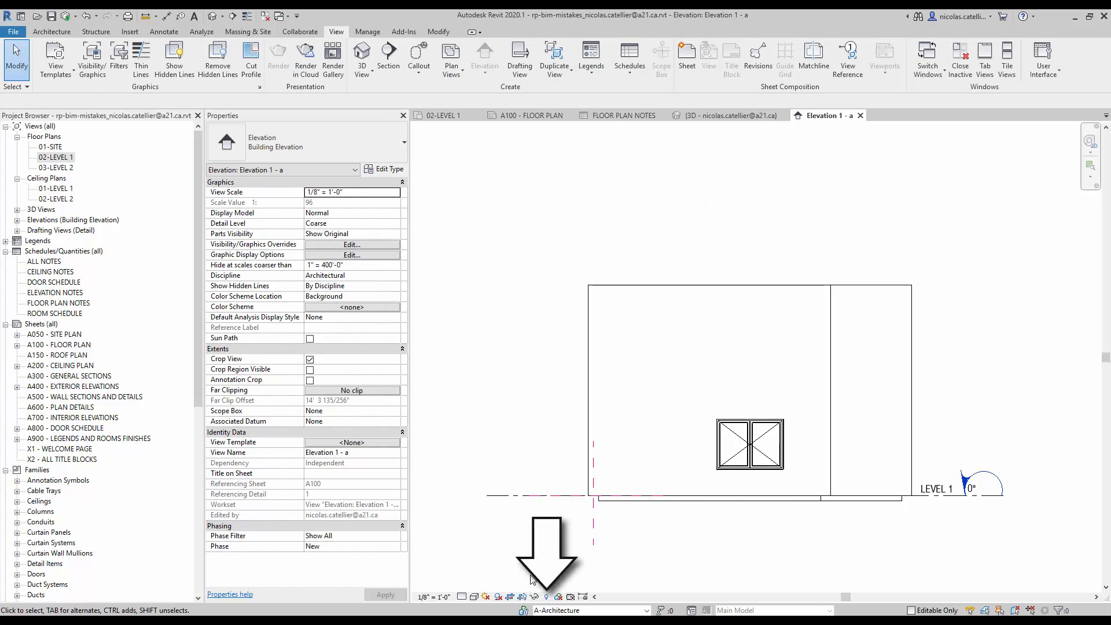
{"action": "left_click", "coordinate": [548, 597]}
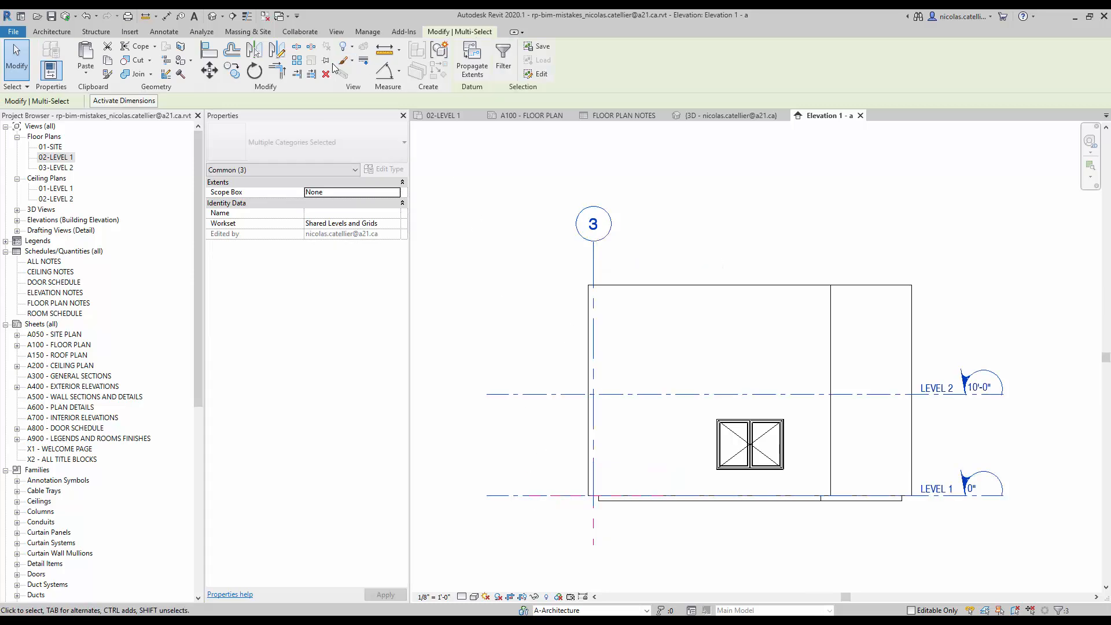
{"action": "mouse_move", "coordinate": [326, 60]}
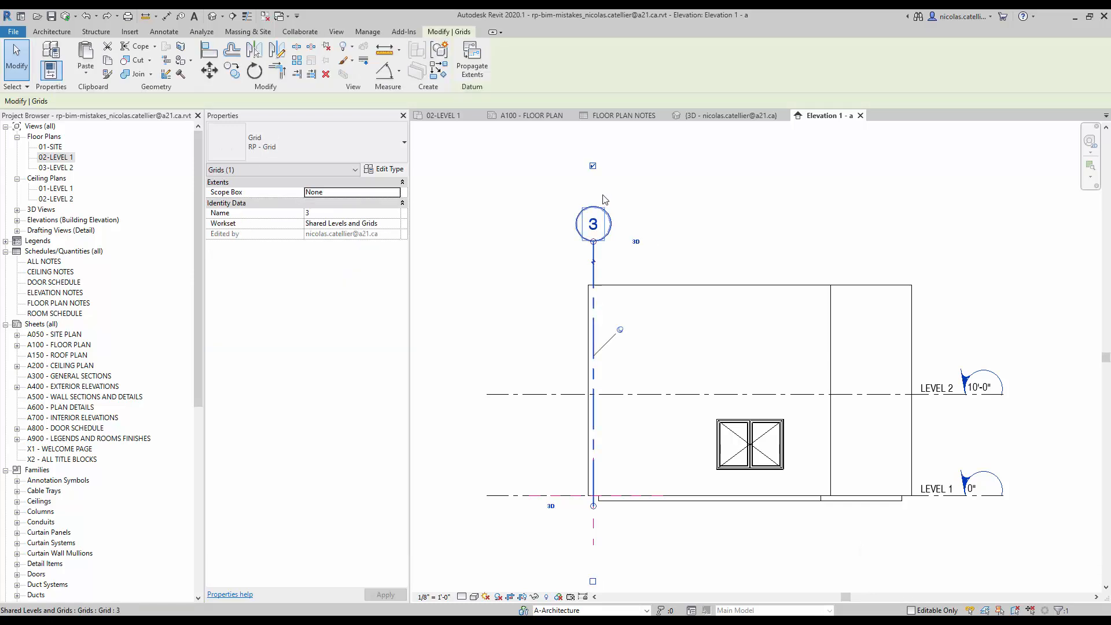
- Restore the hidden grid 3 in the elevation
{"action": "key", "text": "Delete"}
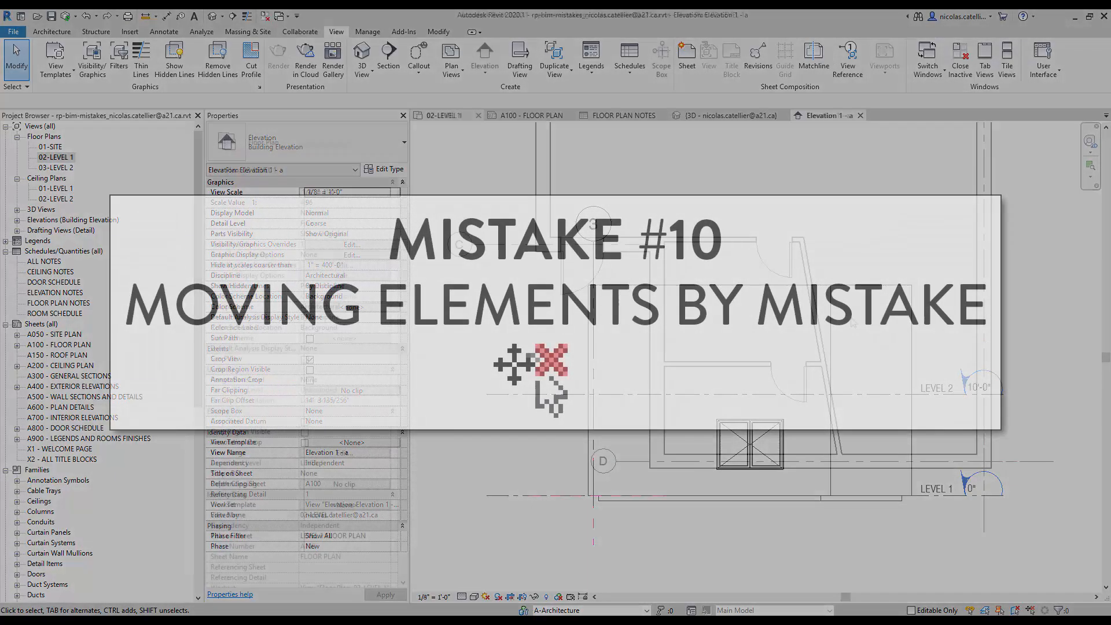
- In 02-LEVEL 1, turn off Drag Elements on Selection and reselect the slanted wall
{"action": "left_click", "coordinate": [445, 114]}
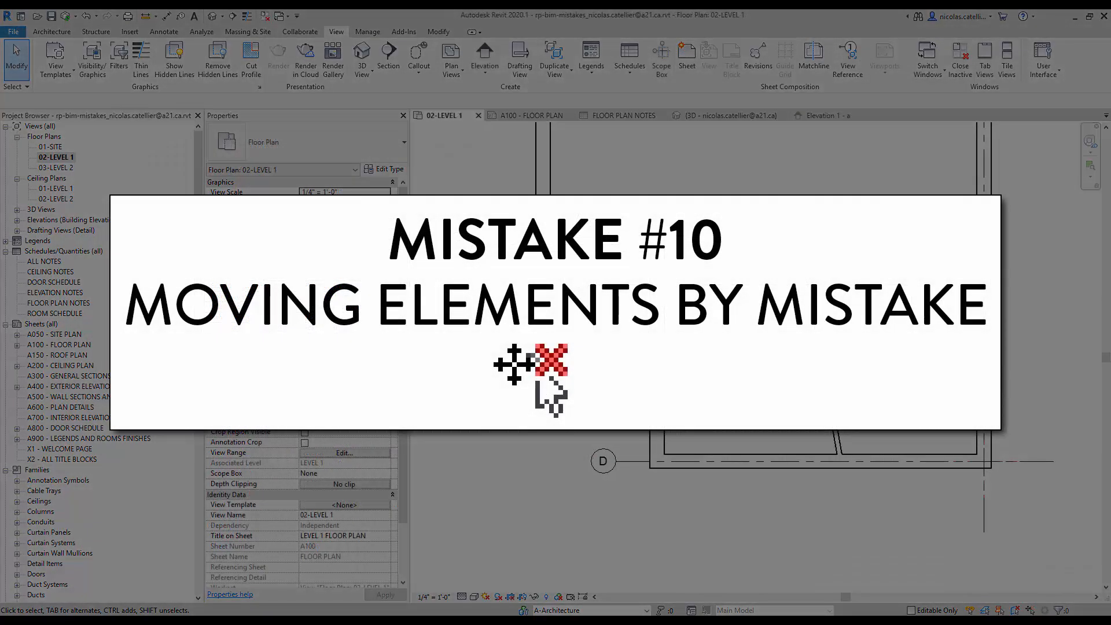
{"action": "left_click", "coordinate": [801, 319]}
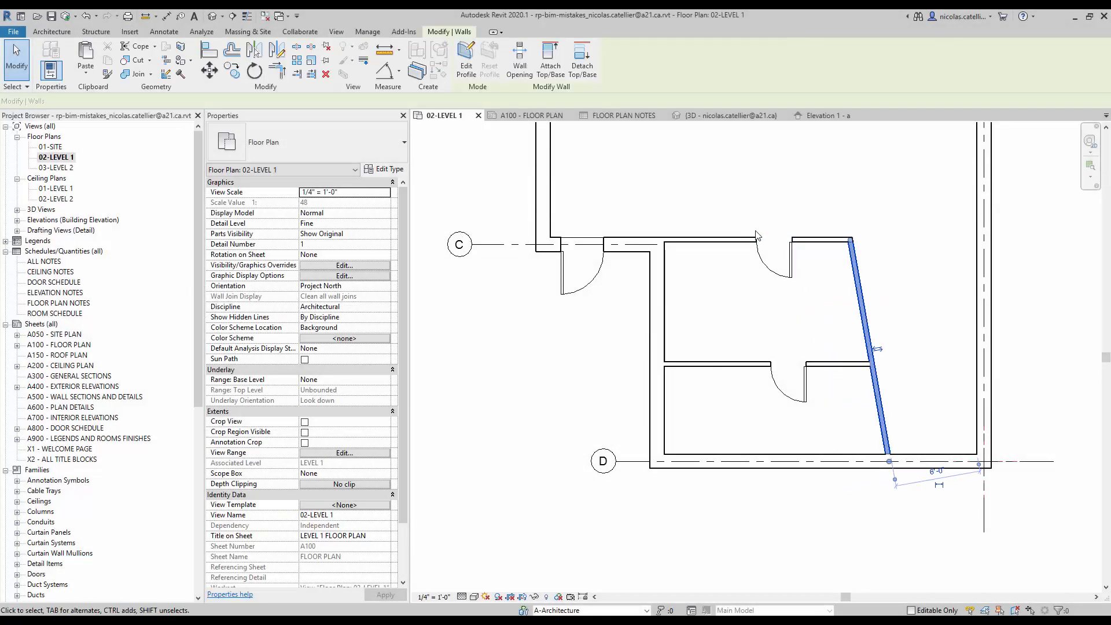
{"action": "left_click", "coordinate": [728, 316]}
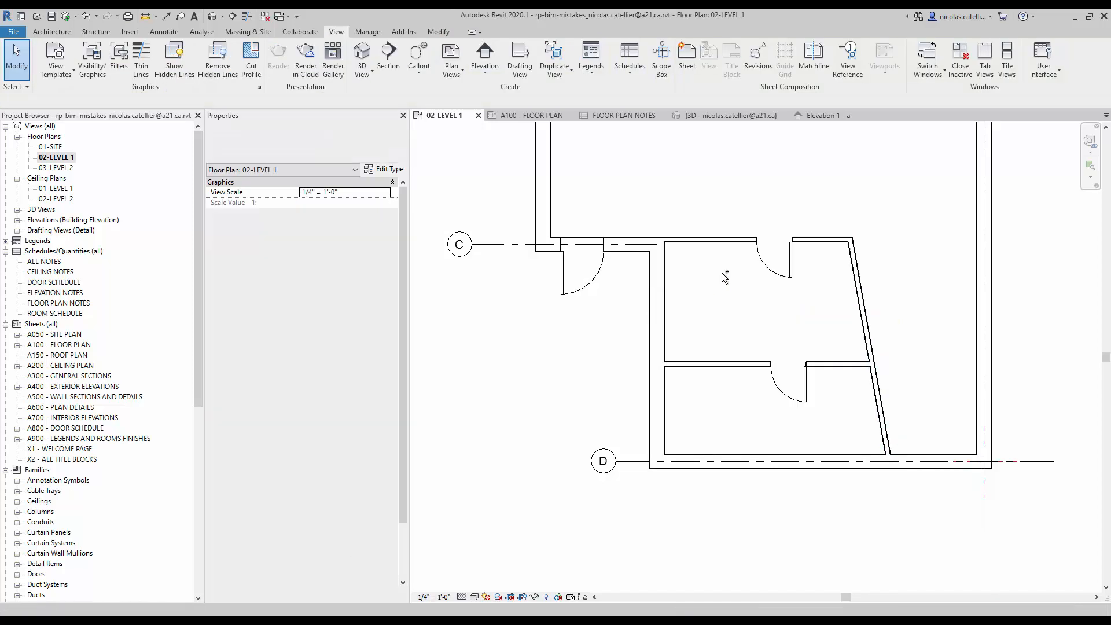
{"action": "left_click", "coordinate": [724, 277]}
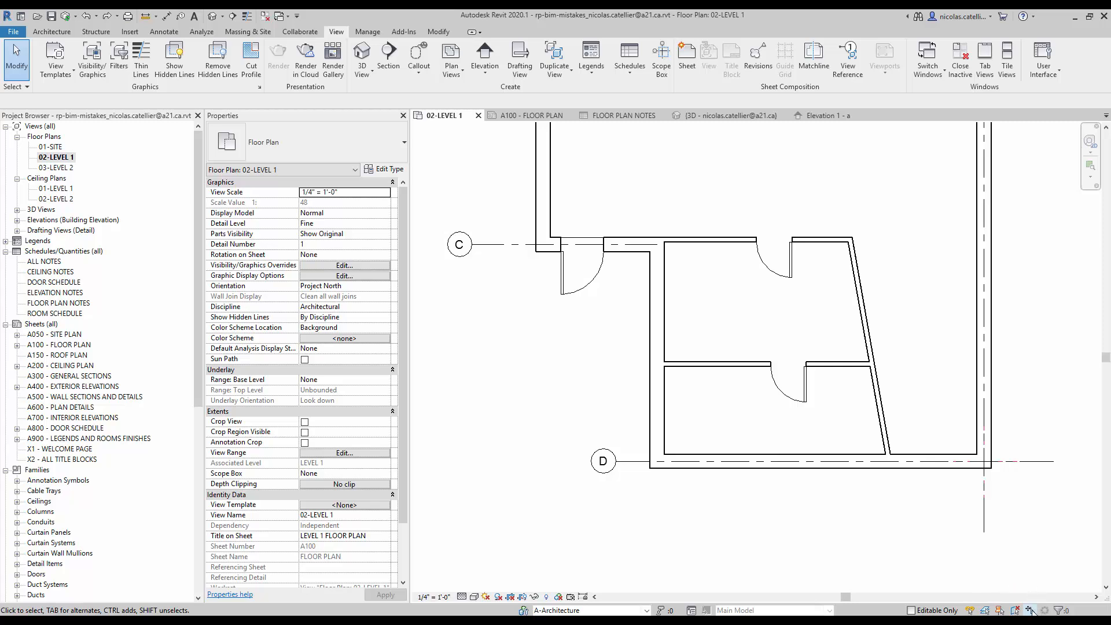
{"action": "mouse_move", "coordinate": [1025, 610]}
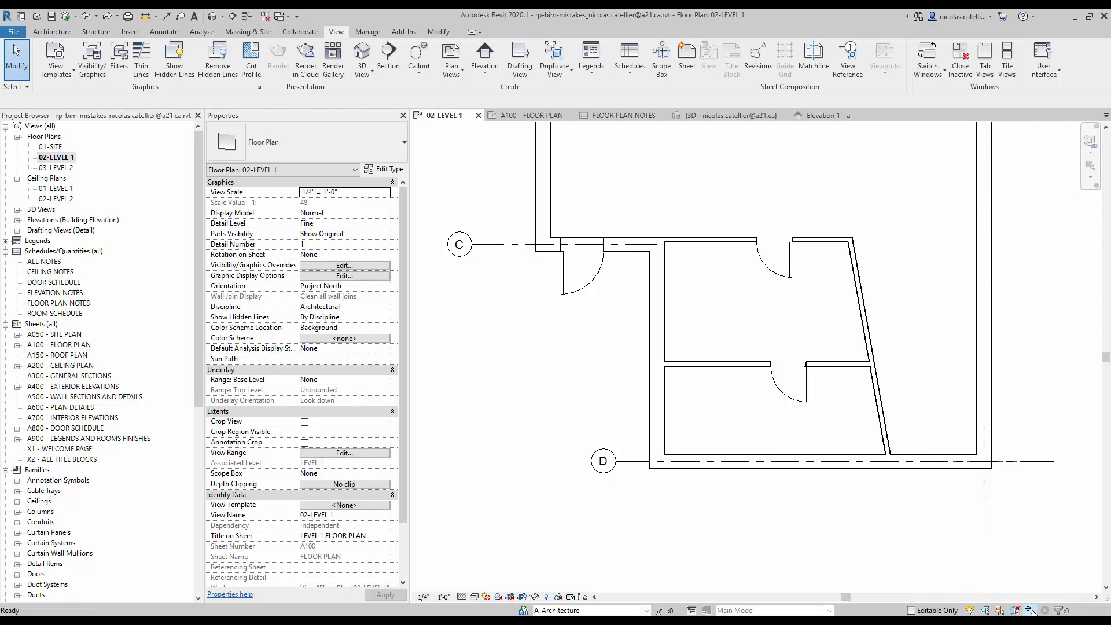
{"action": "left_click", "coordinate": [858, 305]}
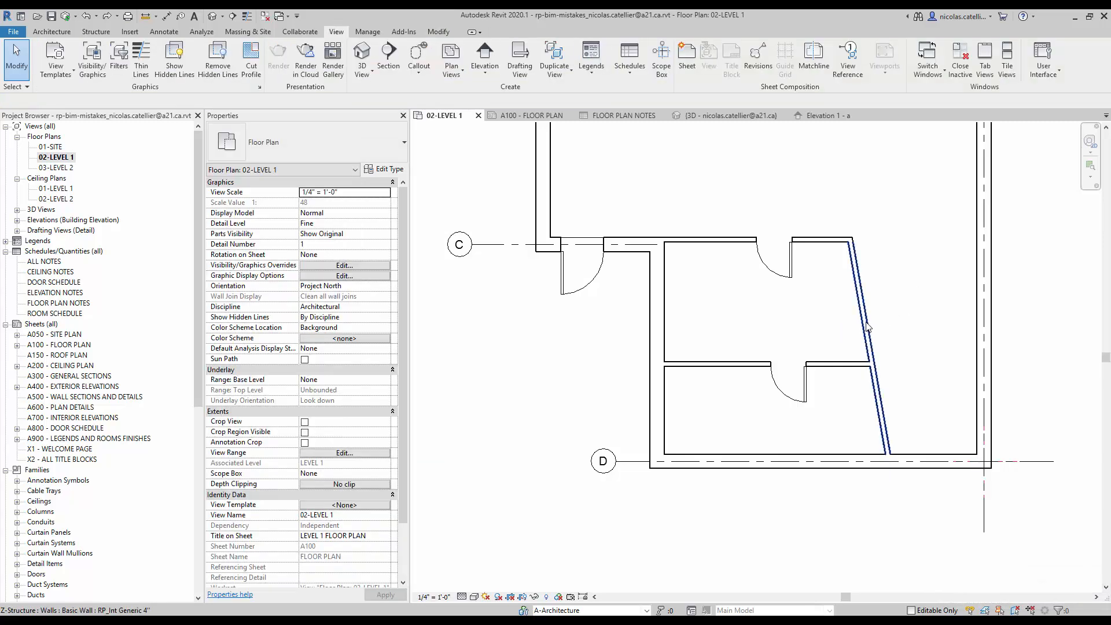
{"action": "left_click", "coordinate": [861, 319]}
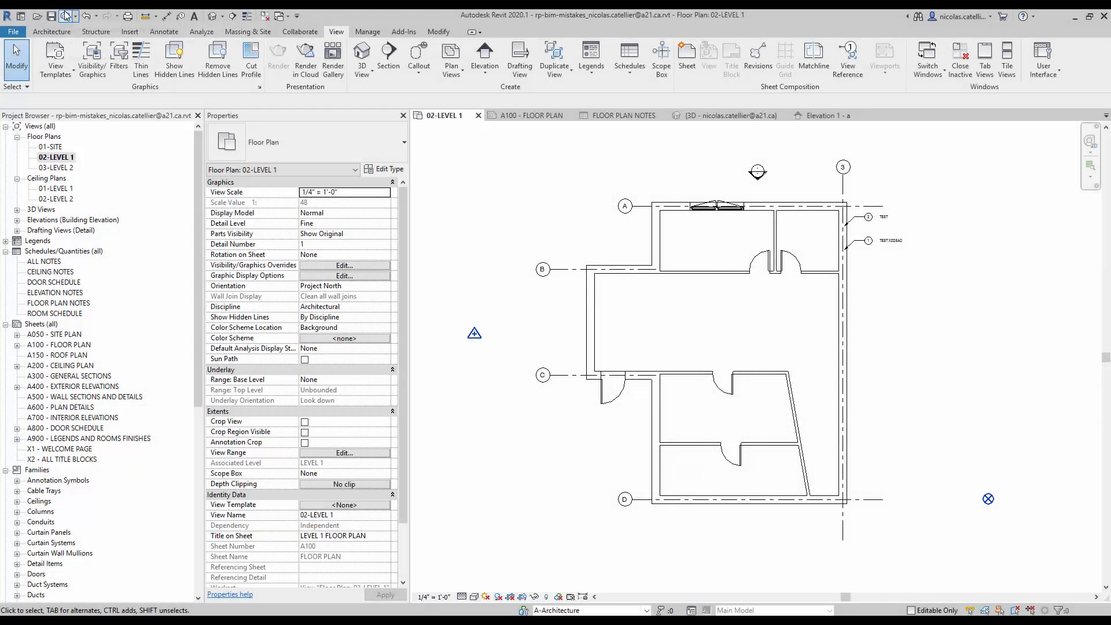
- Choose CAD-Export-Test.dwg in the Link CAD dialog and set its positioning
{"action": "left_click", "coordinate": [130, 32]}
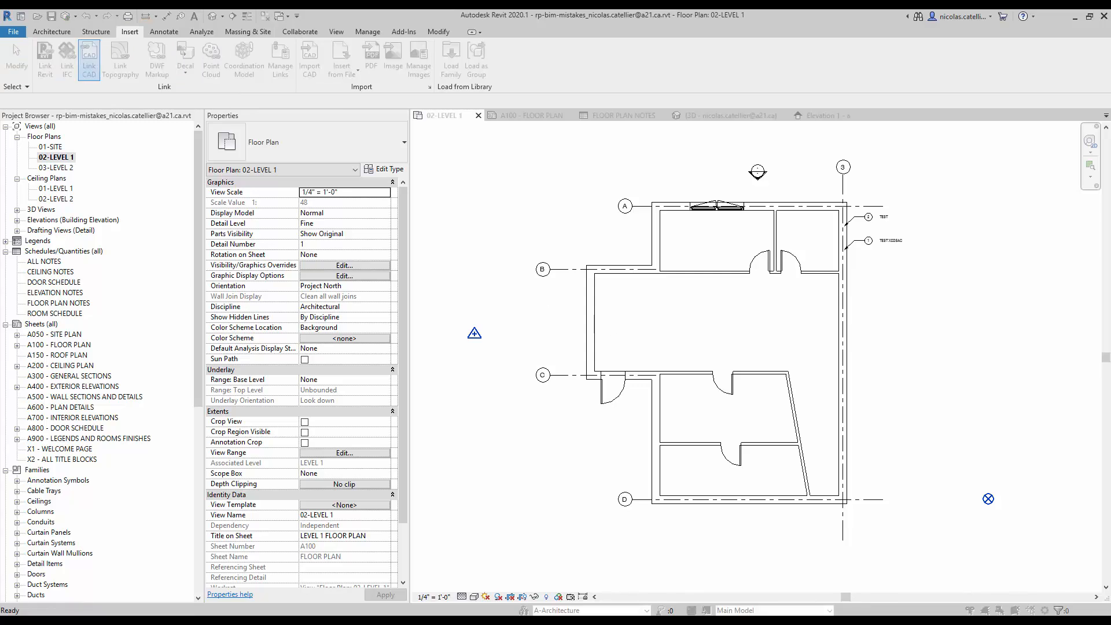
{"action": "left_click", "coordinate": [89, 57]}
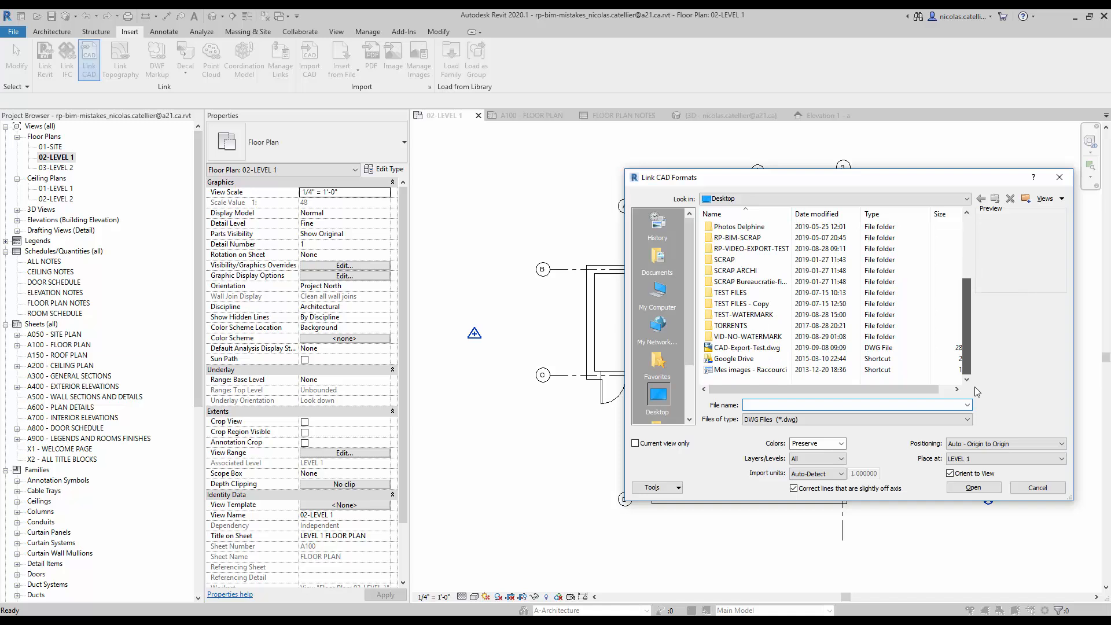
{"action": "left_click", "coordinate": [745, 347]}
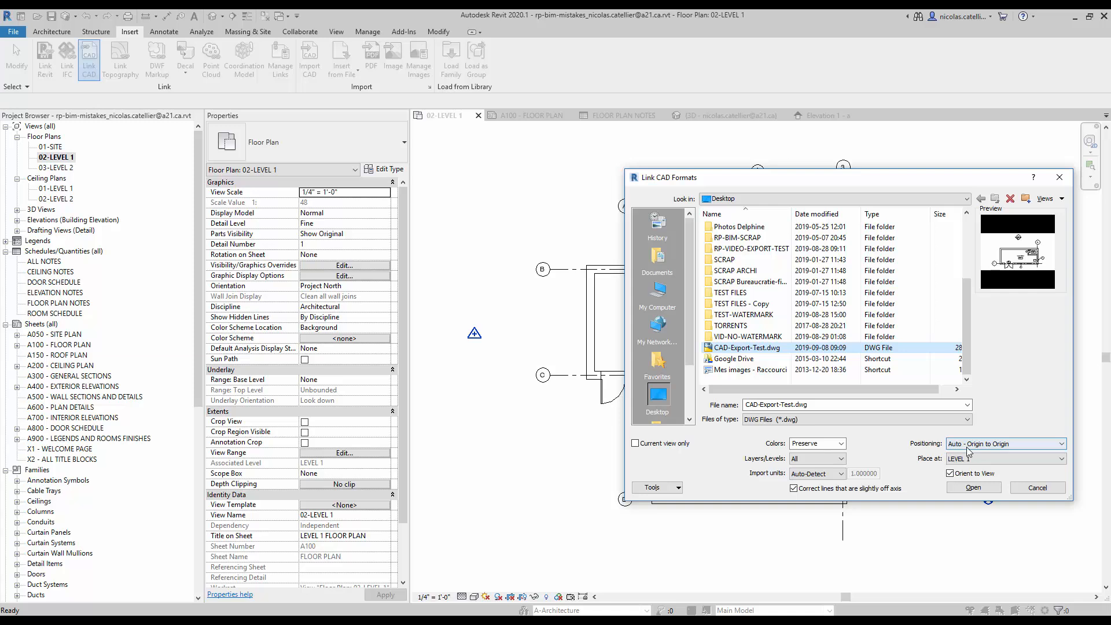
{"action": "left_click", "coordinate": [972, 487]}
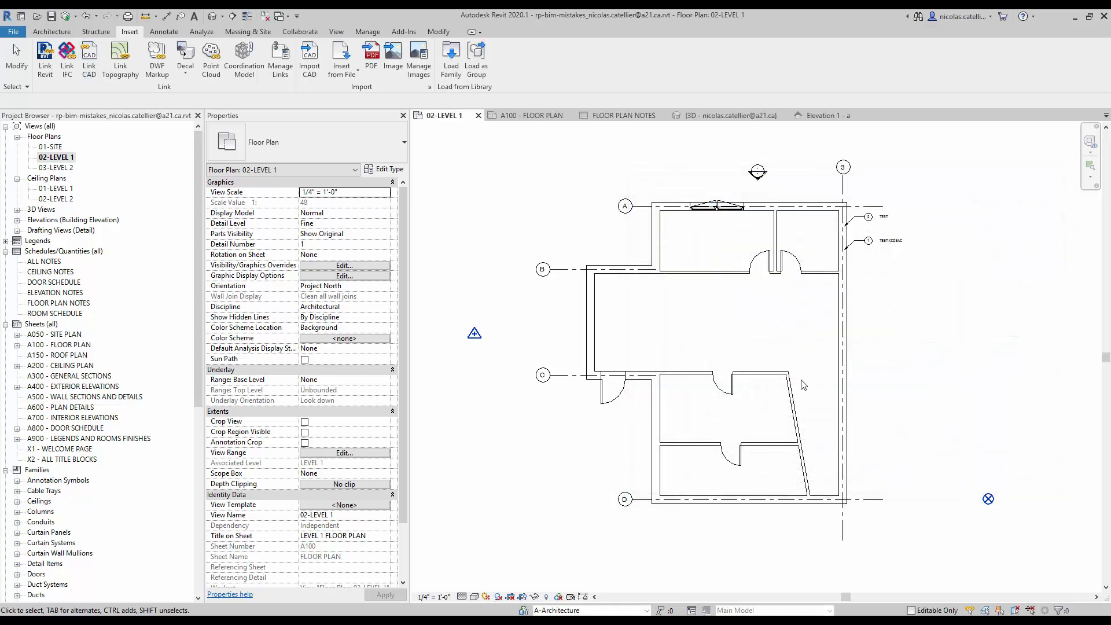
{"action": "mouse_move", "coordinate": [714, 326]}
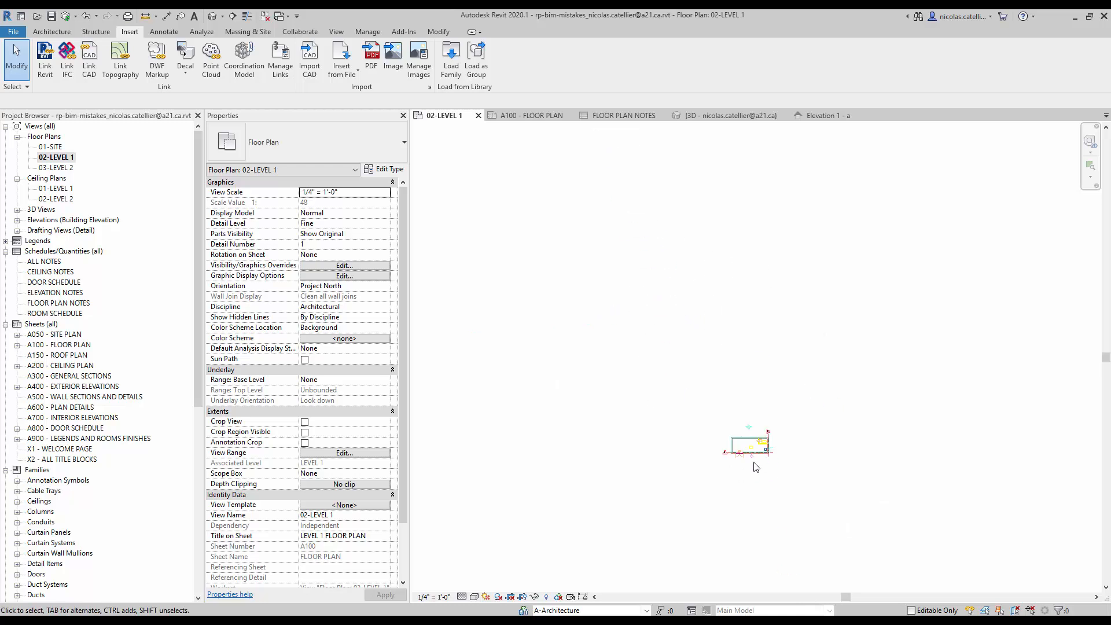
- Select the linked CAD drawing and pick the internal origin reference plane
{"action": "left_click", "coordinate": [748, 445]}
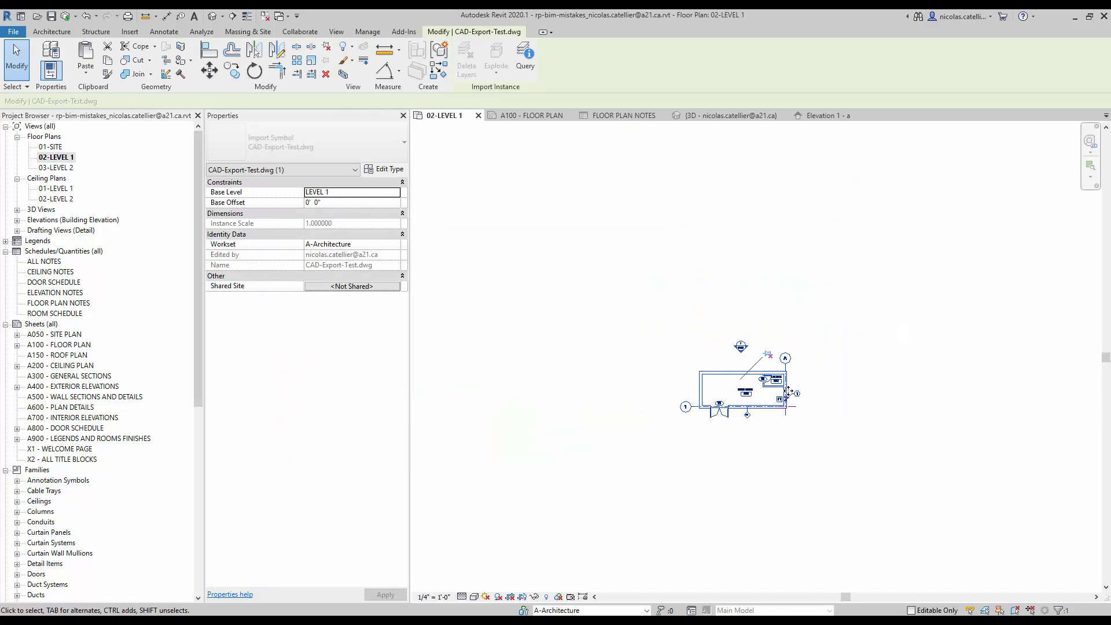
{"action": "left_click", "coordinate": [129, 32]}
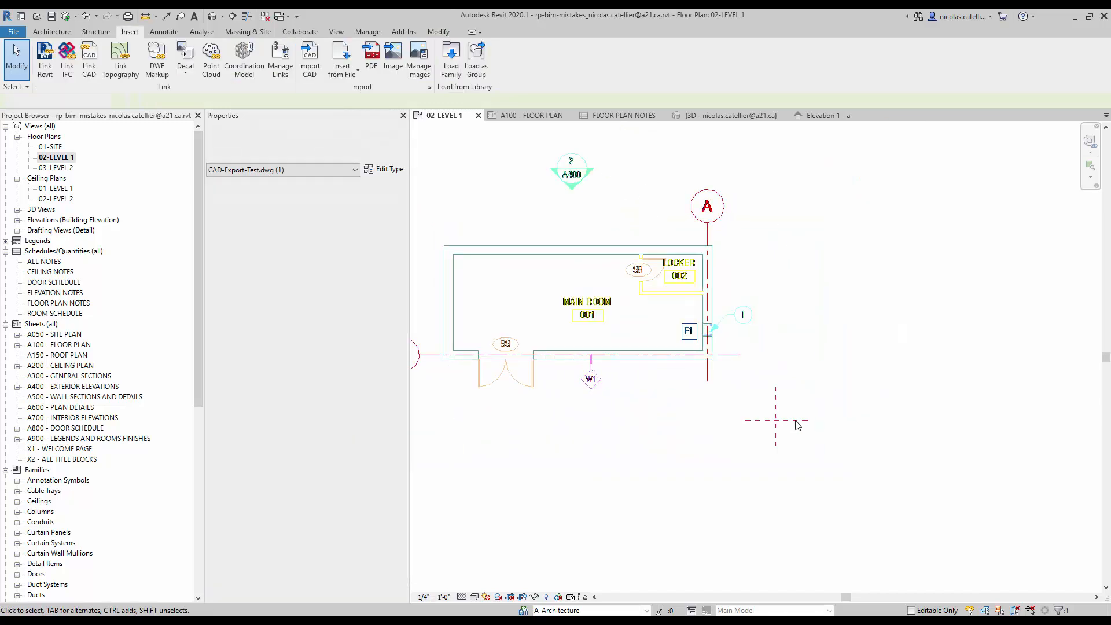
{"action": "left_click", "coordinate": [776, 417]}
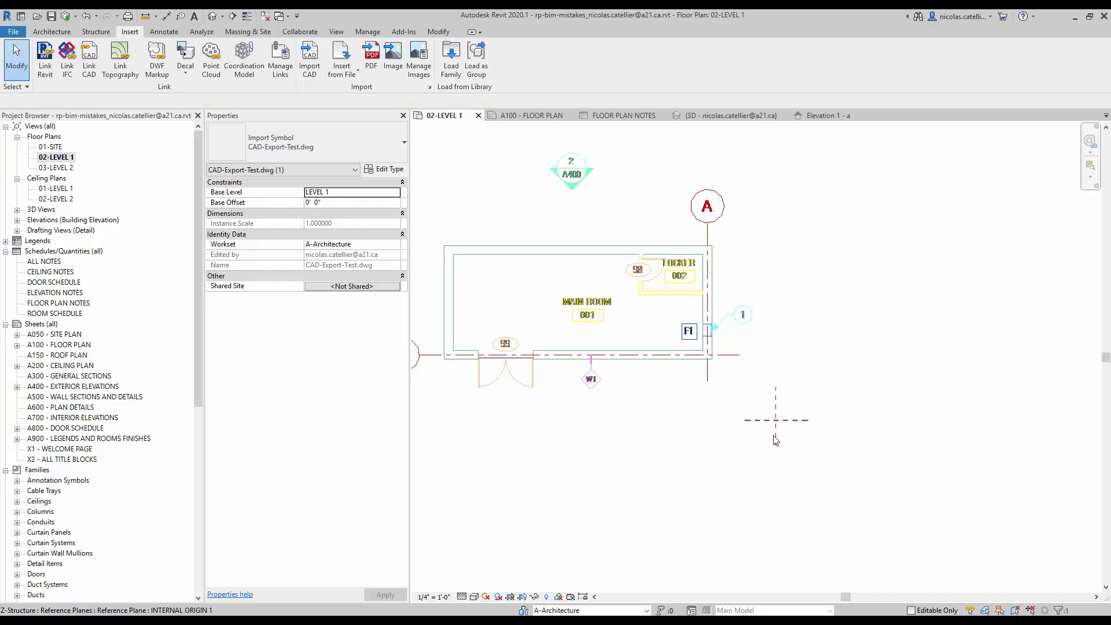
{"action": "left_click", "coordinate": [813, 481]}
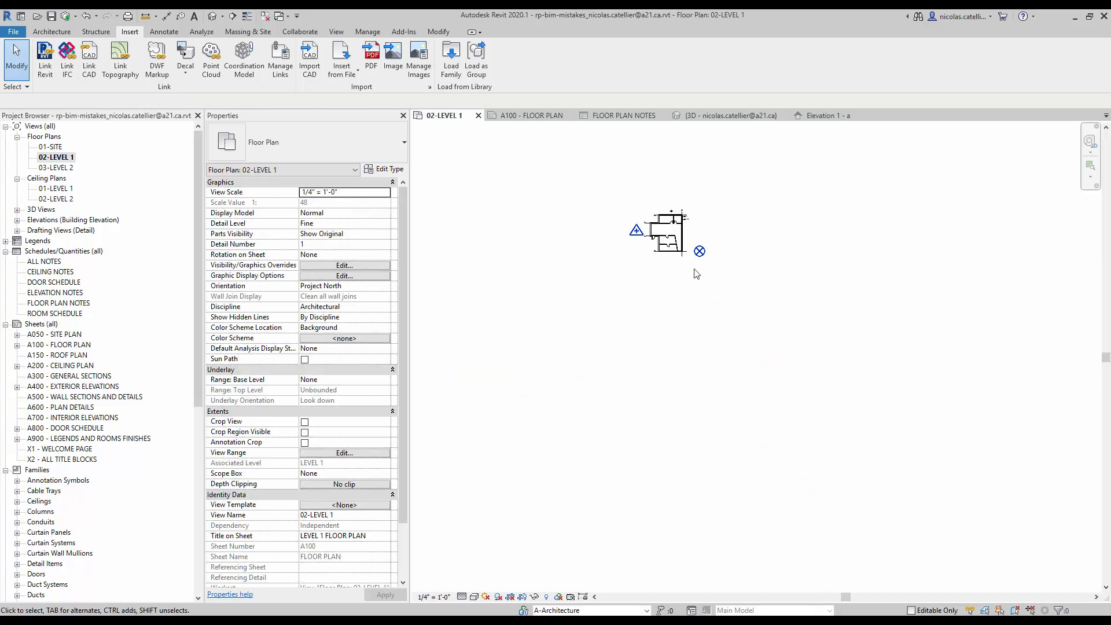
{"action": "left_click", "coordinate": [698, 250]}
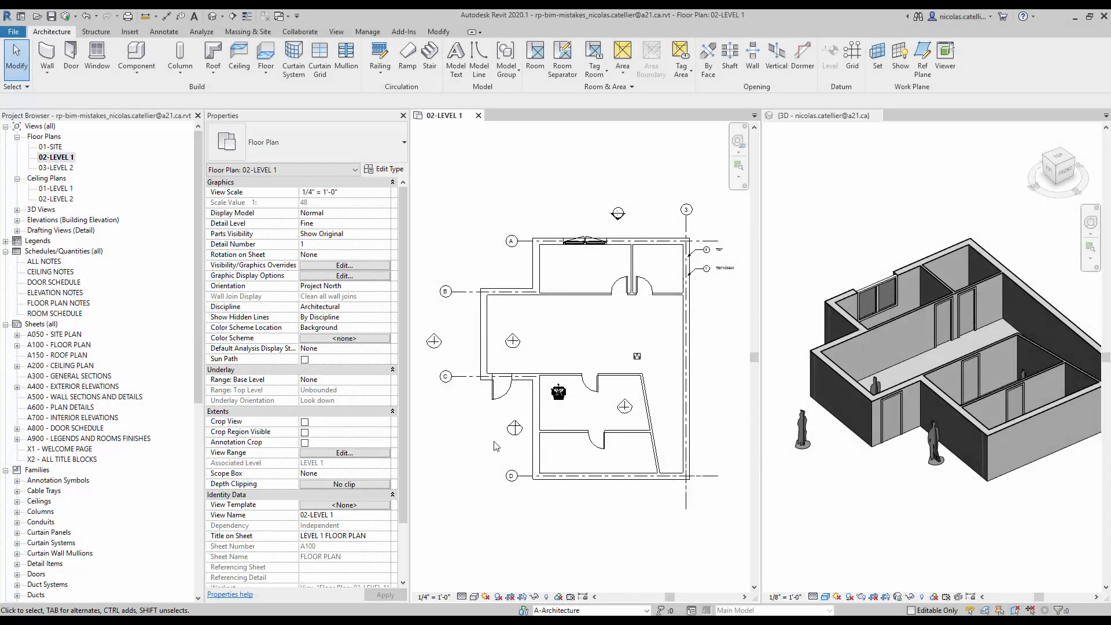
{"action": "left_click", "coordinate": [515, 427]}
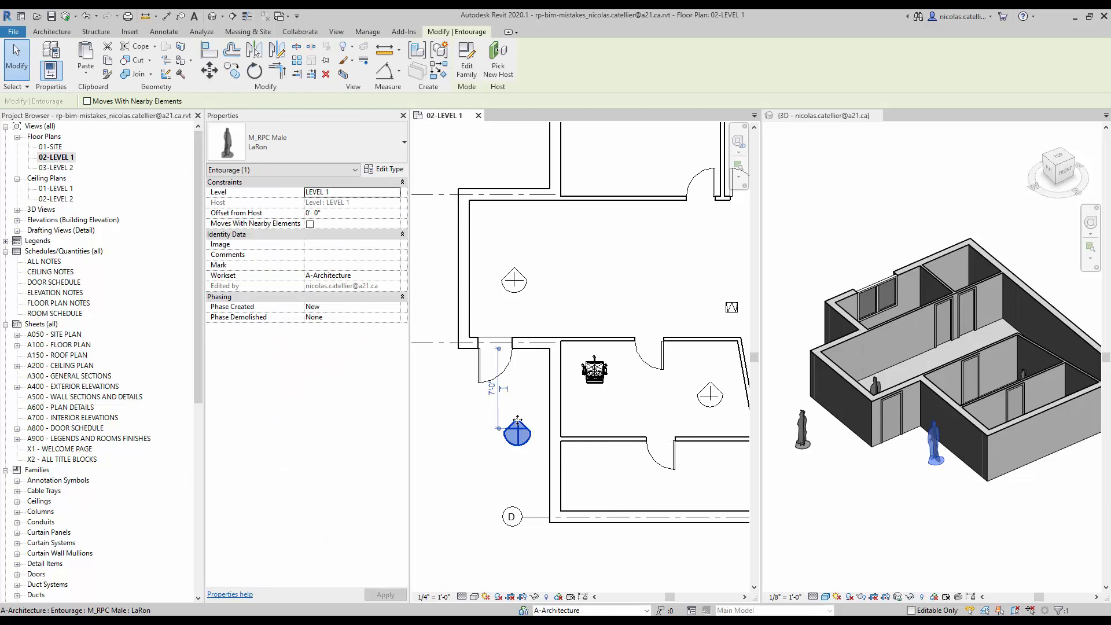
{"action": "left_click", "coordinate": [439, 453]}
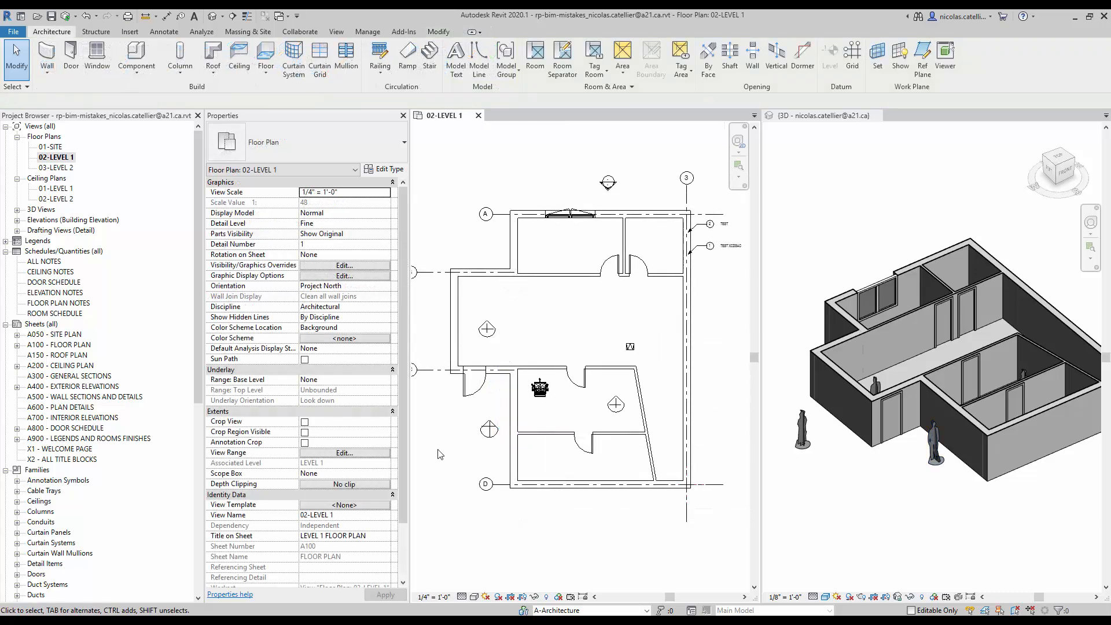
{"action": "left_click", "coordinate": [344, 265]}
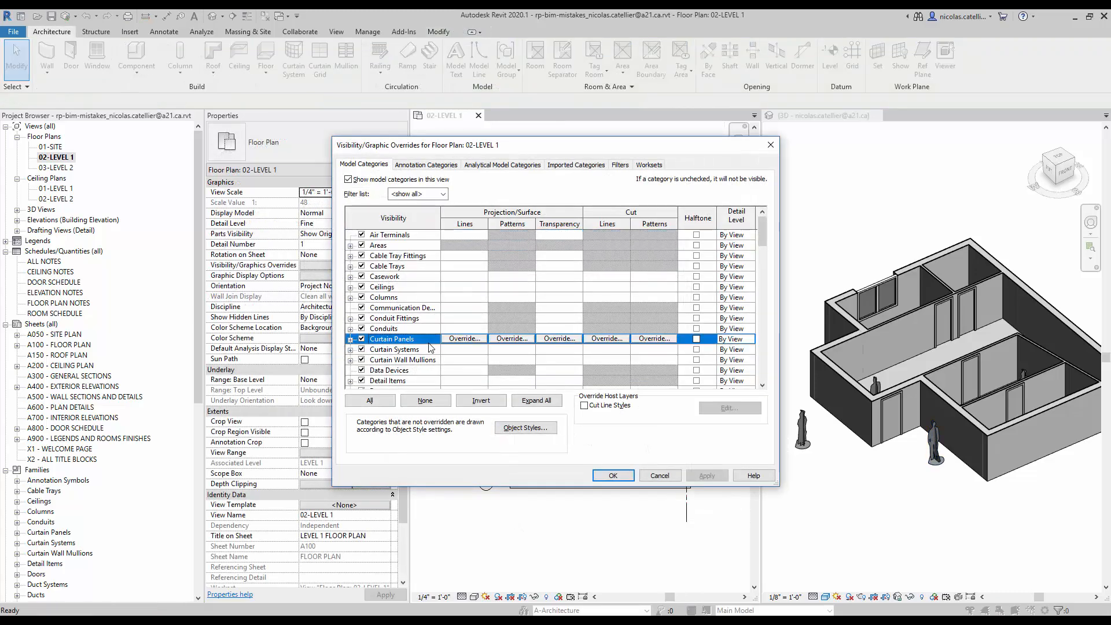
{"action": "scroll", "scroll_direction": "down", "scroll_amount": 3}
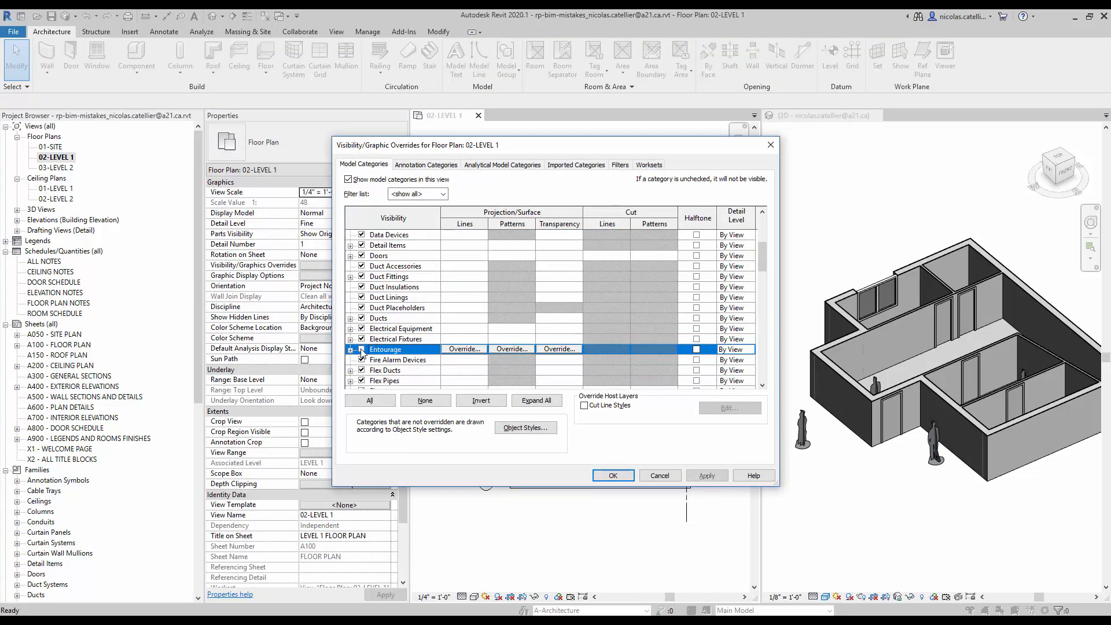
{"action": "left_click", "coordinate": [612, 474]}
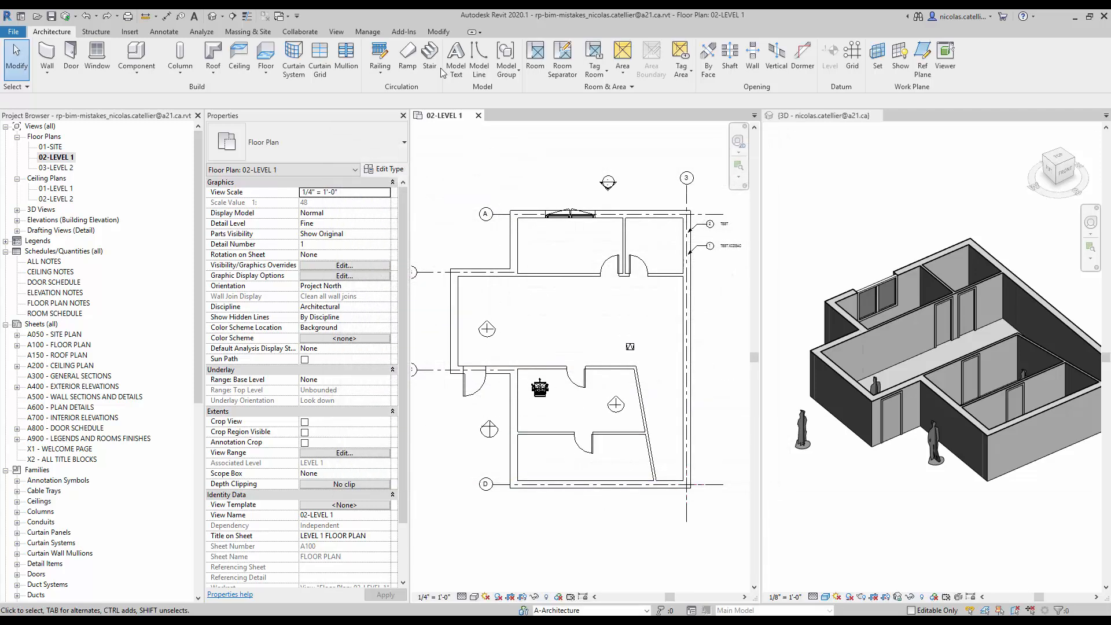
- In Collaborate > Worksets, create the A-Renderings workset and set it active
{"action": "left_click", "coordinate": [300, 31]}
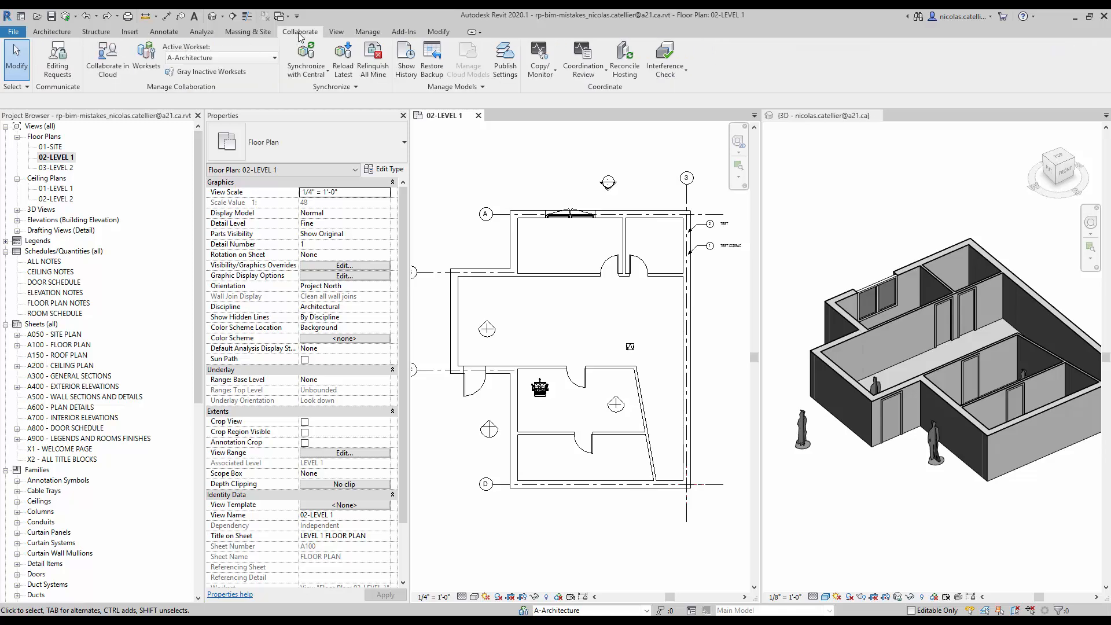
{"action": "left_click", "coordinate": [145, 60]}
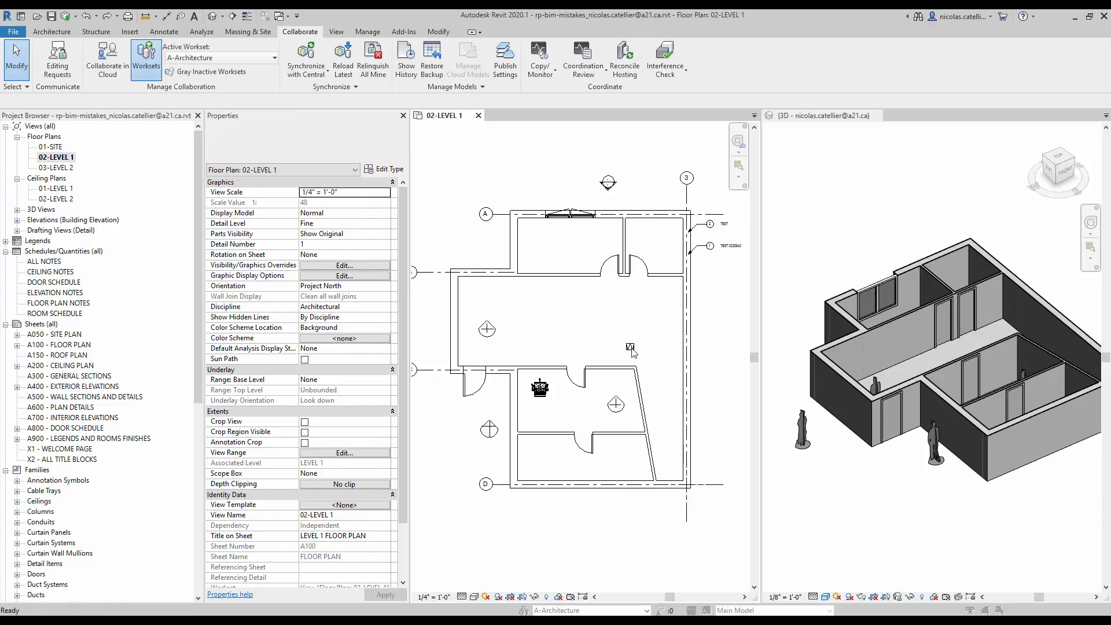
{"action": "left_click", "coordinate": [695, 239]}
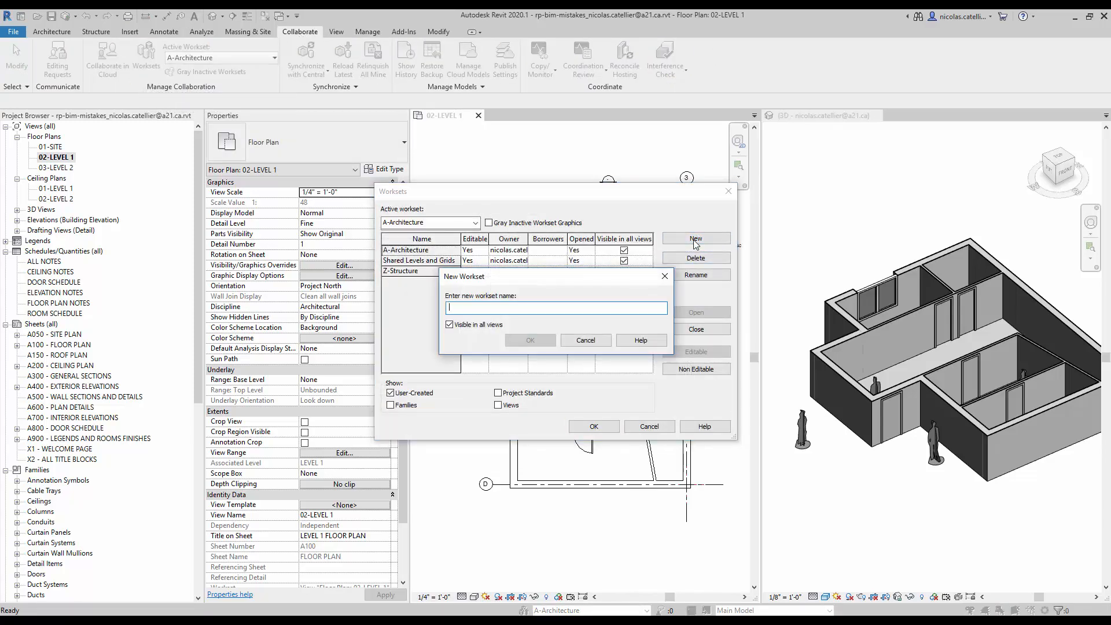
{"action": "type", "text": "A-Renderin"}
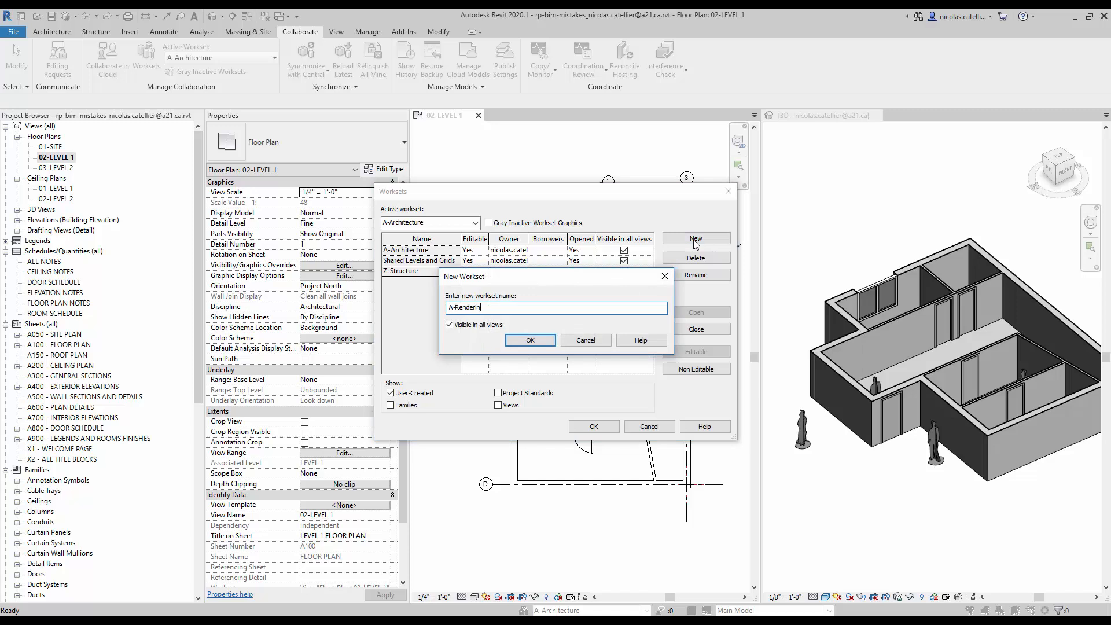
{"action": "left_click", "coordinate": [529, 341]}
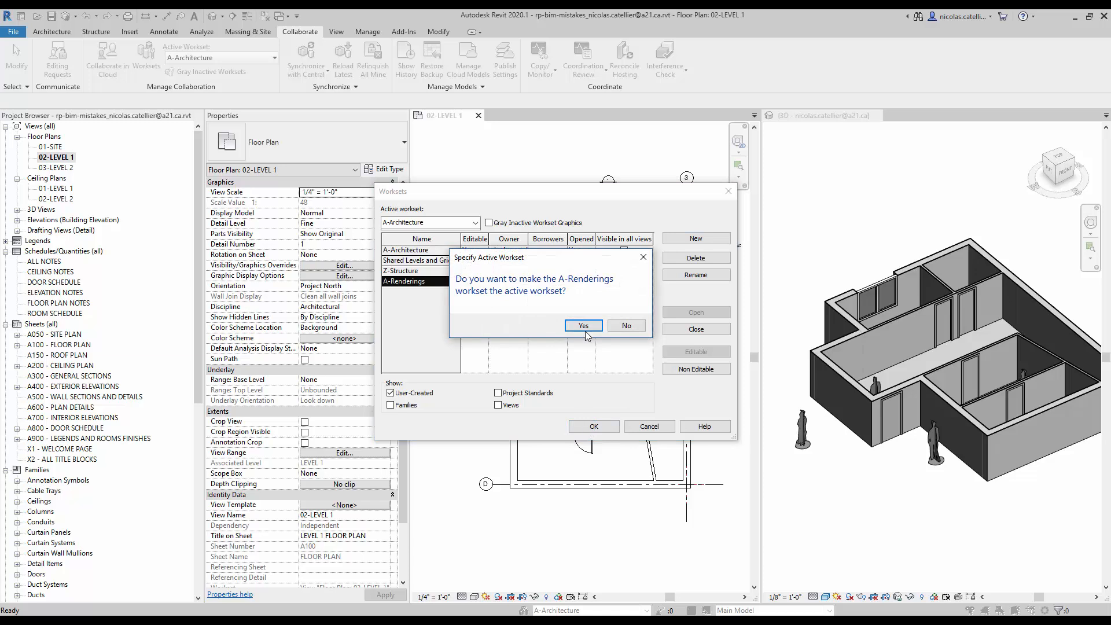
{"action": "left_click", "coordinate": [583, 325]}
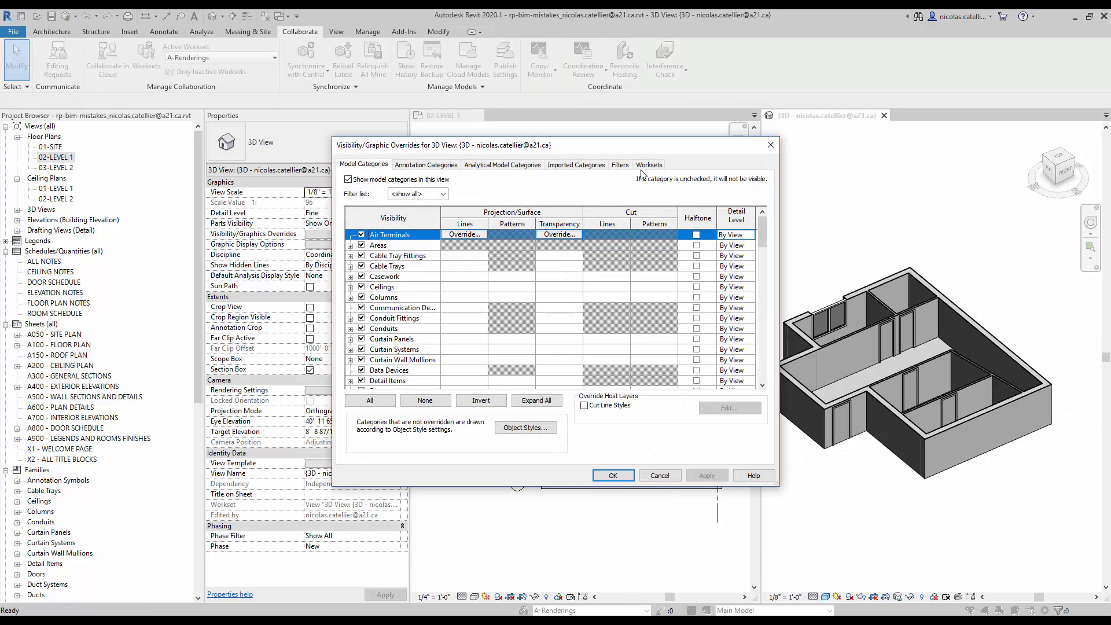
- Set the A-Renderings workset to Show in the 3D view's Worksets visibility settings
{"action": "left_click", "coordinate": [648, 164]}
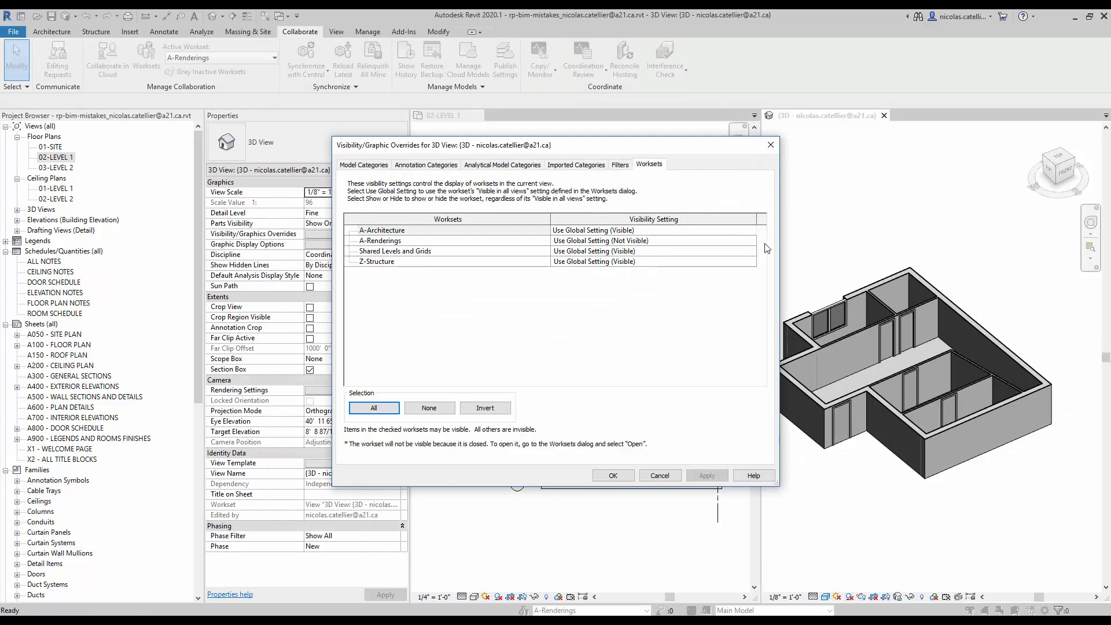
{"action": "left_click", "coordinate": [652, 240]}
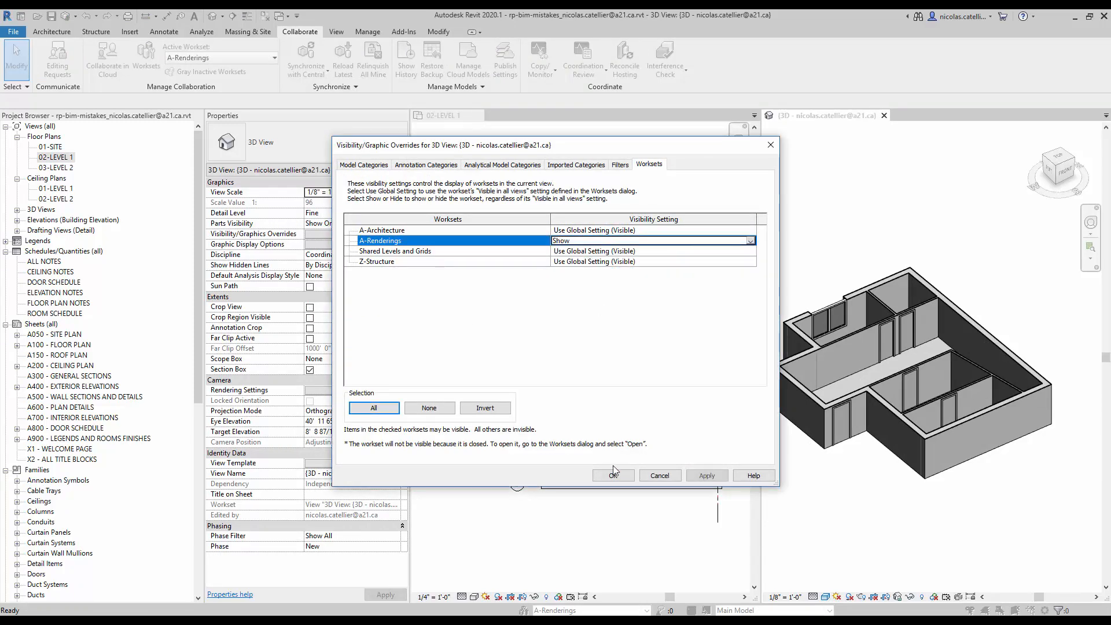
{"action": "left_click", "coordinate": [612, 474]}
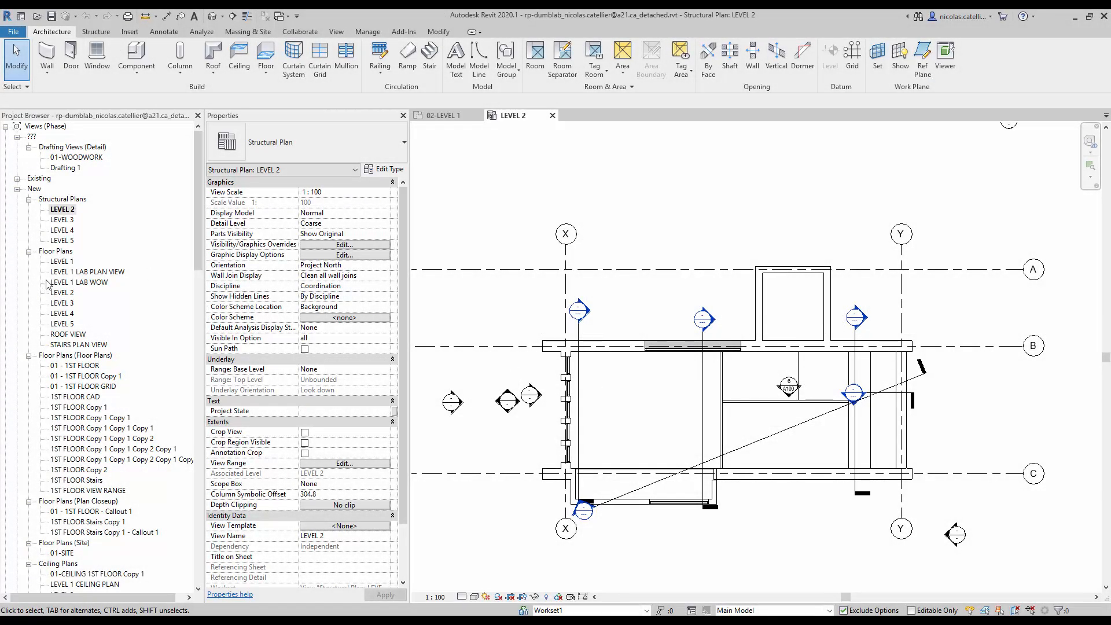
{"action": "mouse_move", "coordinate": [73, 227]}
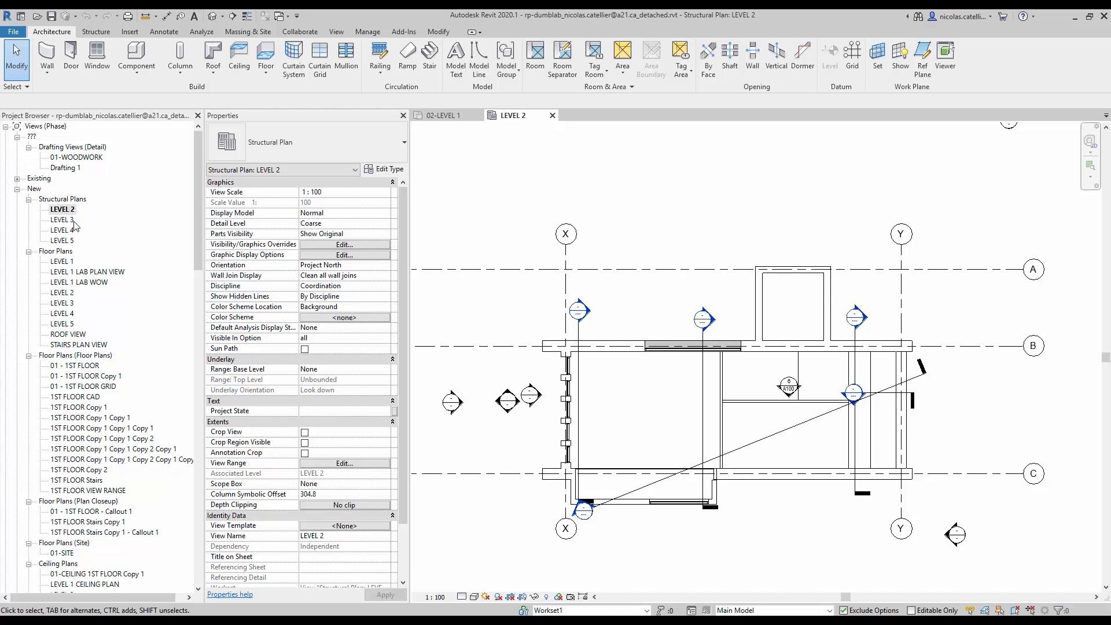
- Scroll through the dumblab project's long view list, then return to the 02-LEVEL 1 plan
{"action": "scroll", "scroll_direction": "down", "scroll_amount": 3}
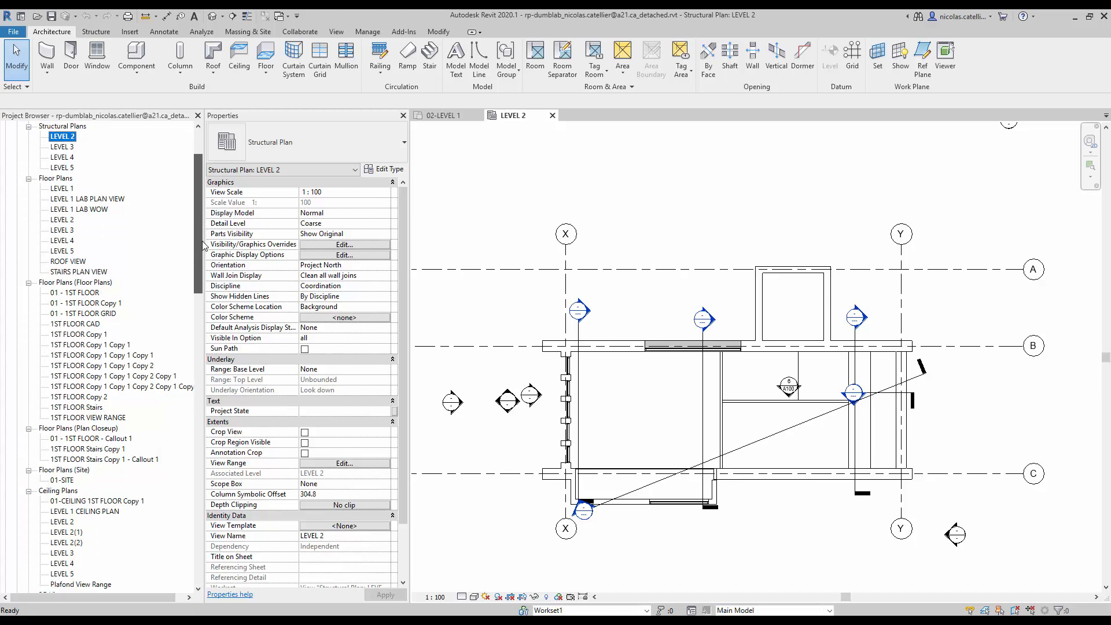
{"action": "scroll", "scroll_direction": "down", "scroll_amount": 3}
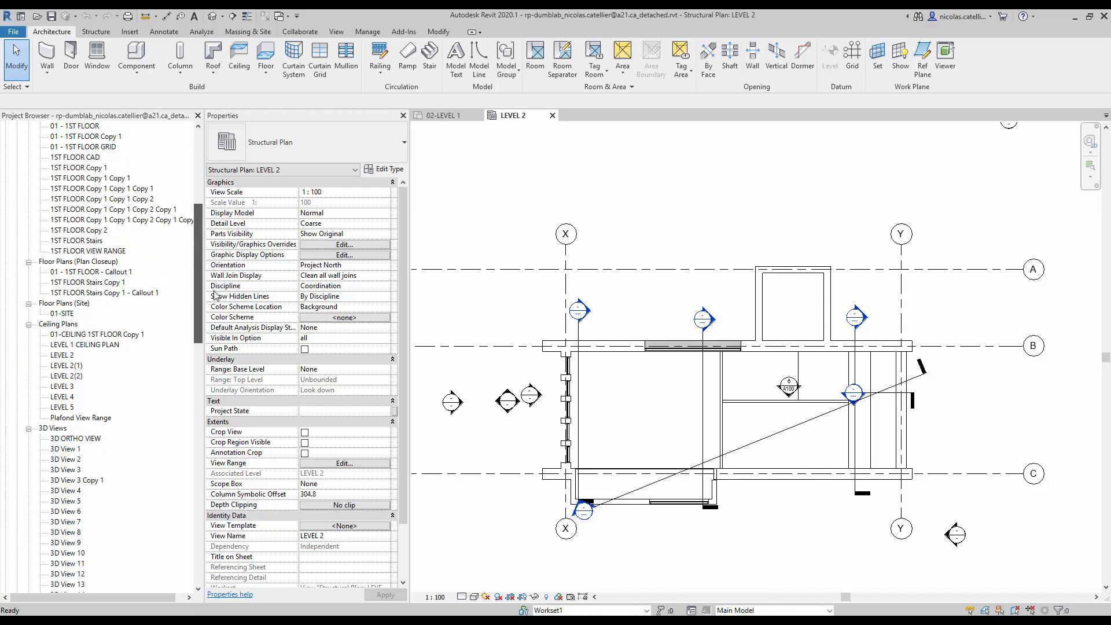
{"action": "scroll", "scroll_direction": "down", "scroll_amount": 3}
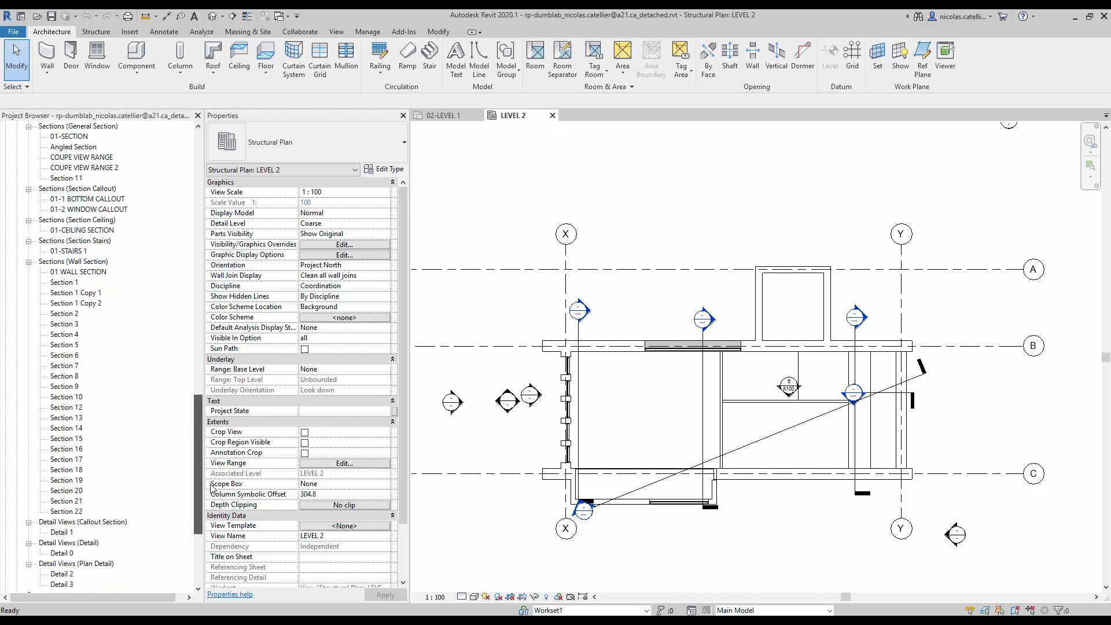
{"action": "left_click", "coordinate": [440, 114]}
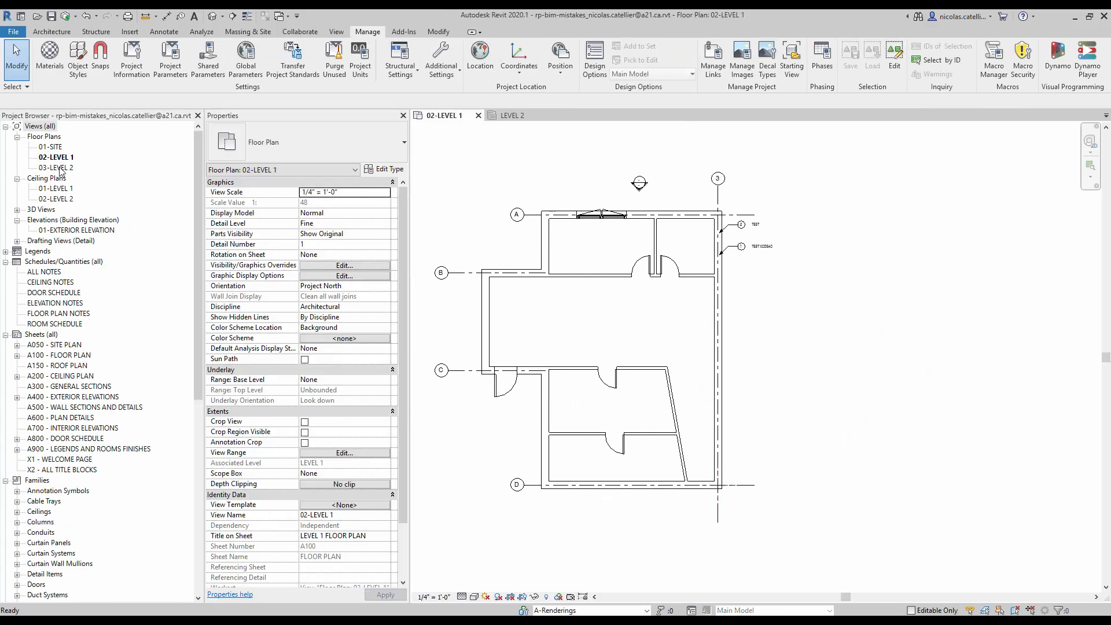
- Expand the Planting and Railings families in the Project Browser
{"action": "scroll", "scroll_direction": "down", "scroll_amount": 3}
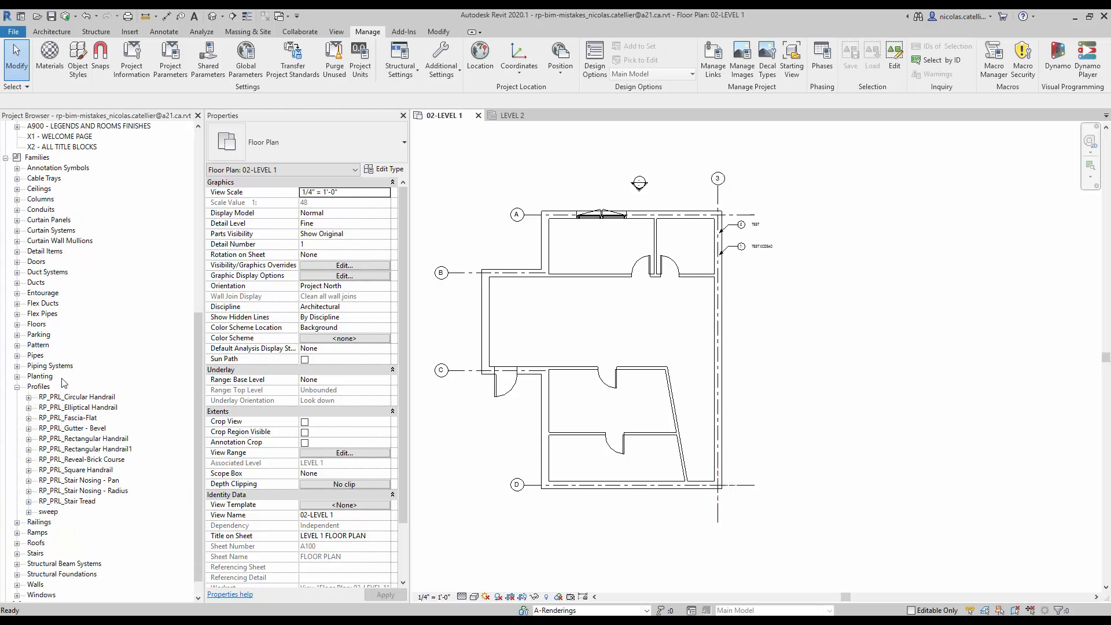
{"action": "left_click", "coordinate": [17, 375]}
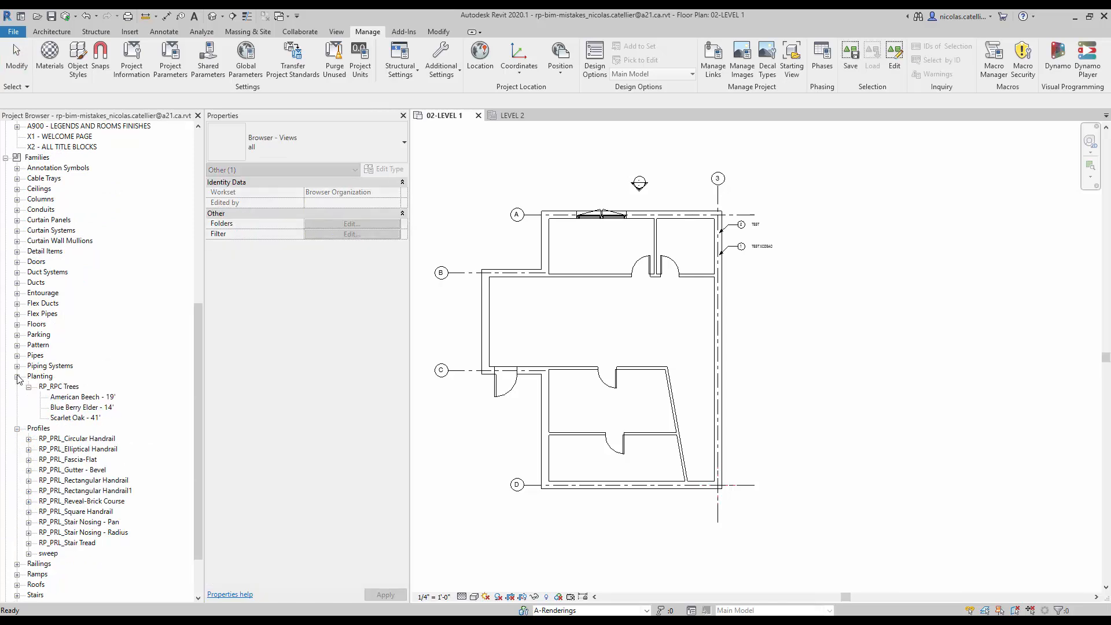
{"action": "scroll", "scroll_direction": "down", "scroll_amount": 3}
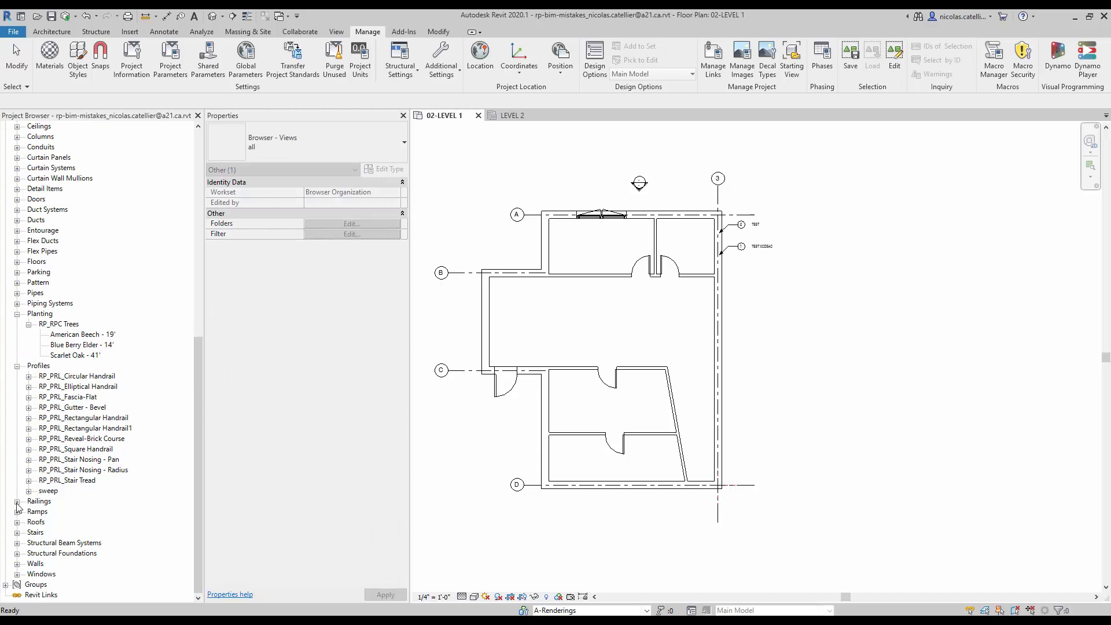
{"action": "left_click", "coordinate": [16, 501]}
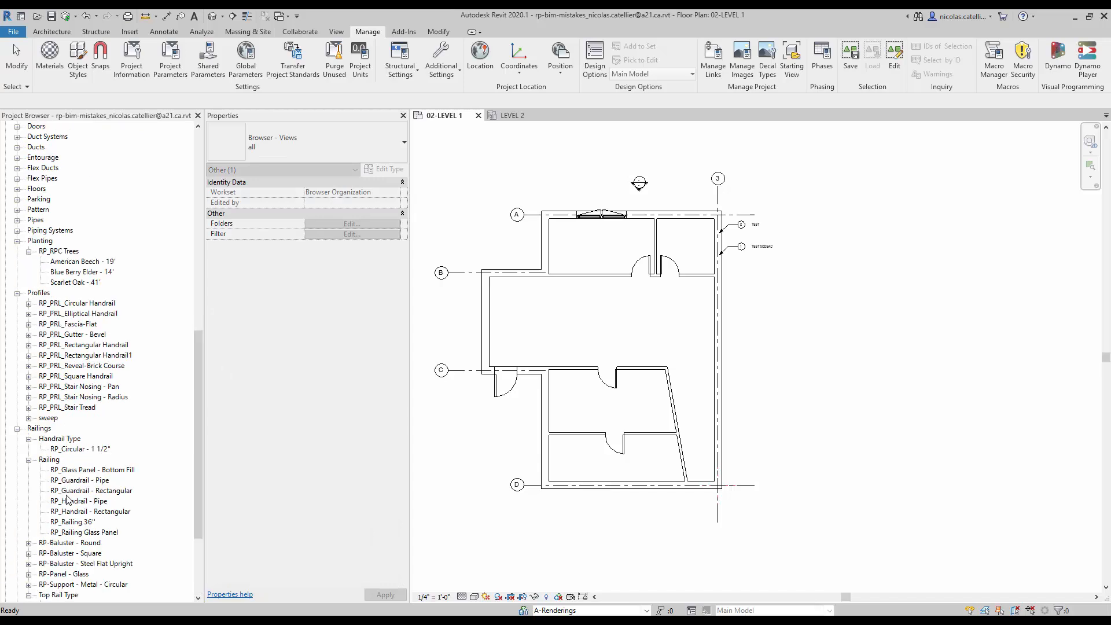